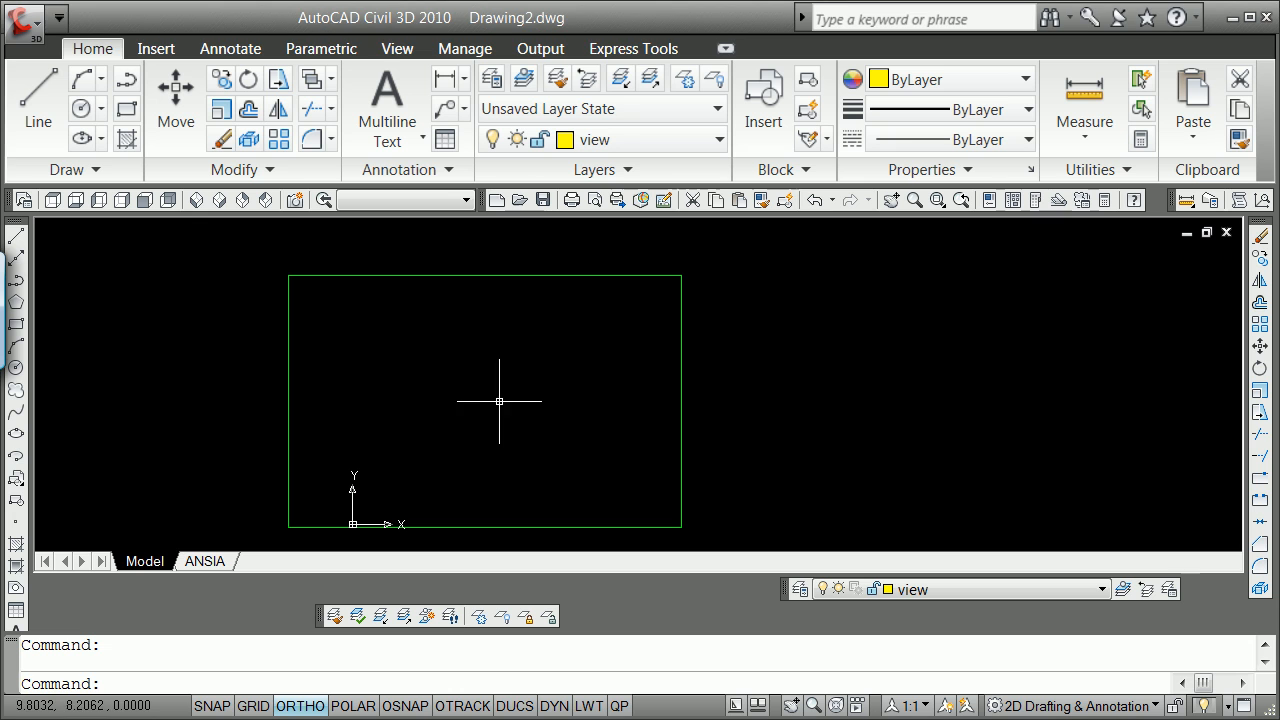
pyautogui.moveTo(531, 392)
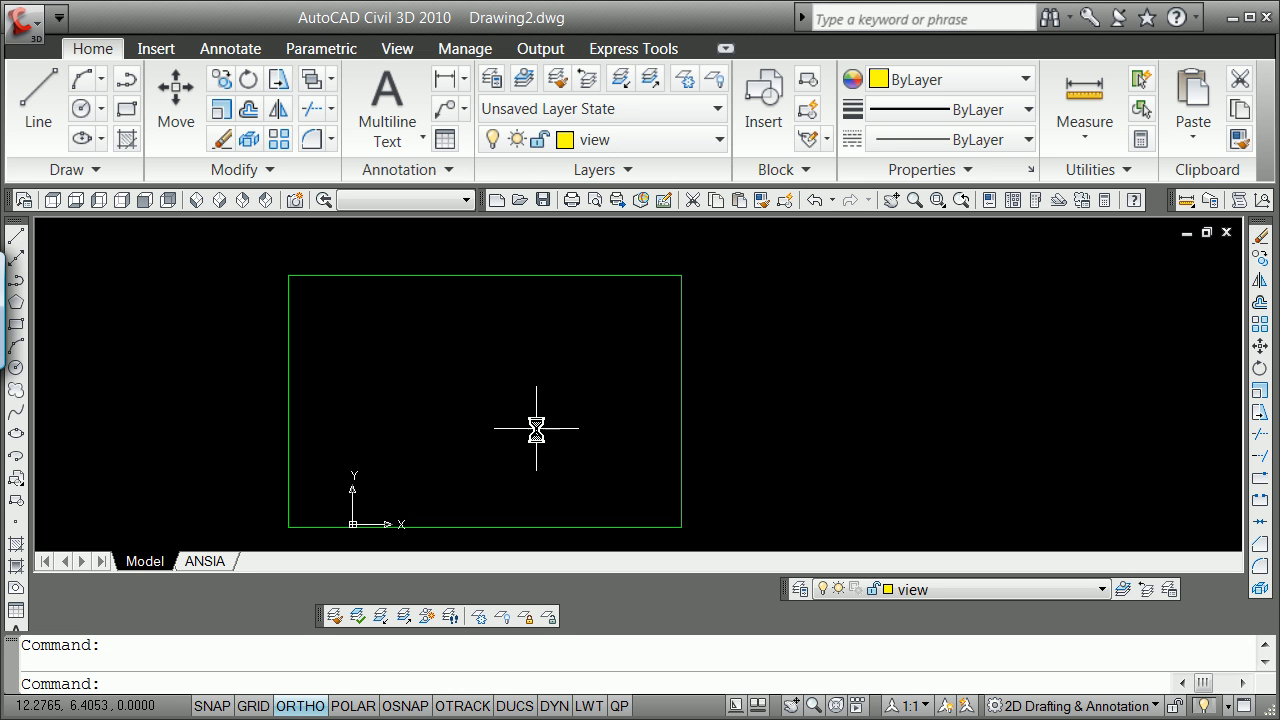
pyautogui.moveTo(512, 248)
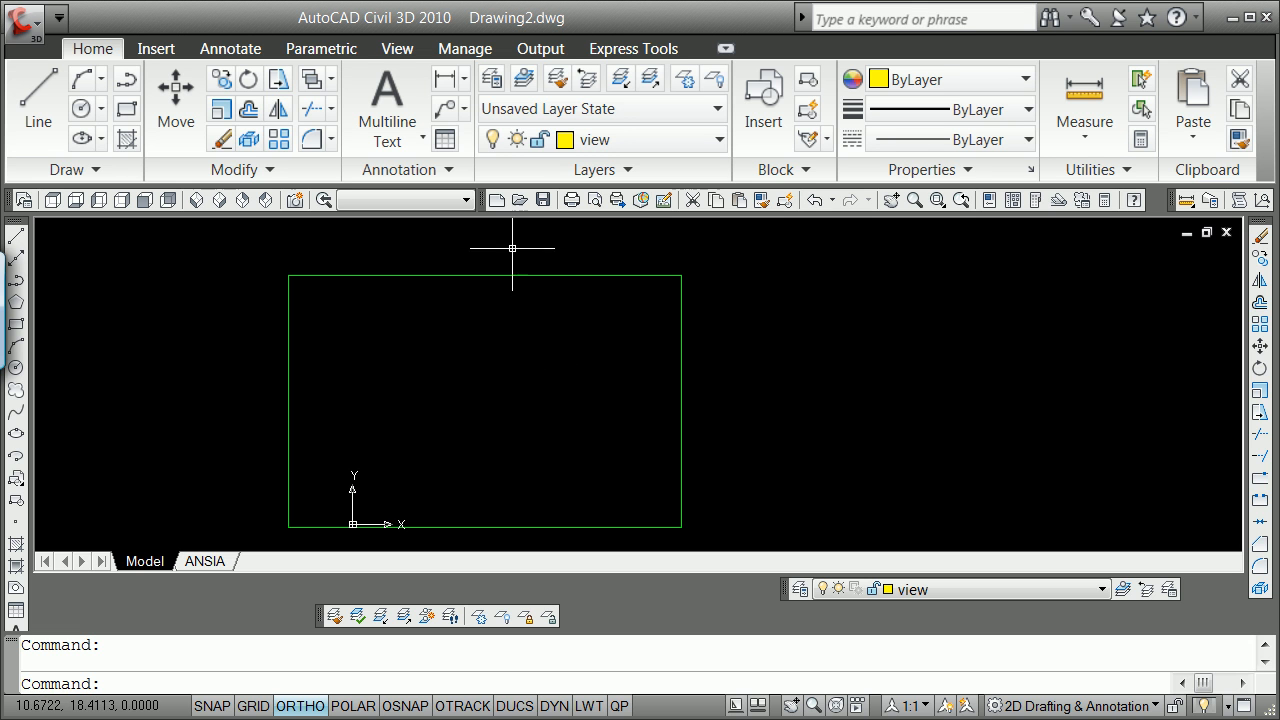
pyautogui.moveTo(491, 78)
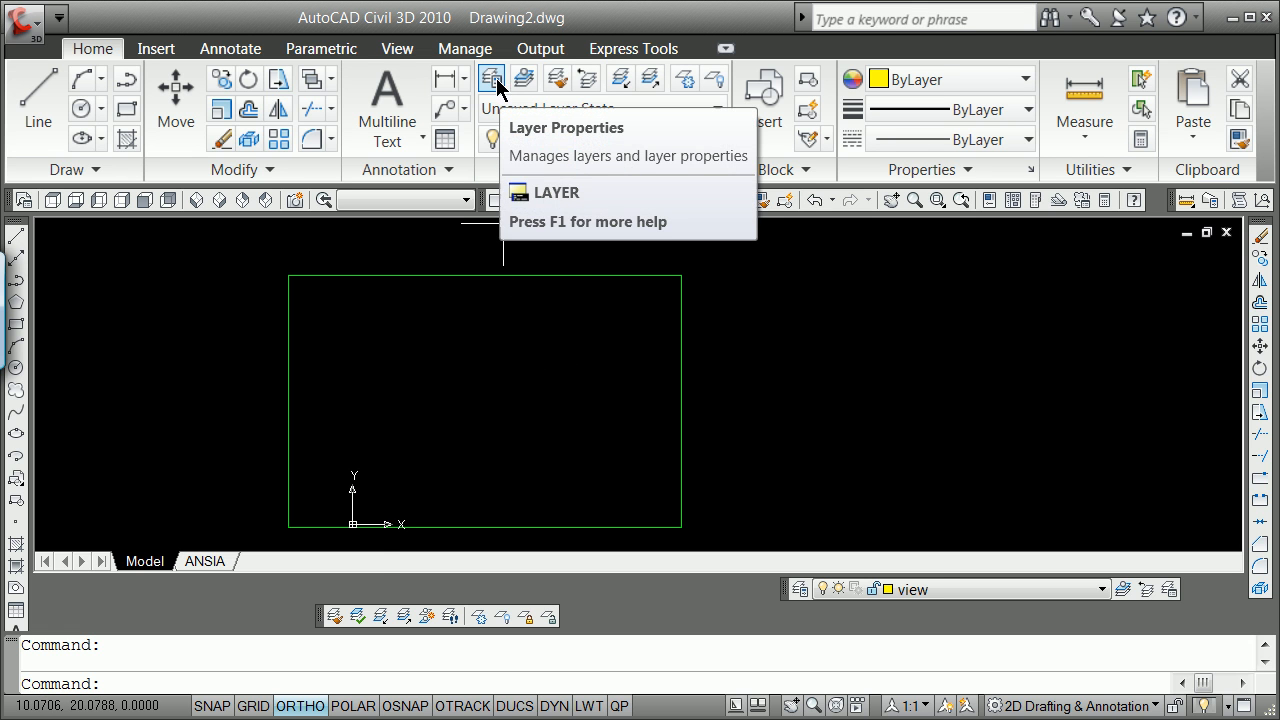
# Turn on the layer holding the blue circle and three lines in Layer Properties Manager
pyautogui.click(490, 79)
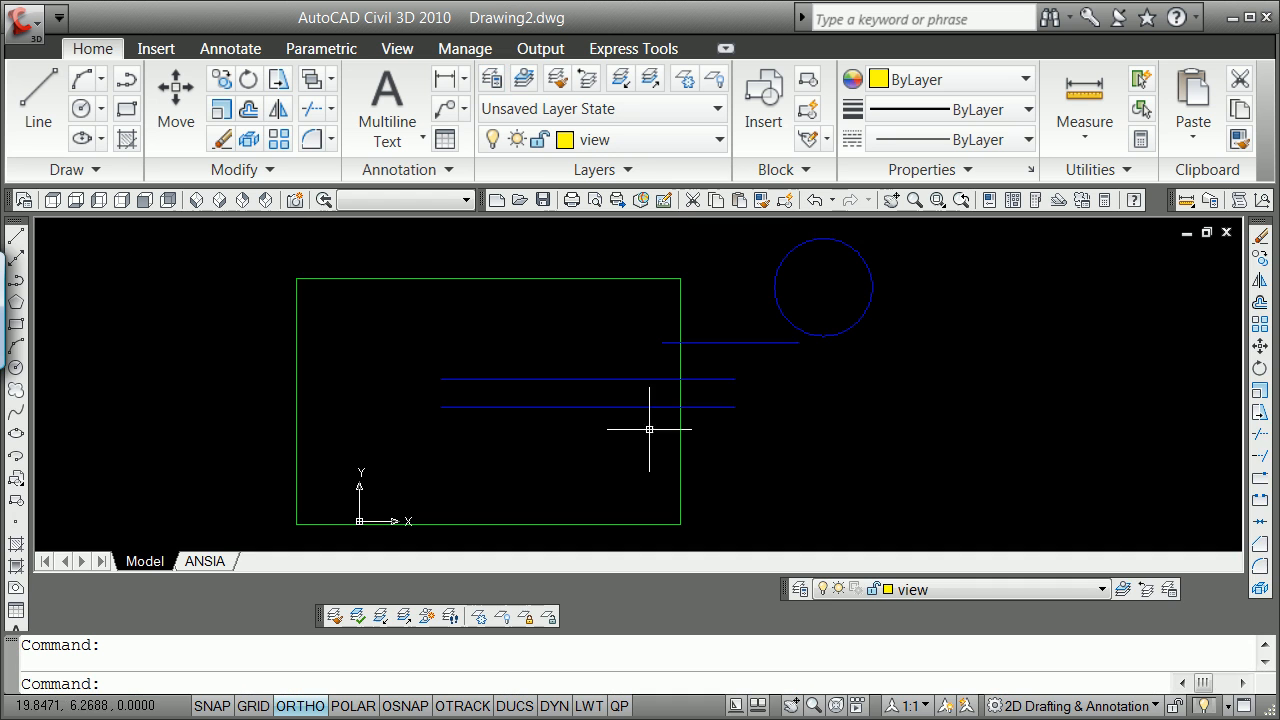
pyautogui.moveTo(735, 378)
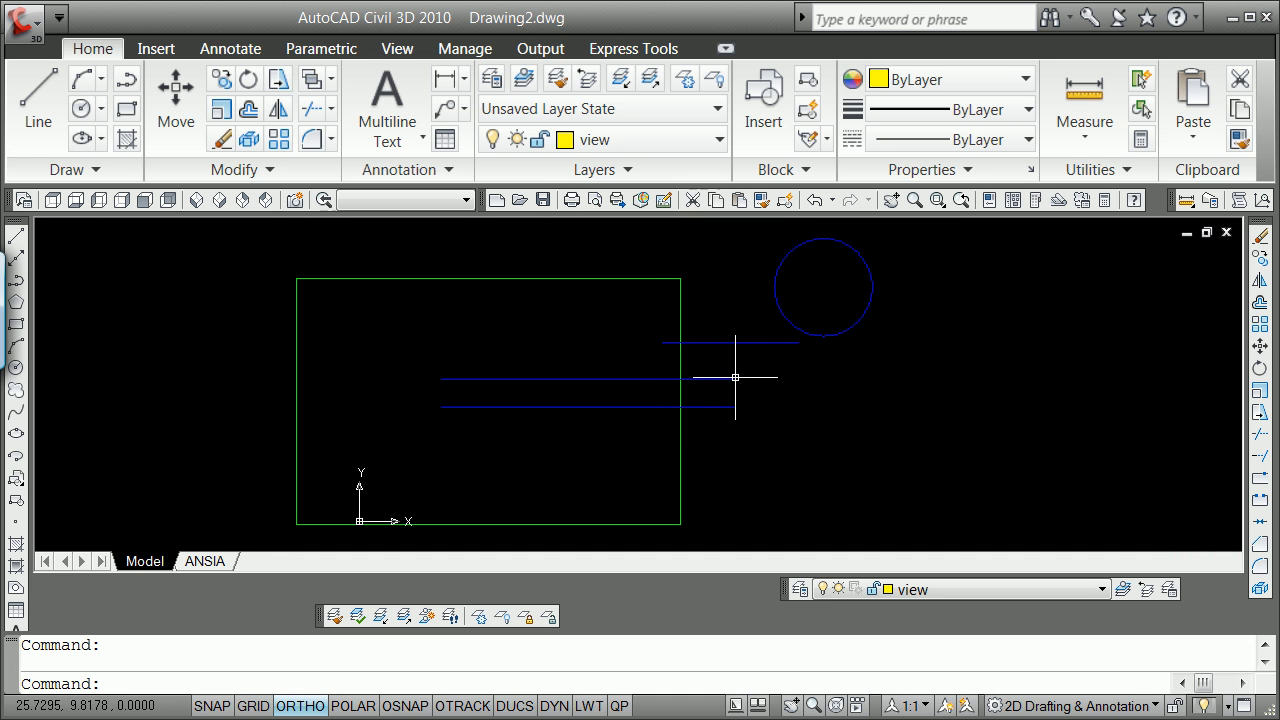
pyautogui.moveTo(720, 437)
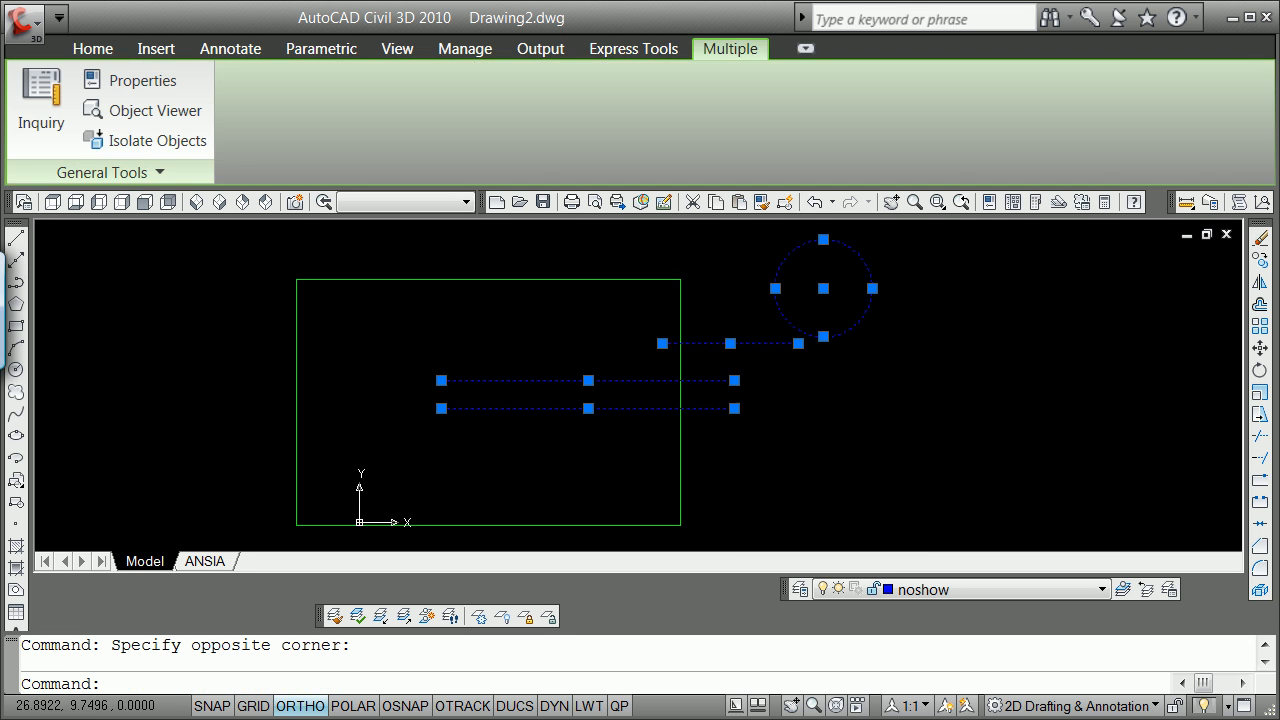
# Scale the blue circle and lines by a factor of 0.5 from a grip base point
pyautogui.click(822, 288)
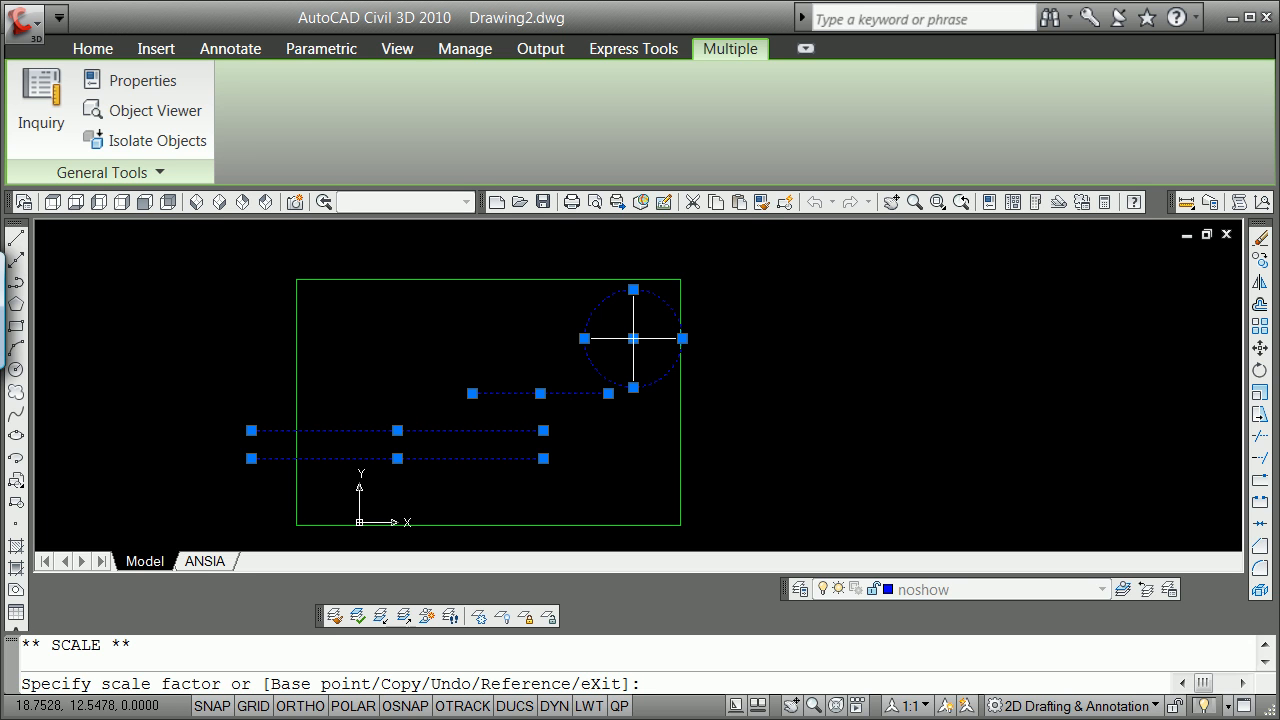
pyautogui.write('.')
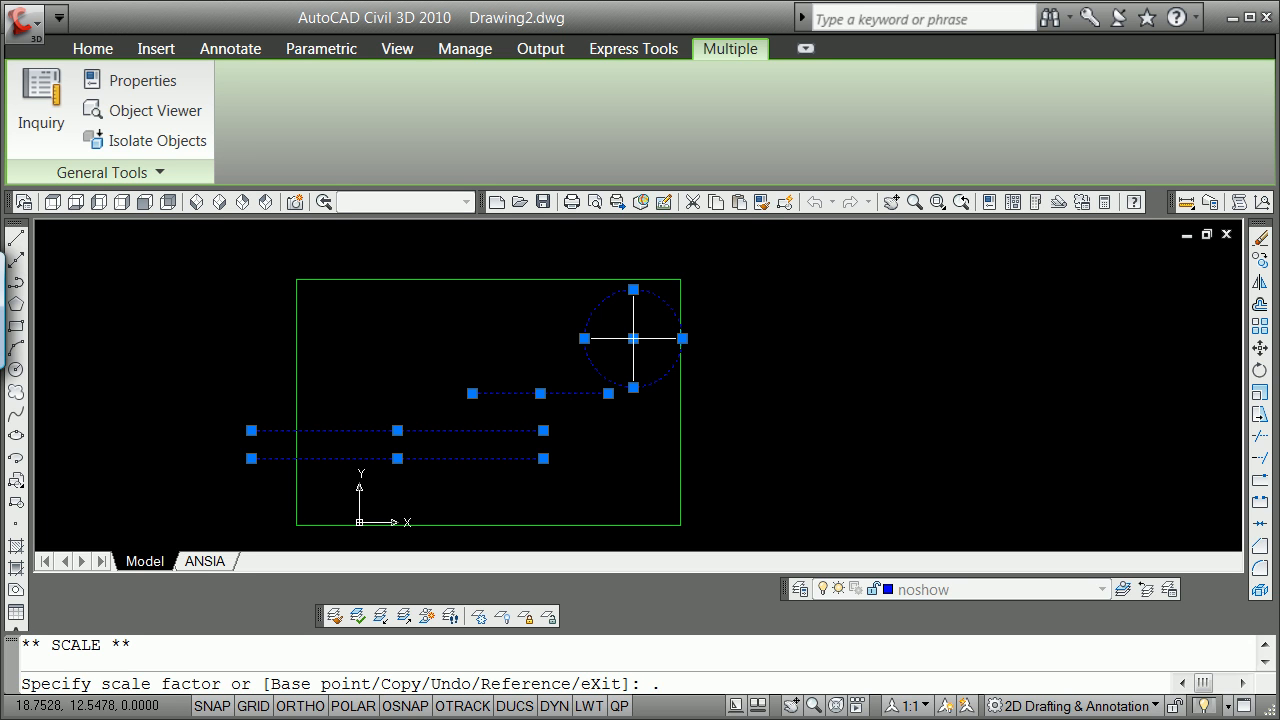
pyautogui.write('.5')
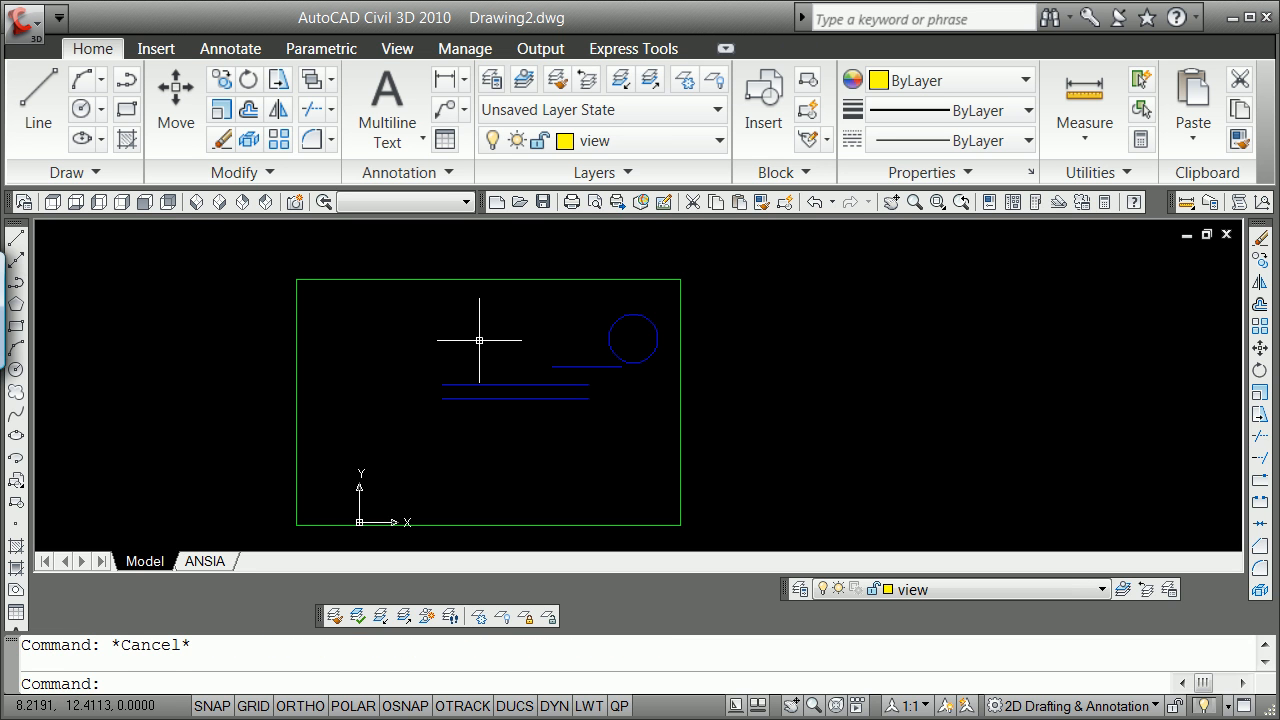
pyautogui.moveTo(533, 470)
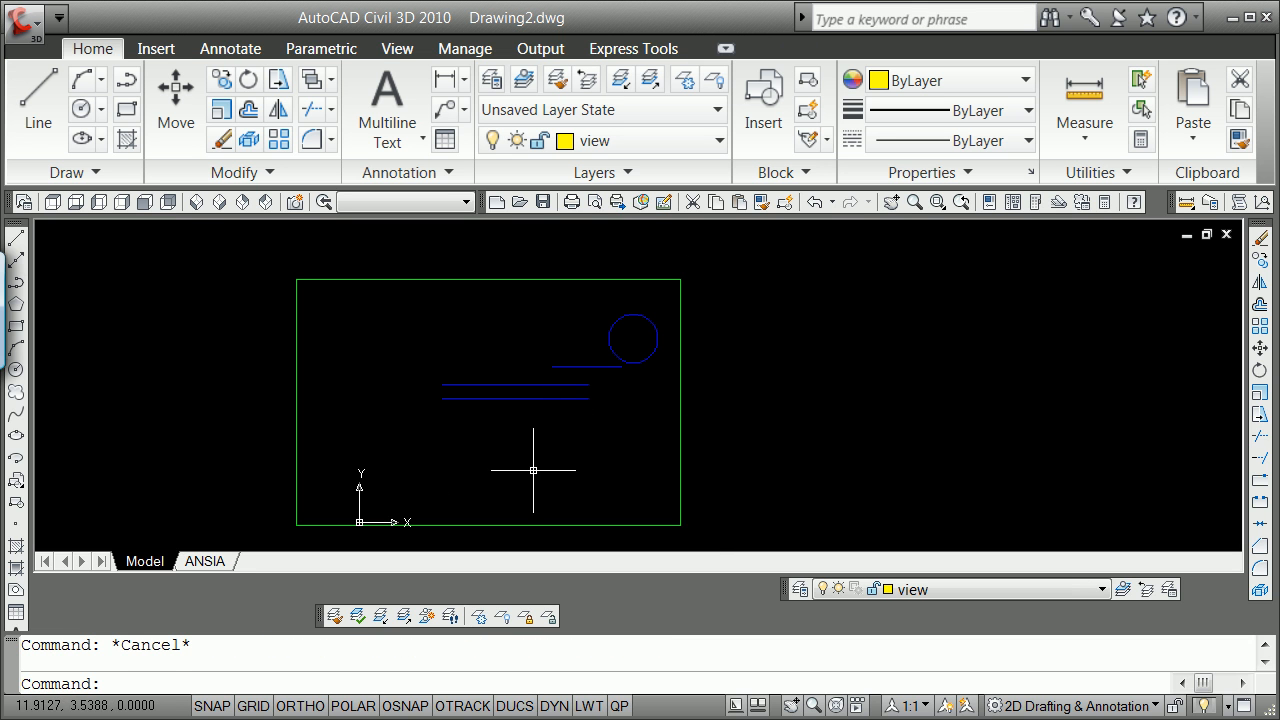
pyautogui.moveTo(660, 278)
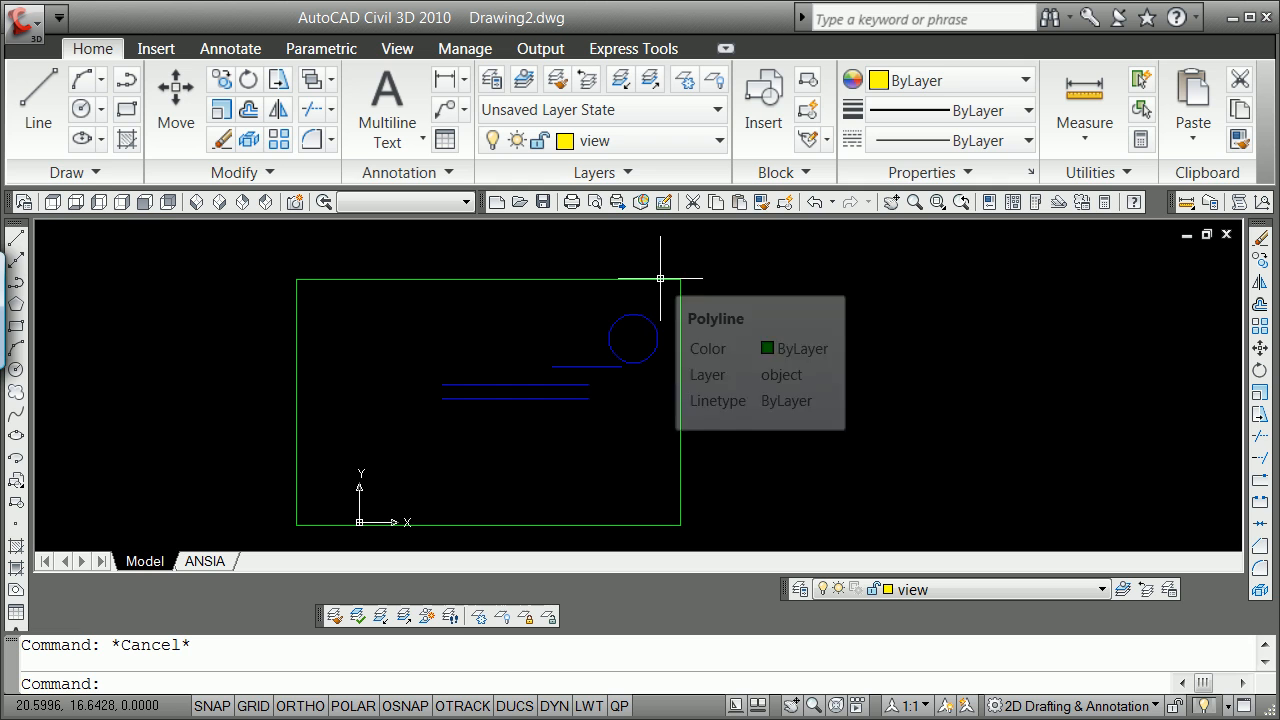
pyautogui.moveTo(538, 458)
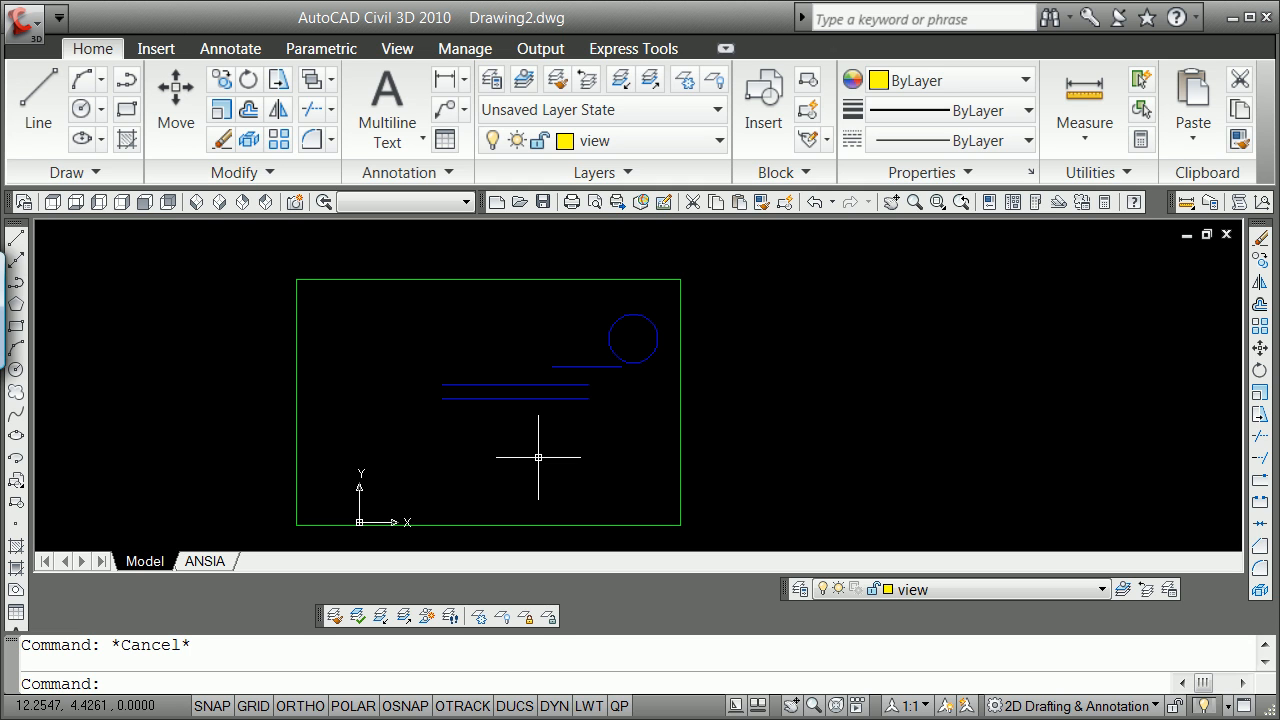
pyautogui.moveTo(415, 410)
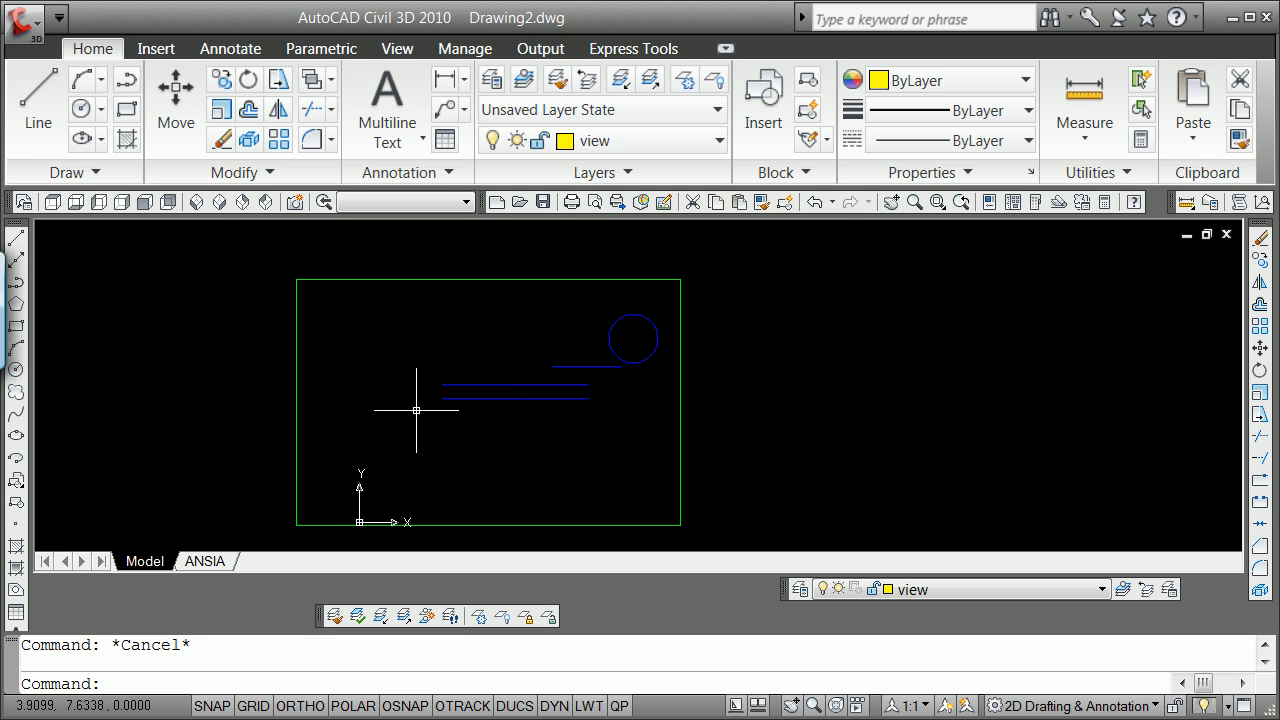
# Save a window view named 'plotview' snapped to the rectangle's corners with -VIEW
pyautogui.write('-v')
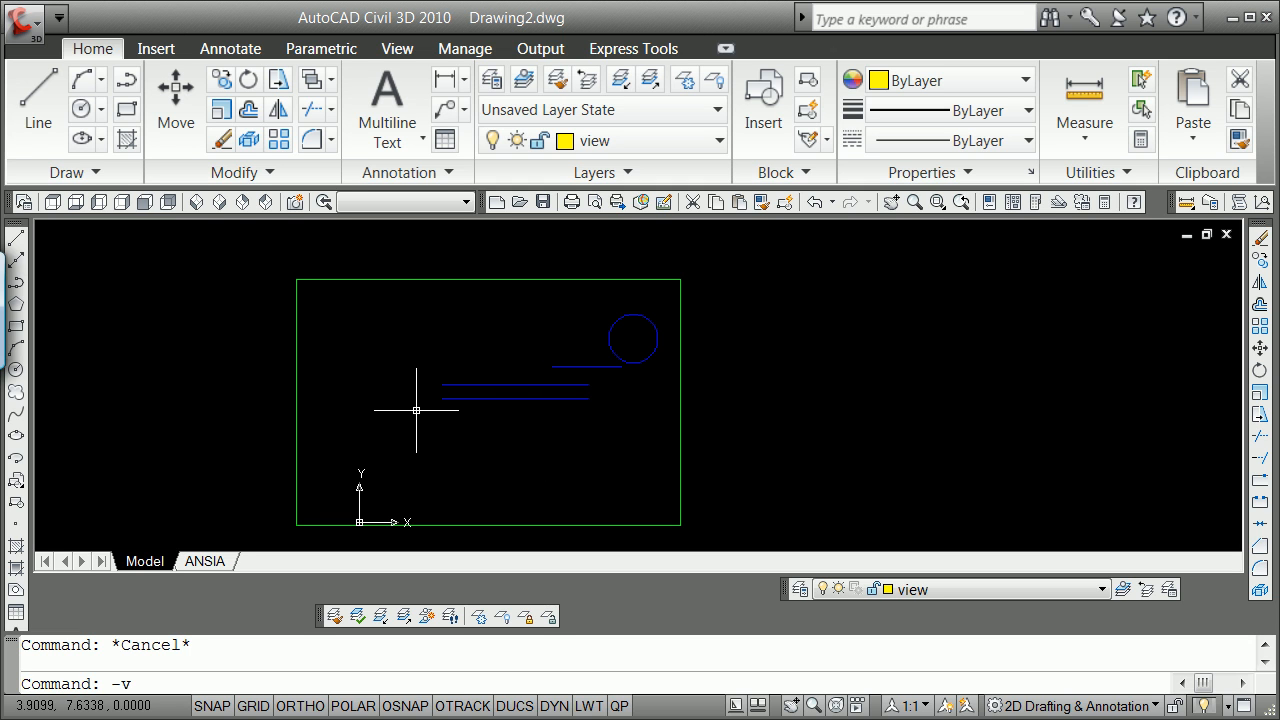
pyautogui.write('w]: w')
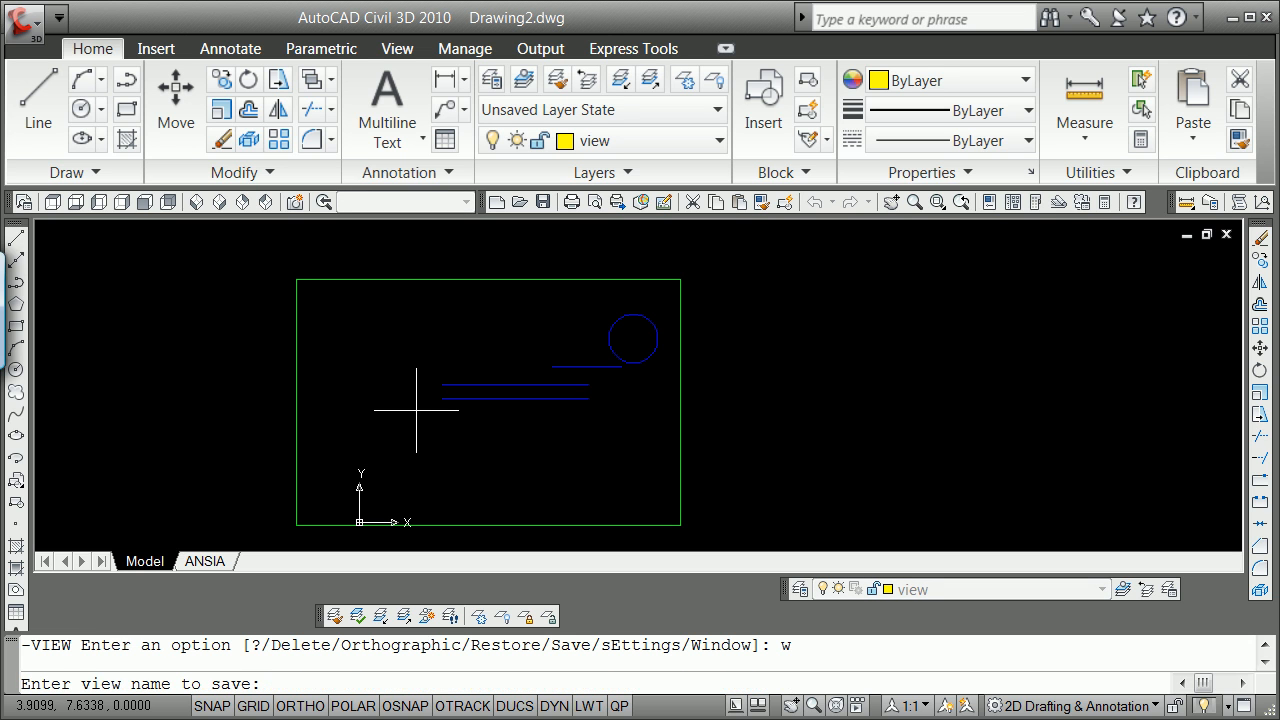
pyautogui.write('plotview')
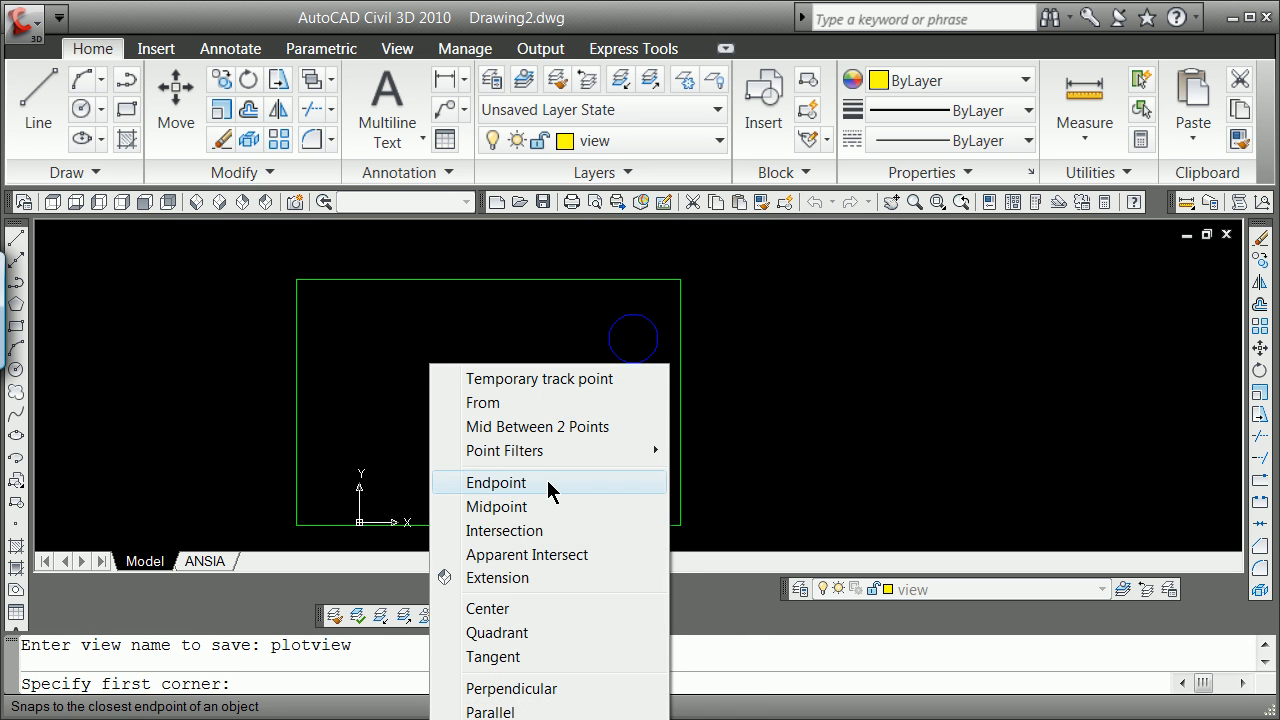
pyautogui.click(495, 482)
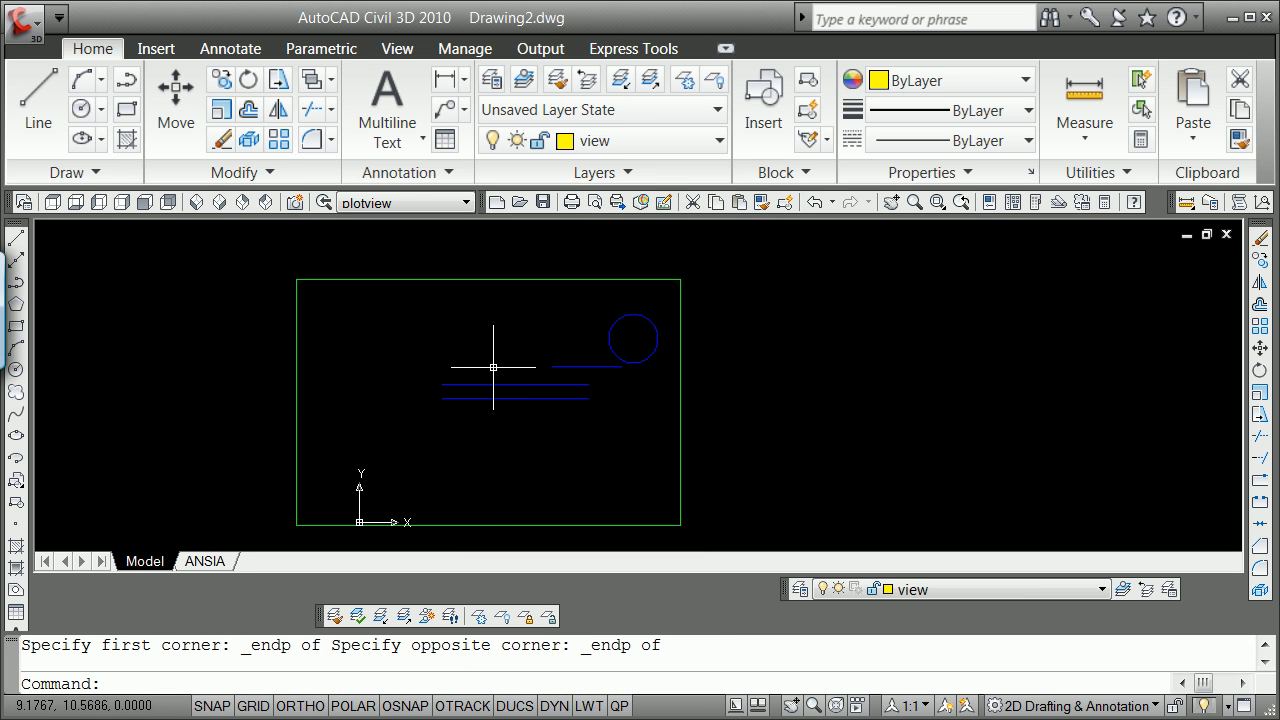
pyautogui.moveTo(391, 307)
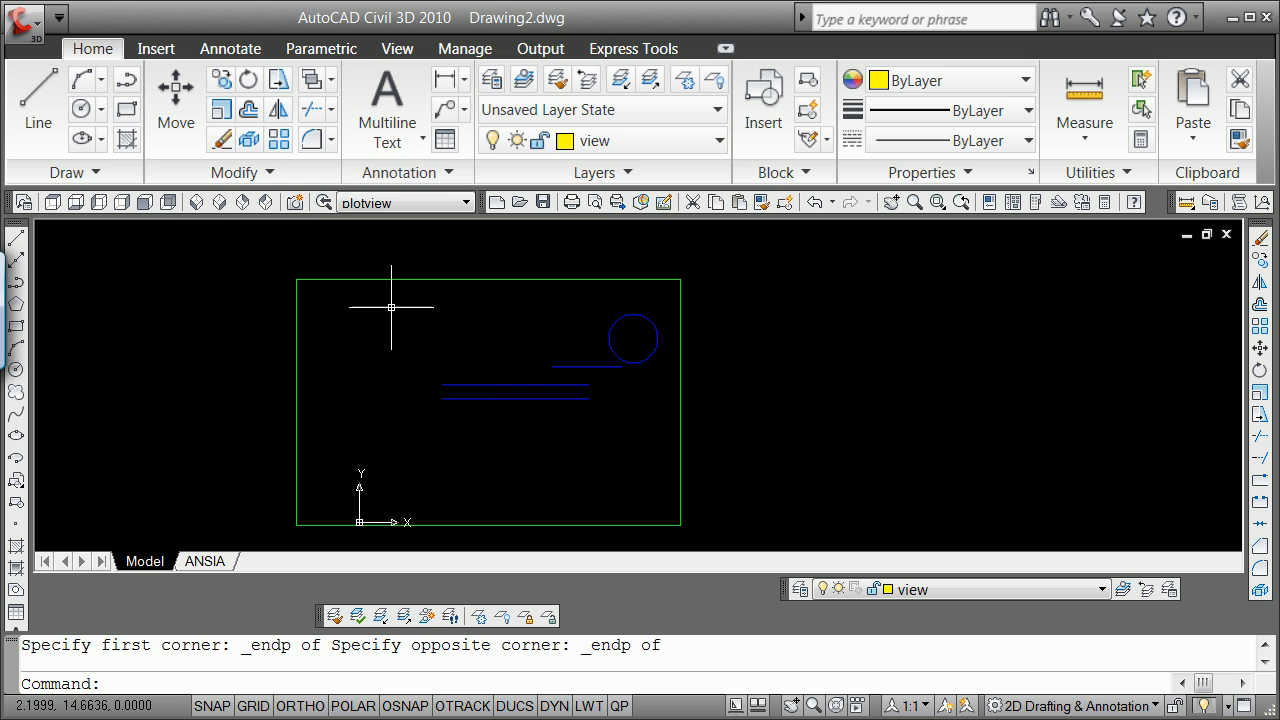
# Restore the 'plotview' view from the Views toolbar list
pyautogui.click(464, 202)
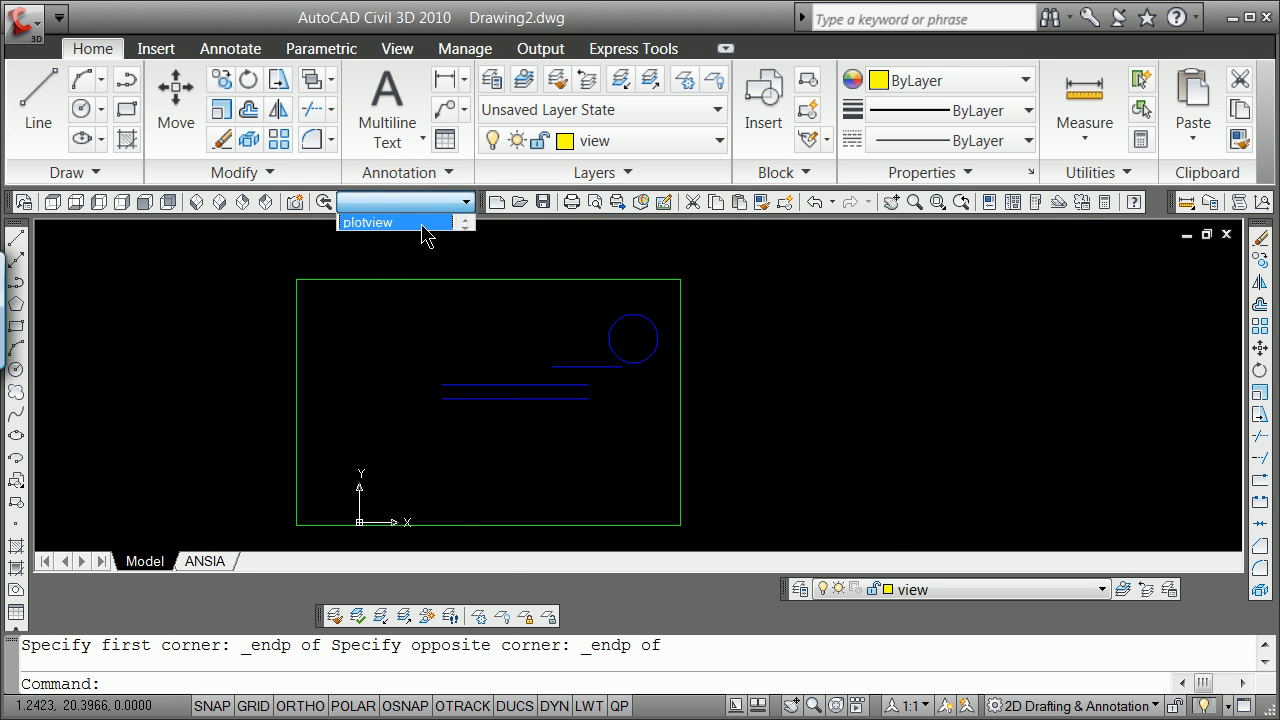
pyautogui.click(393, 222)
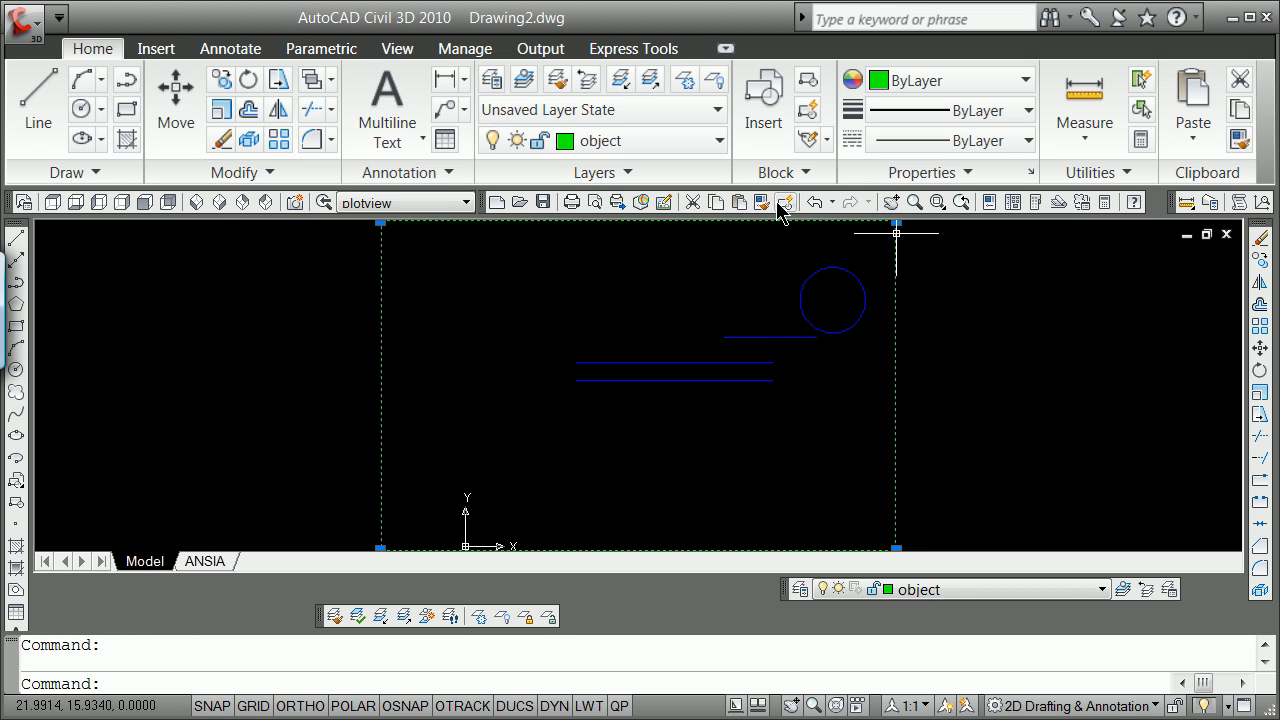
# Change the rectangle's layer to 'view' in its Properties palette
pyautogui.rightClick(780, 210)
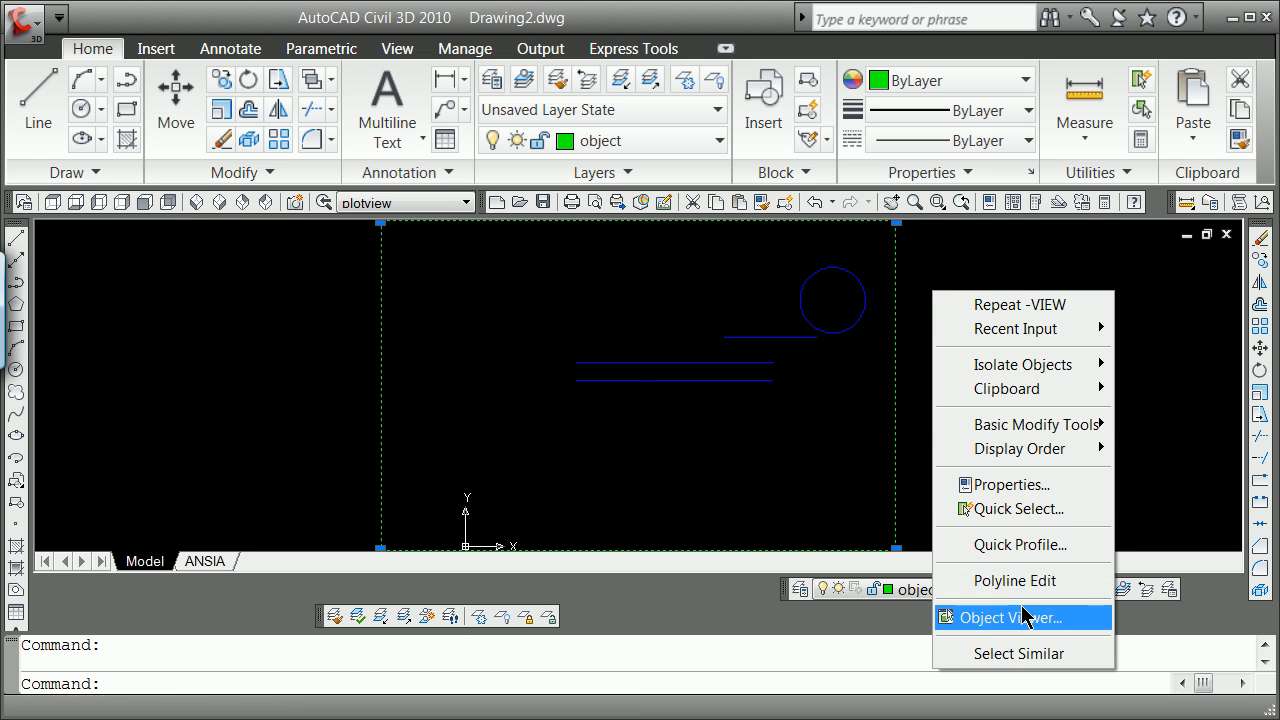
pyautogui.click(1012, 484)
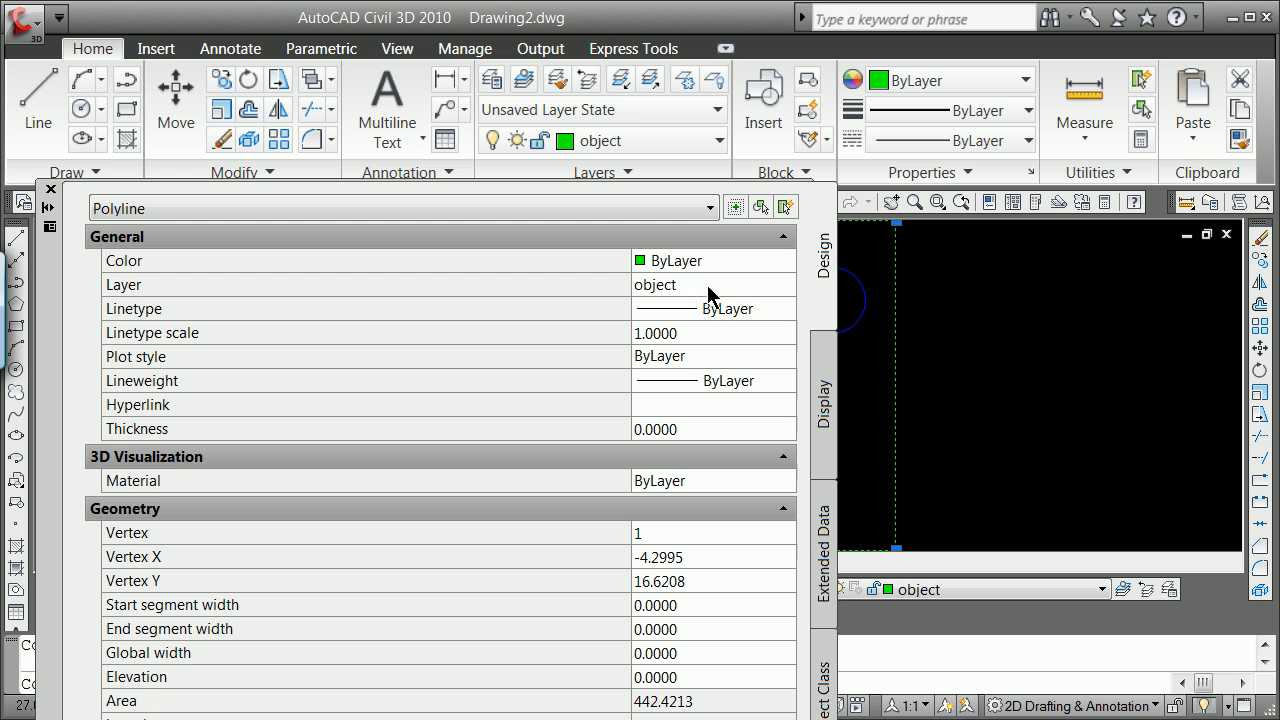
pyautogui.click(786, 285)
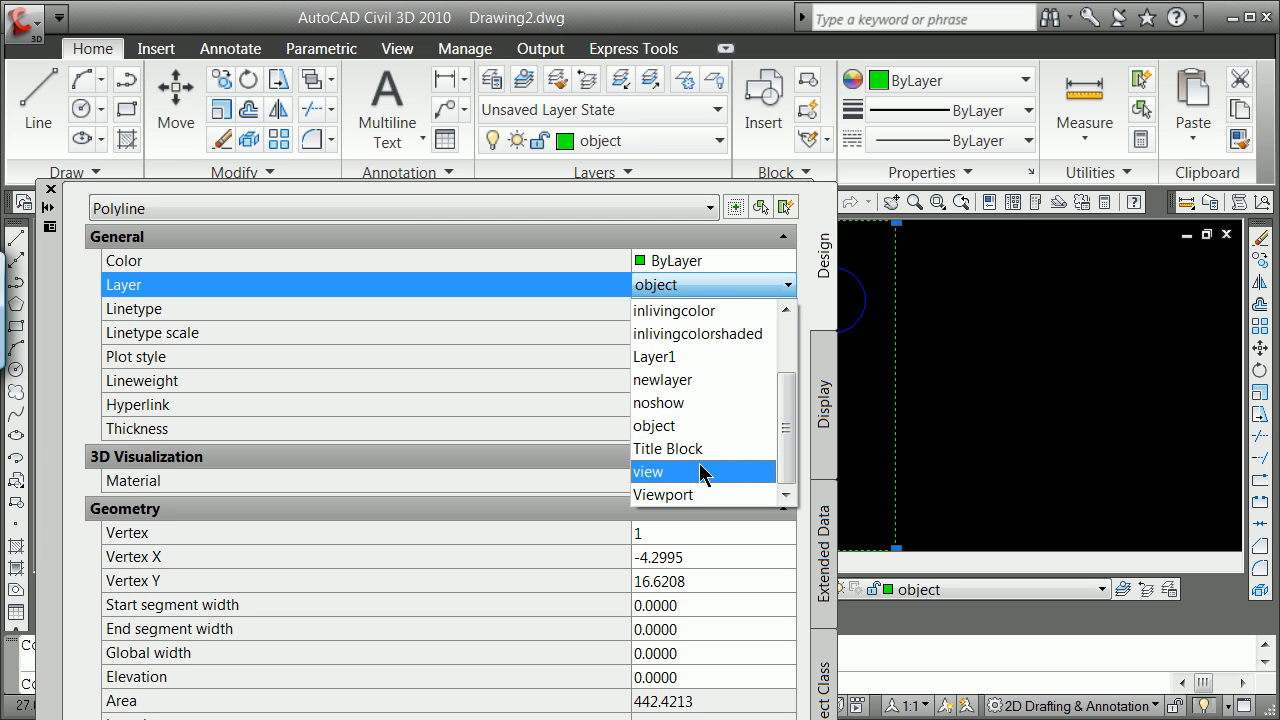
pyautogui.click(648, 471)
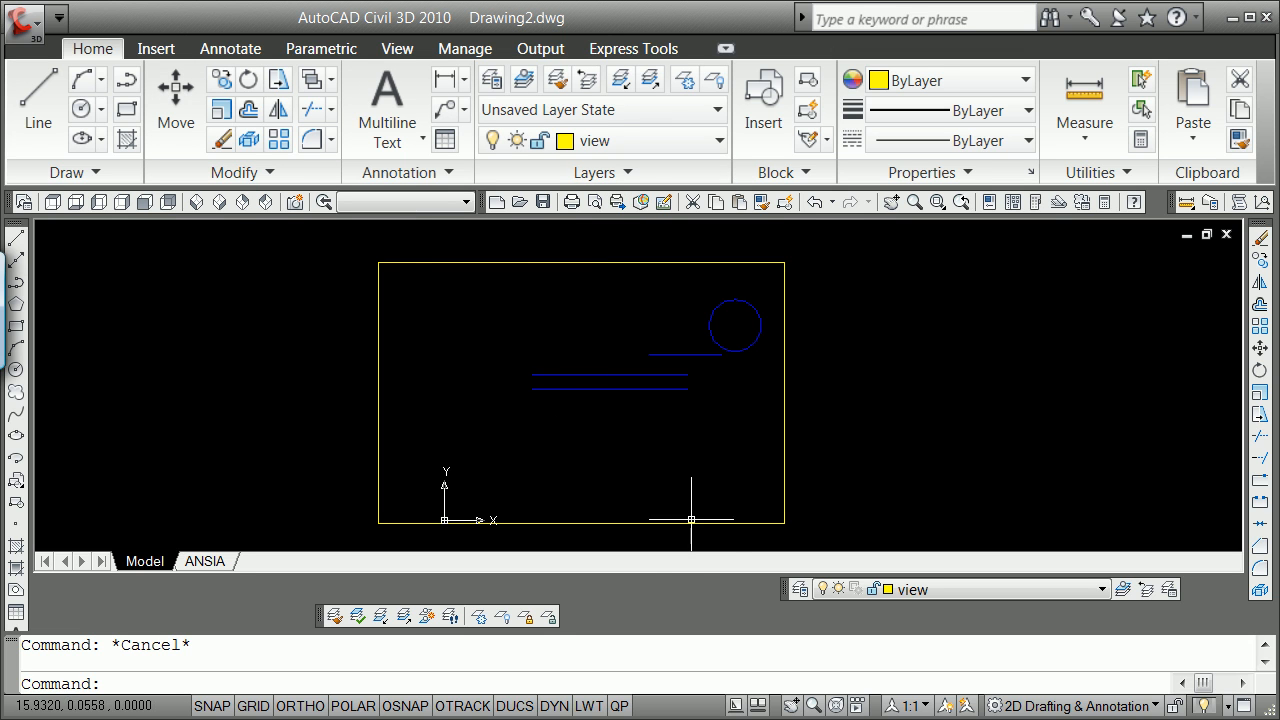
pyautogui.moveTo(487, 487)
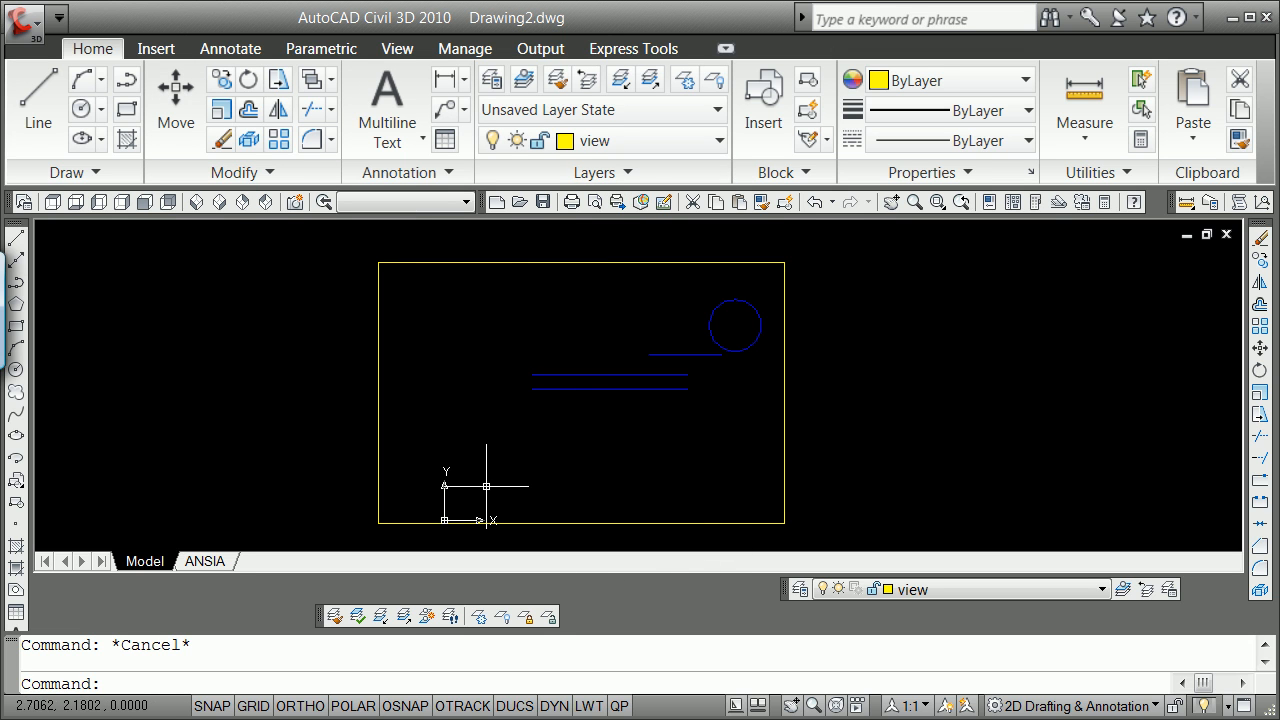
pyautogui.moveTo(589, 432)
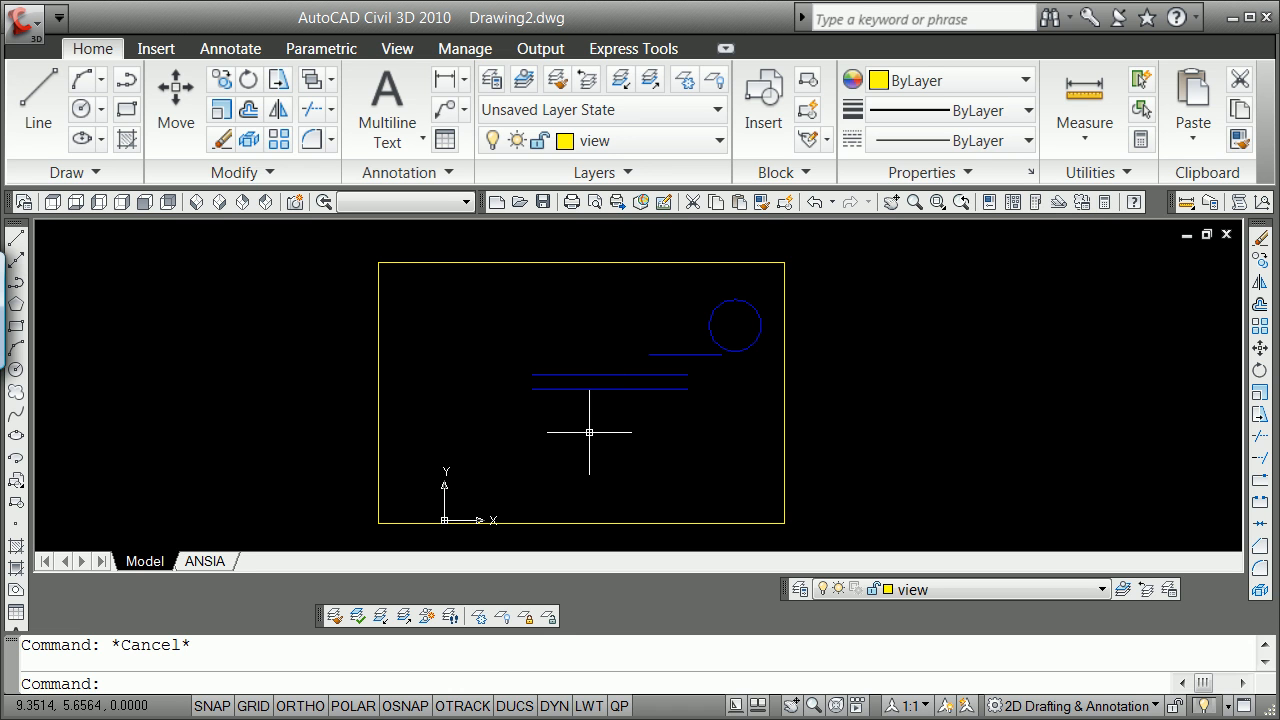
# Set the 'plotview' view current in View Manager via the V command
pyautogui.write('v')
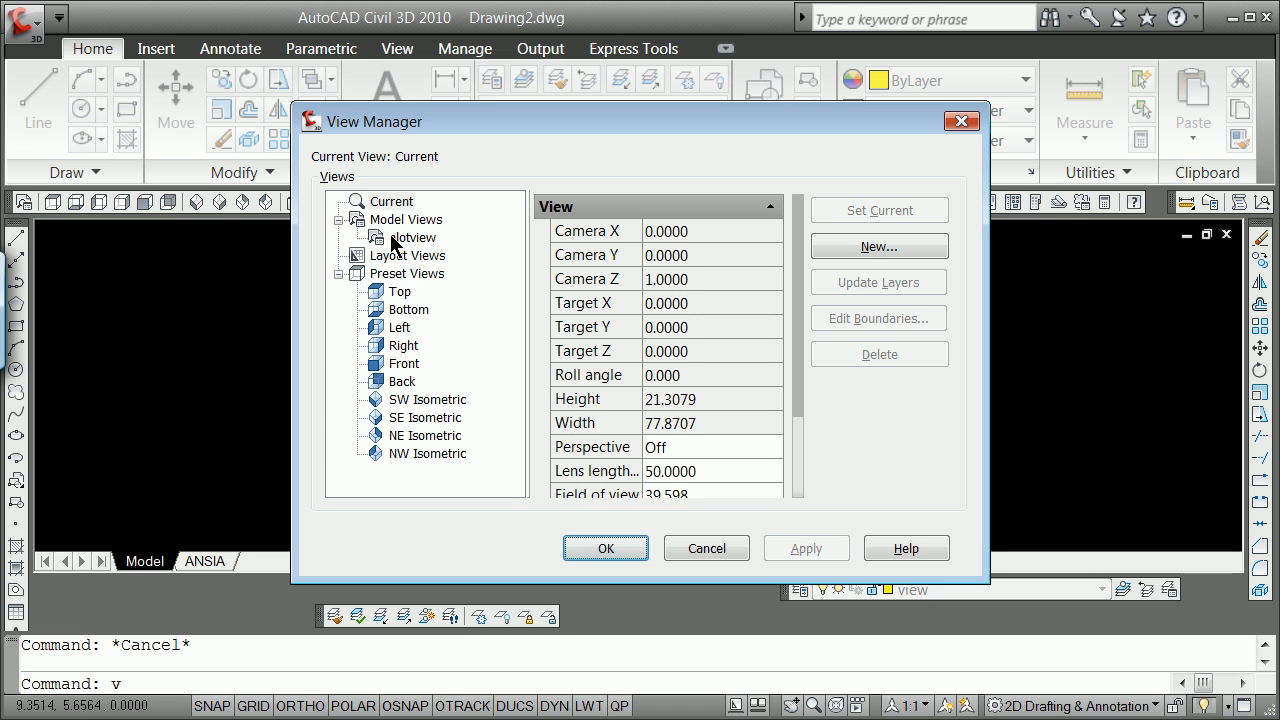
pyautogui.click(412, 237)
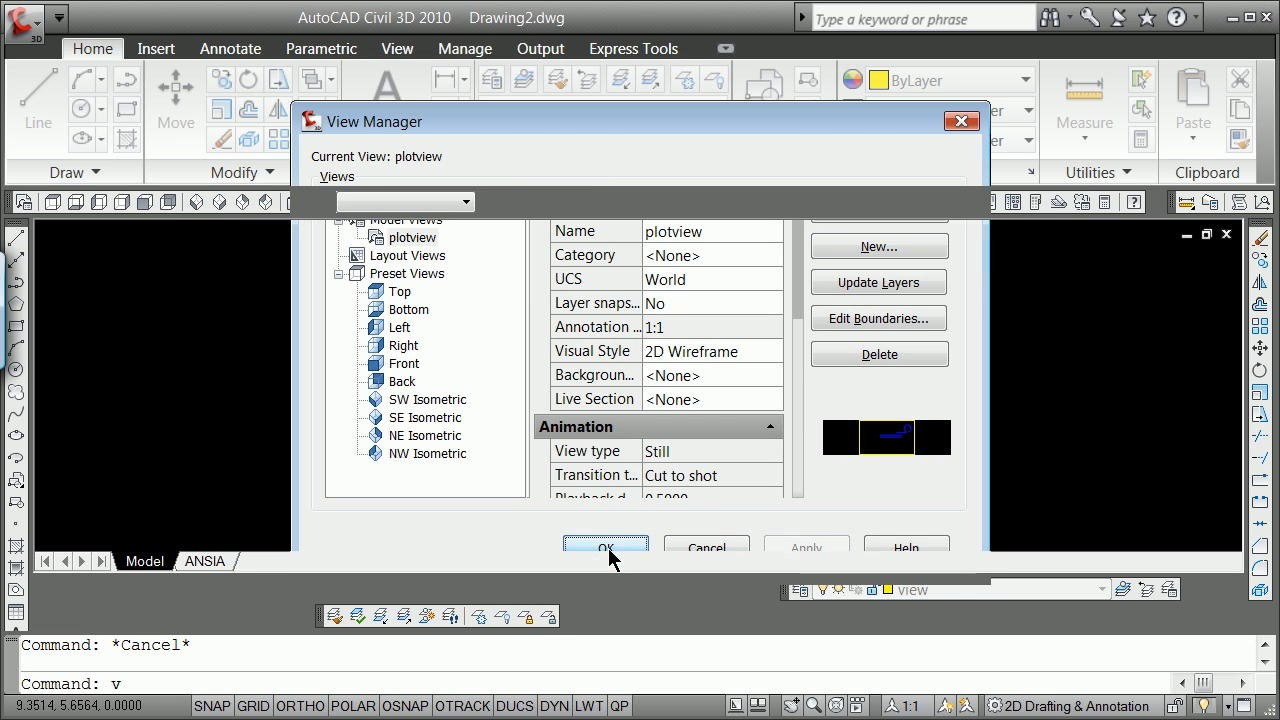
pyautogui.click(605, 547)
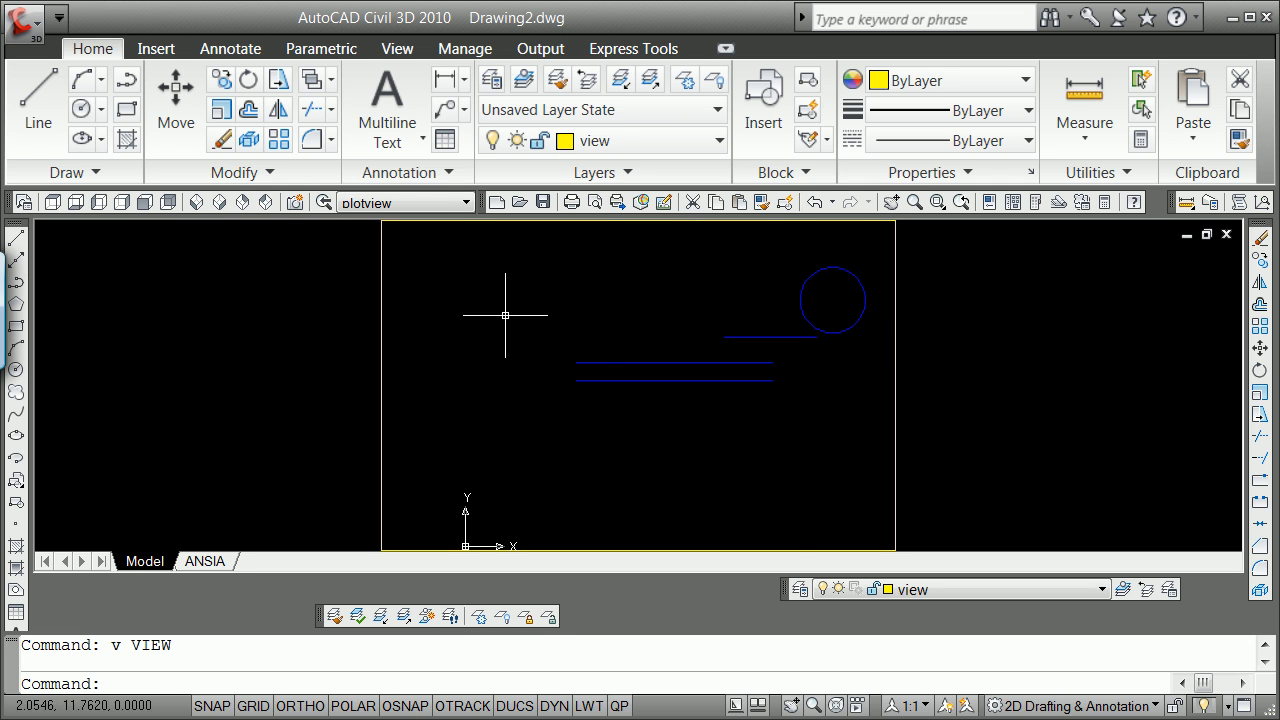
pyautogui.moveTo(749, 345)
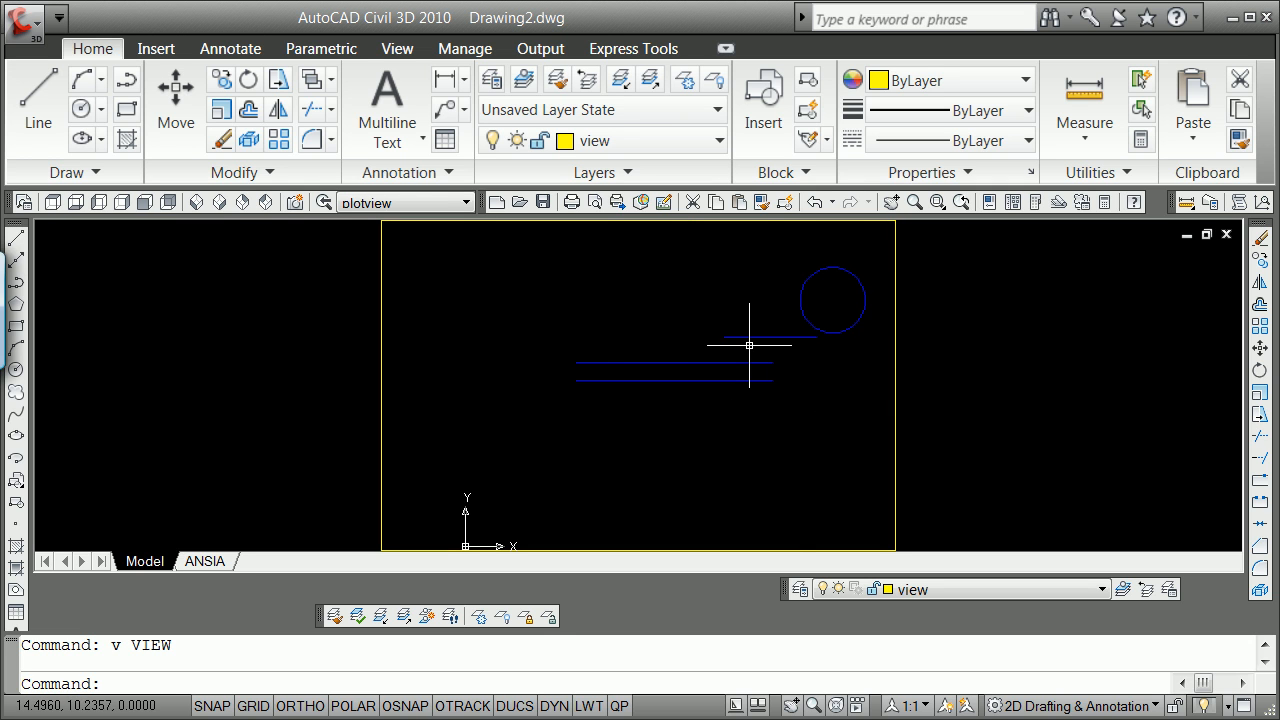
pyautogui.moveTo(735, 376)
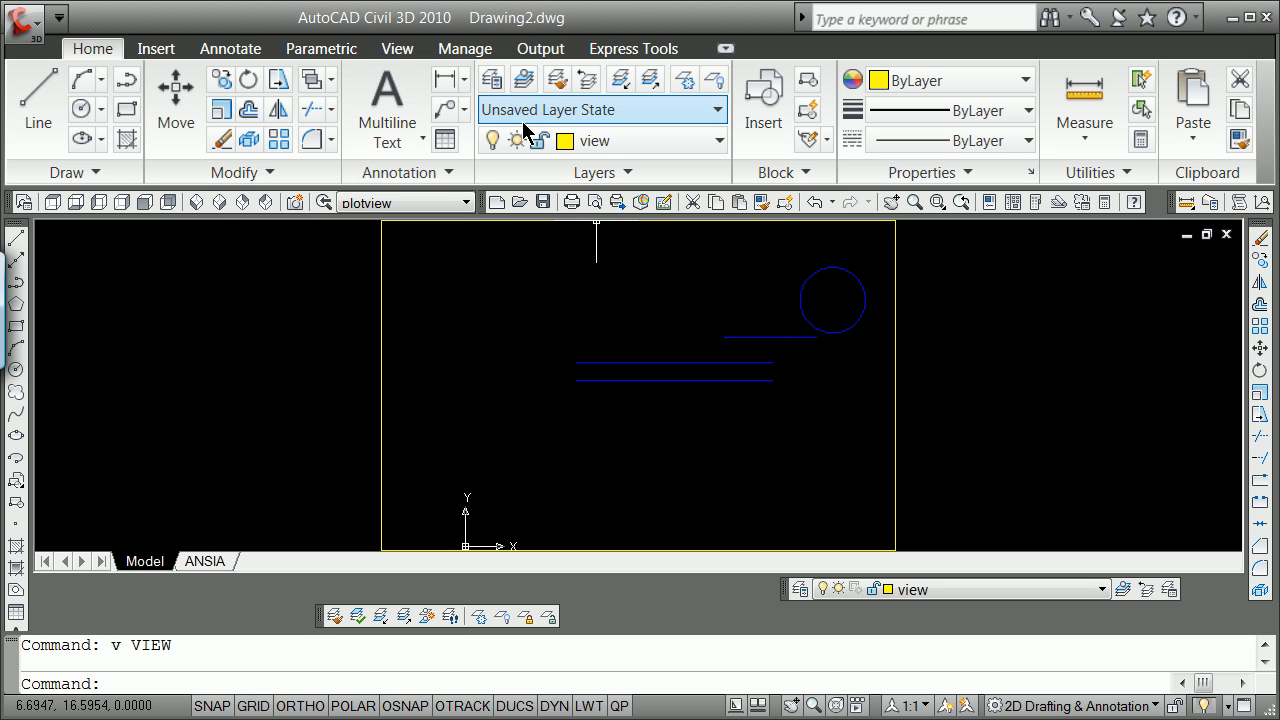
# Make layer 0 current, freeze 'view', and set the noshow layer colour to green
pyautogui.click(491, 80)
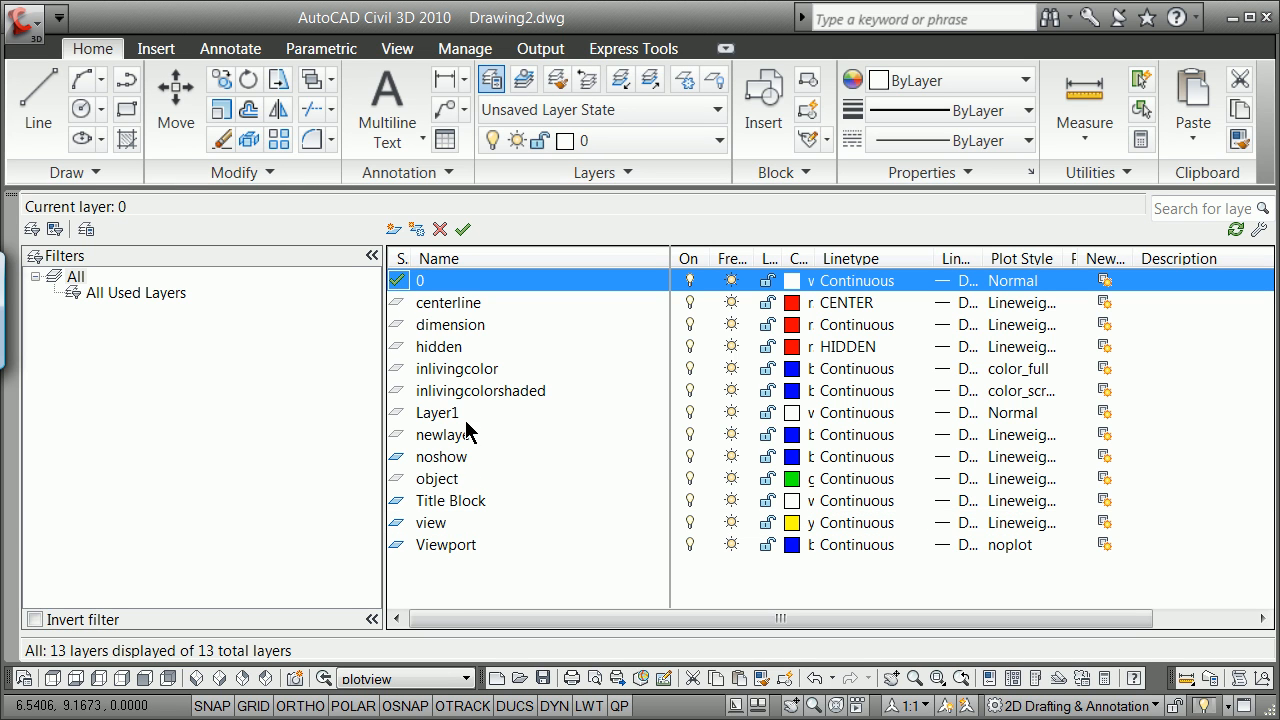
pyautogui.moveTo(735, 530)
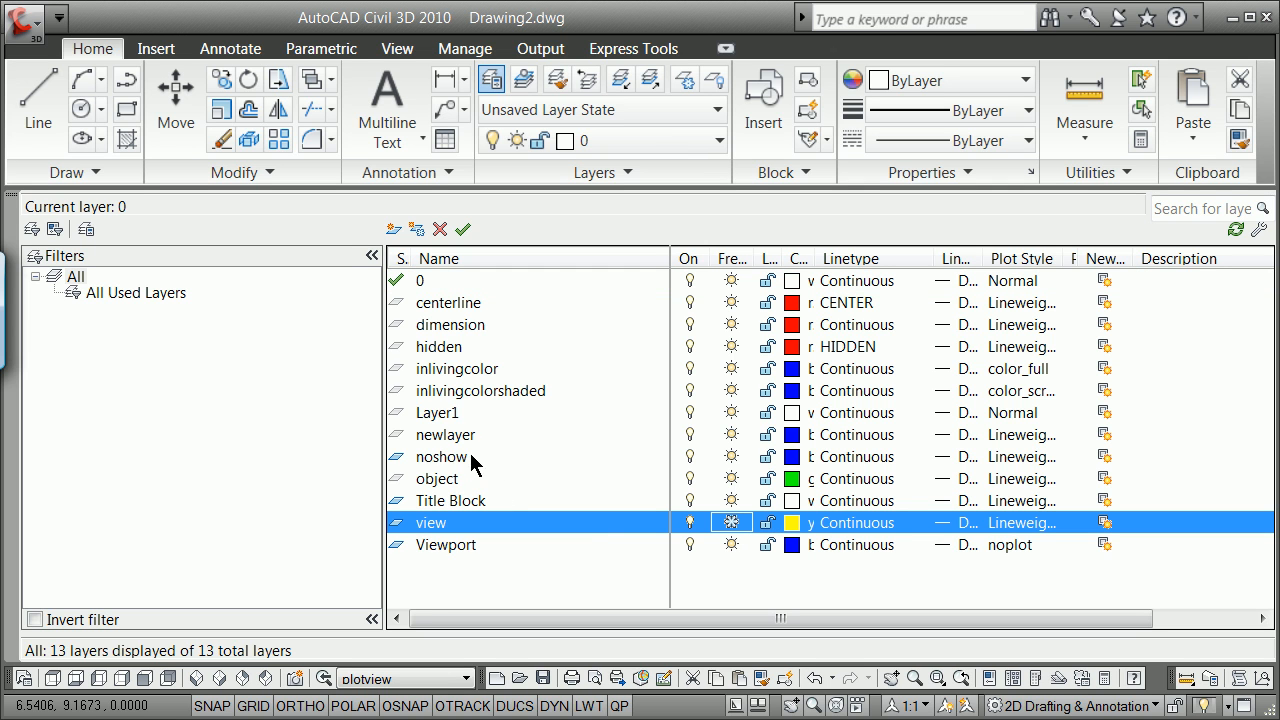
pyautogui.moveTo(664, 471)
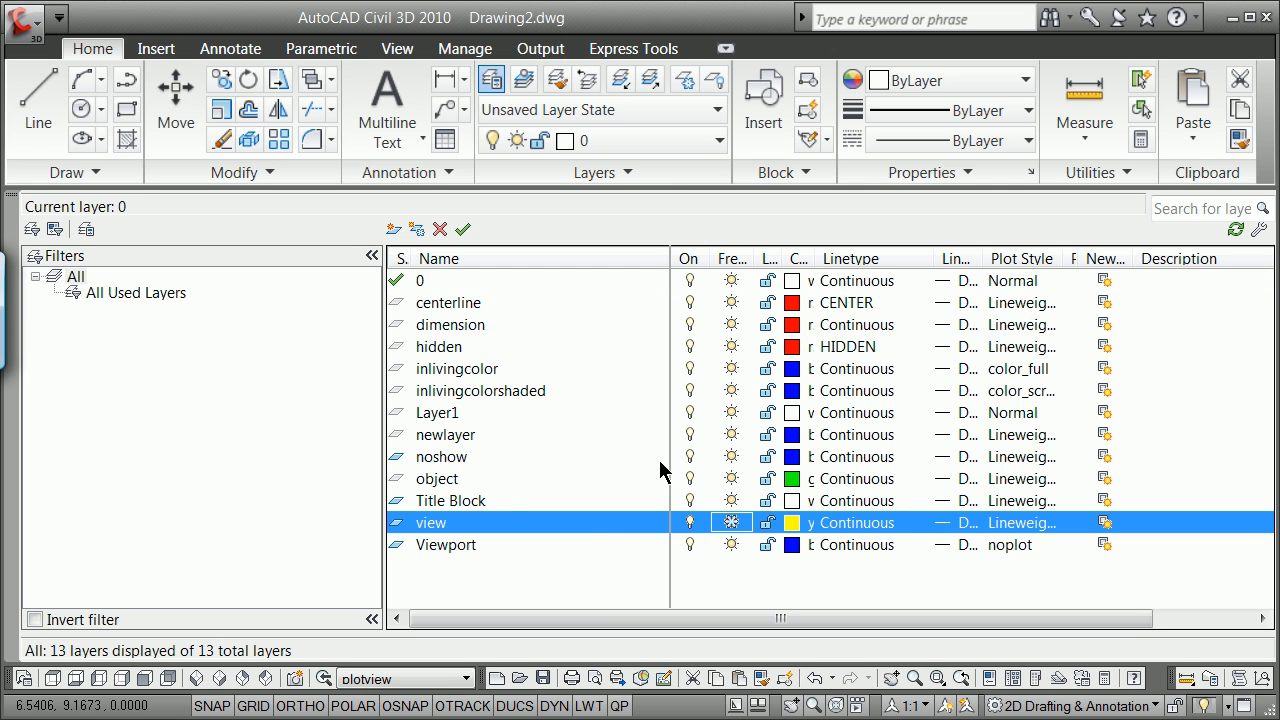
pyautogui.moveTo(672, 500)
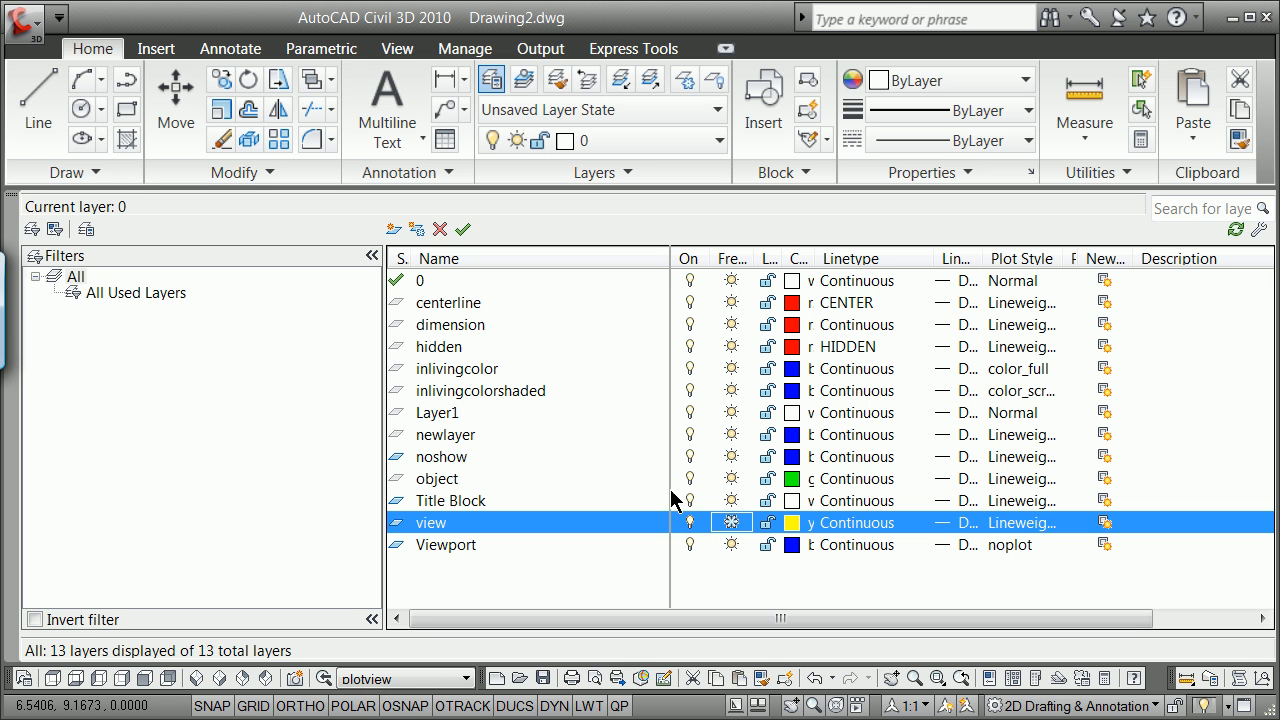
pyautogui.click(441, 456)
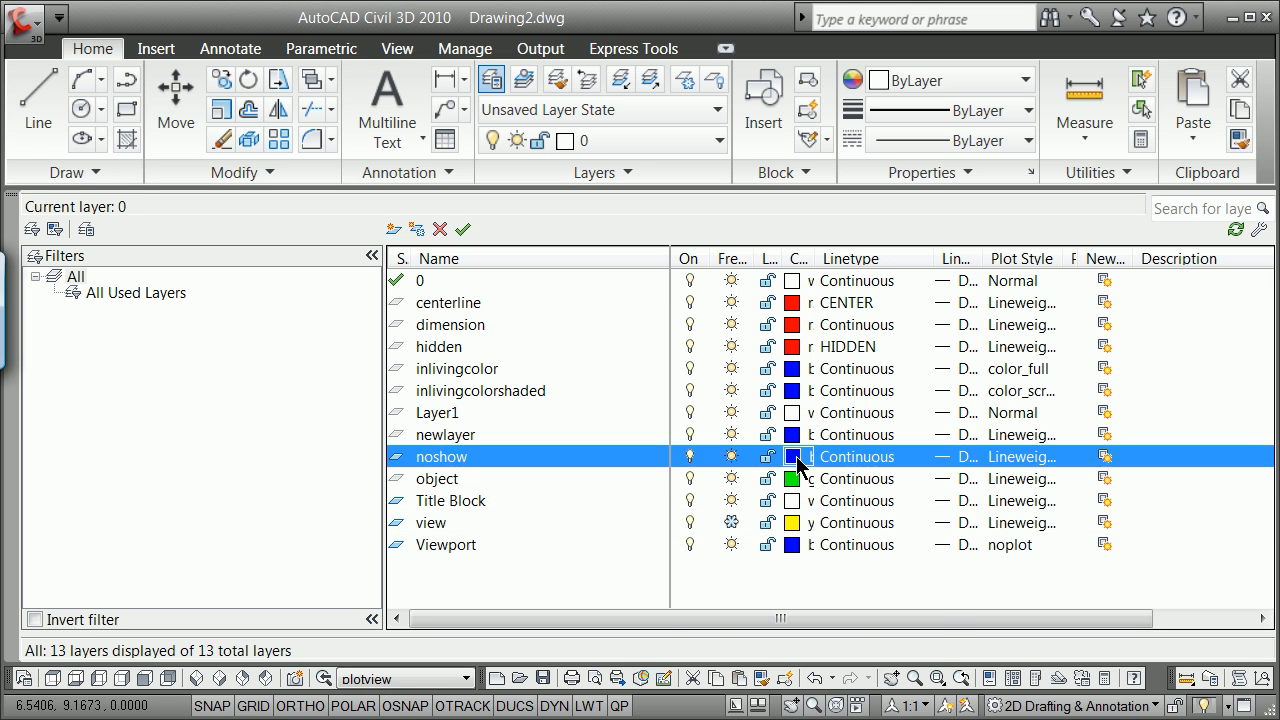
pyautogui.click(791, 456)
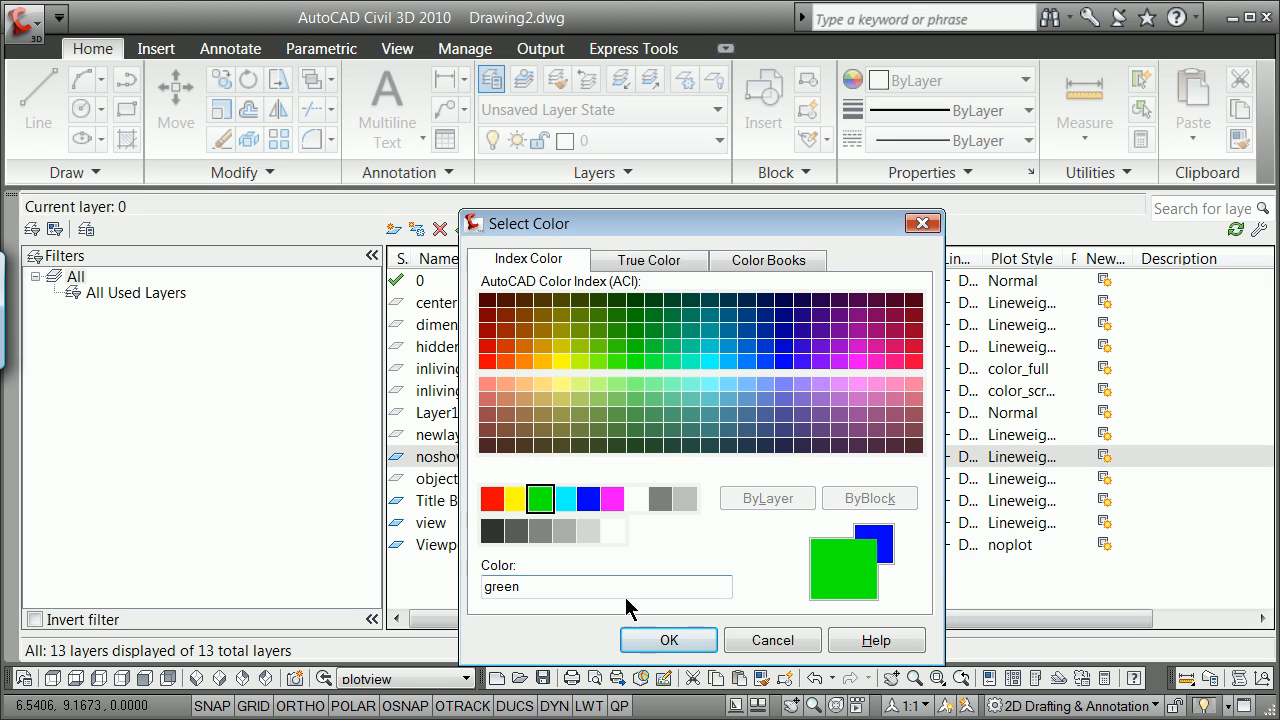
pyautogui.click(668, 640)
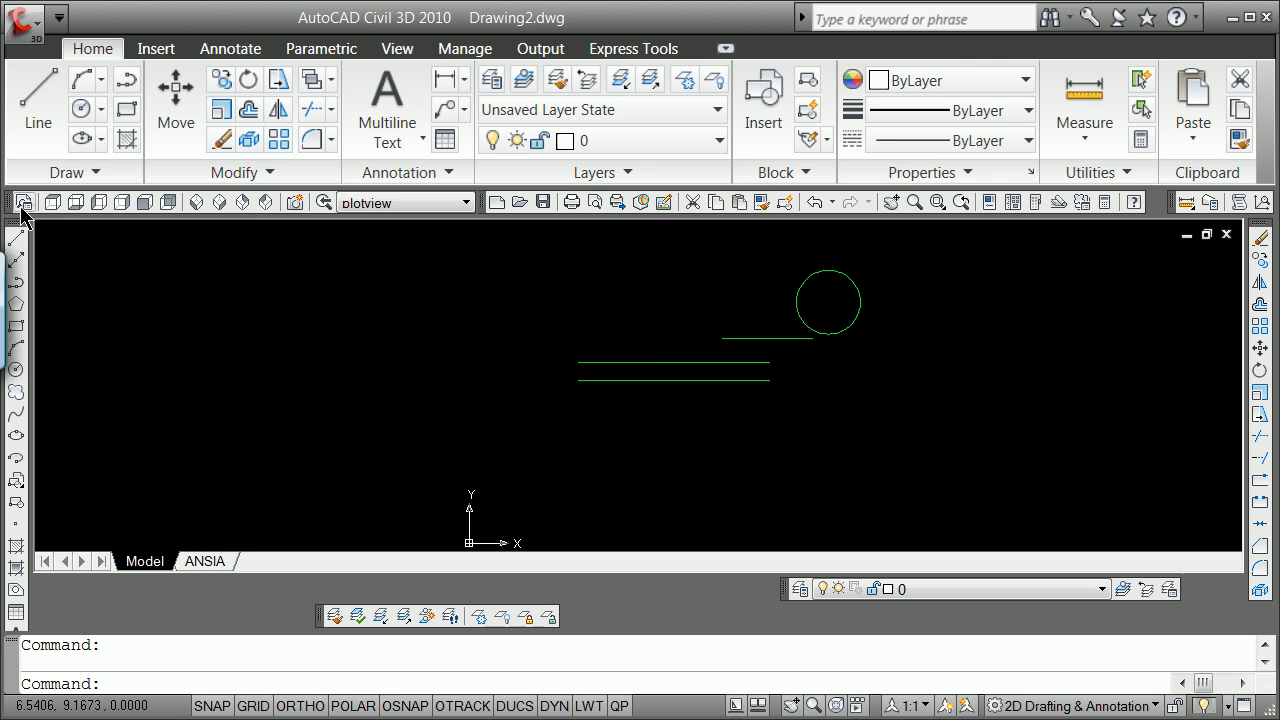
pyautogui.moveTo(673, 344)
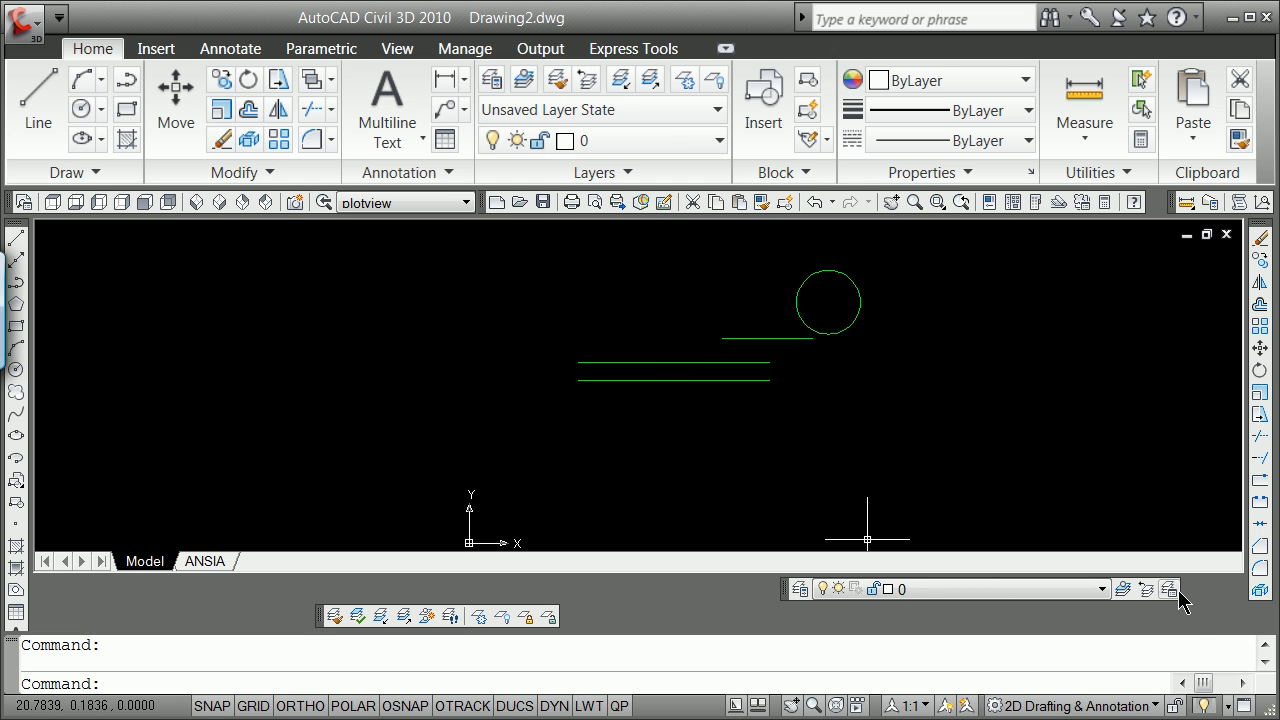
# Overwrite the 'plotview' layer state with current layer settings in Layer States Manager
pyautogui.click(1168, 588)
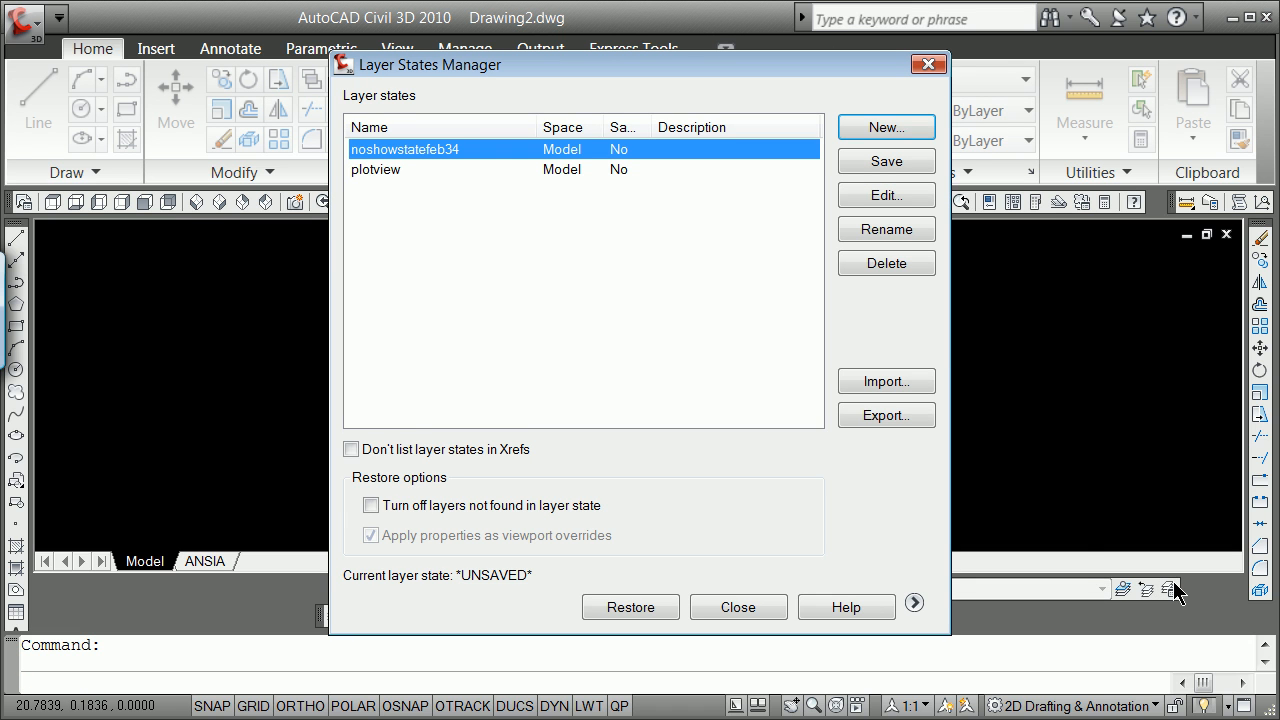
pyautogui.moveTo(390, 185)
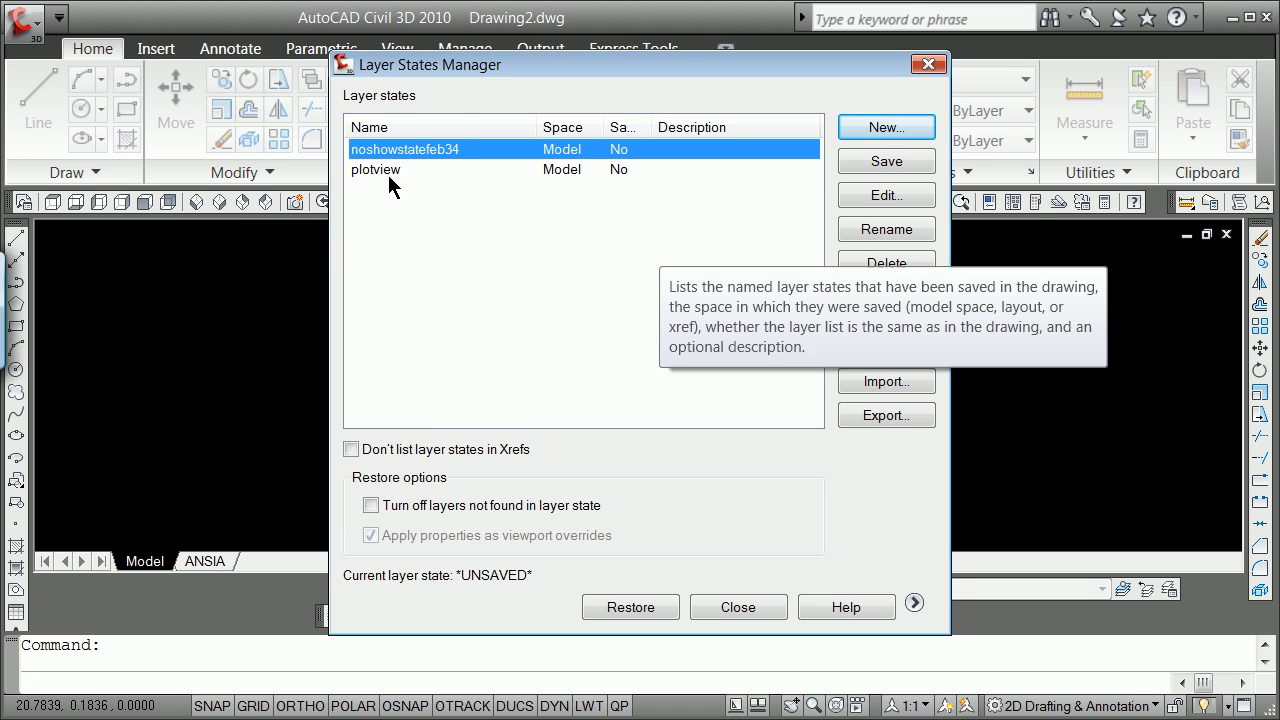
pyautogui.click(377, 169)
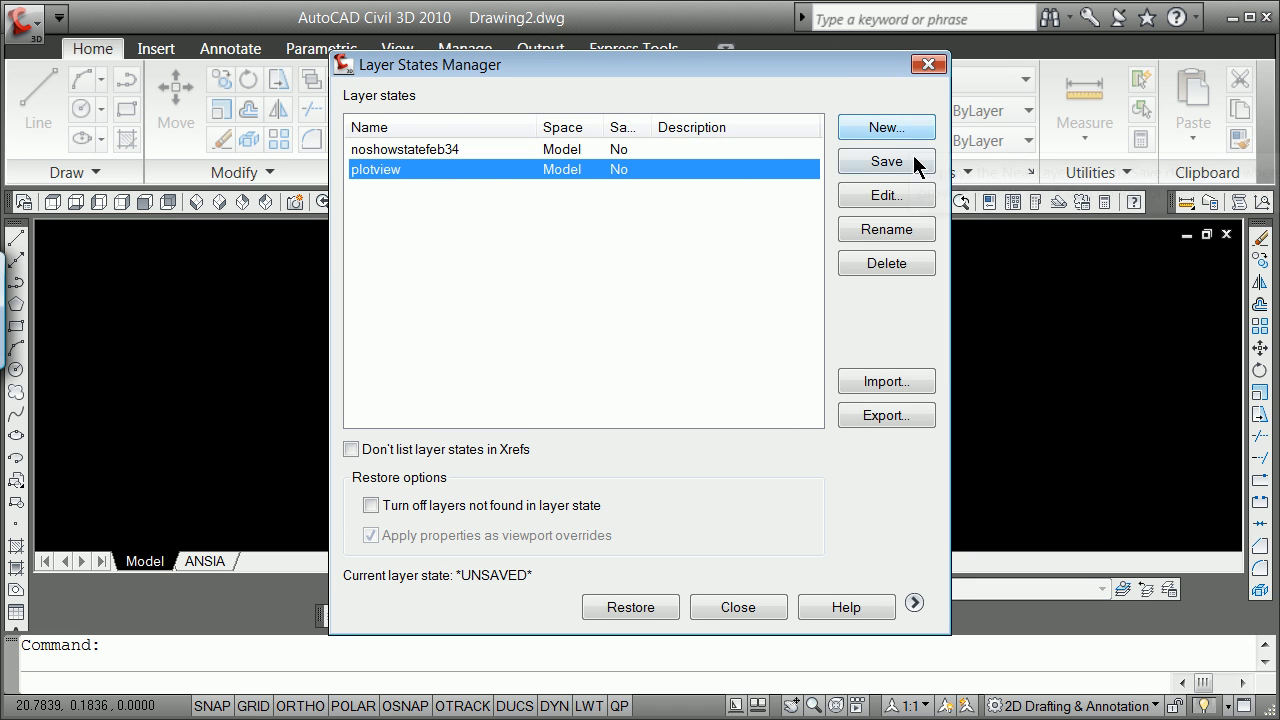
pyautogui.click(885, 161)
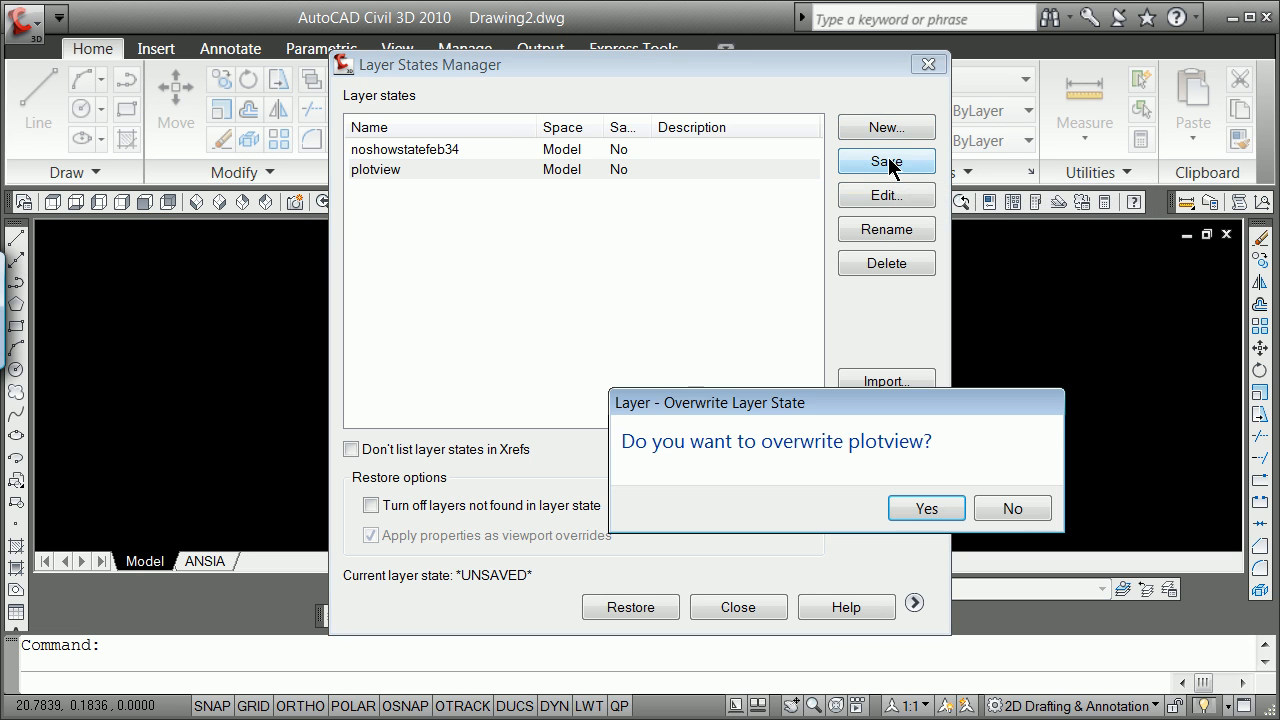
pyautogui.moveTo(855, 500)
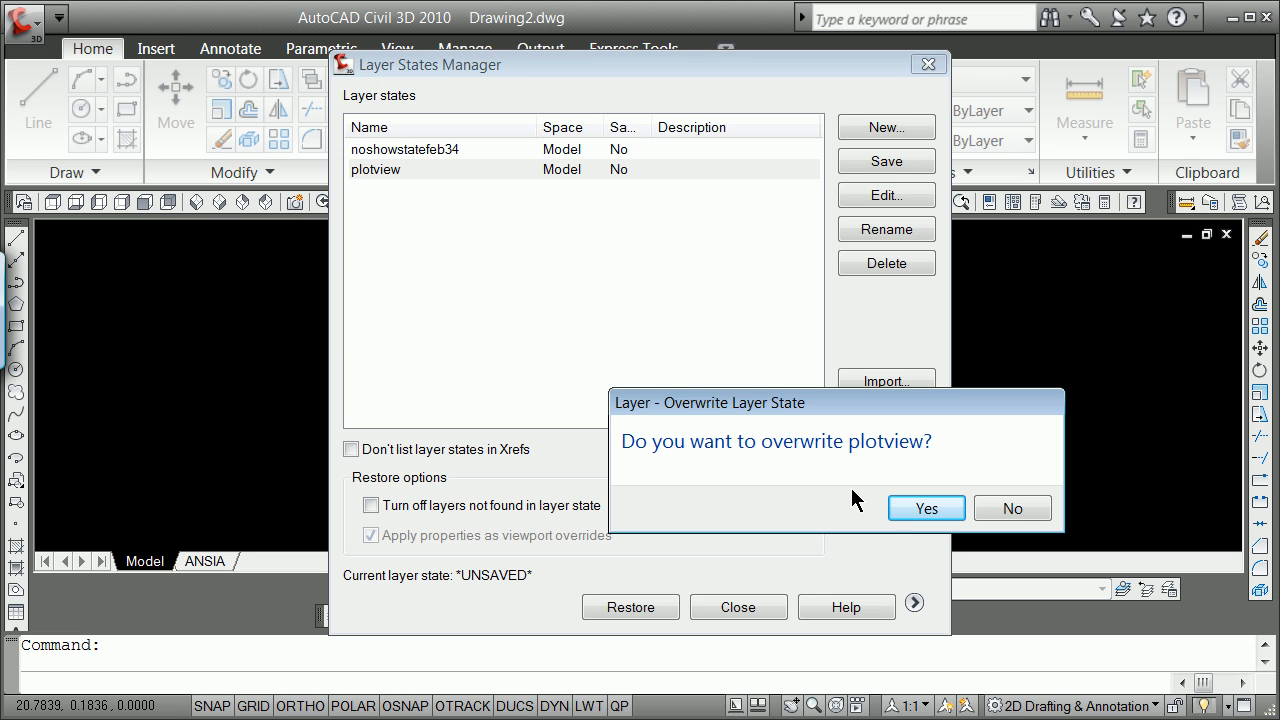
pyautogui.moveTo(938, 480)
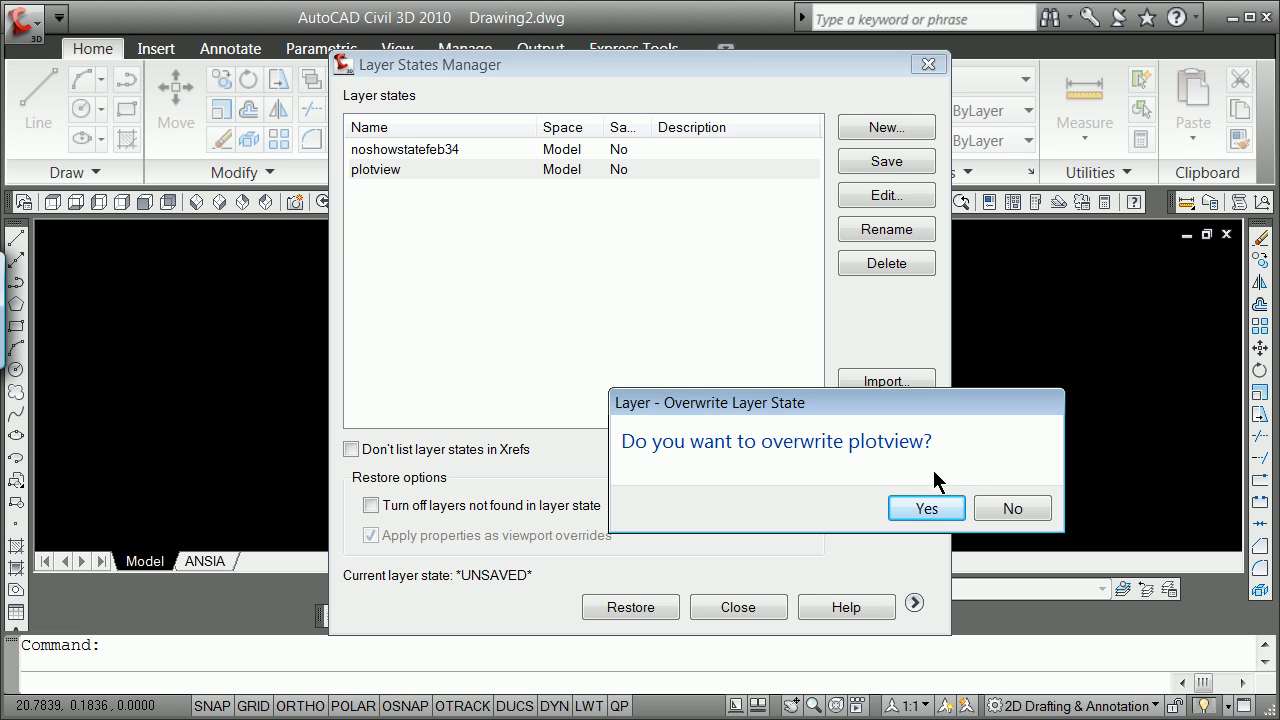
pyautogui.click(925, 508)
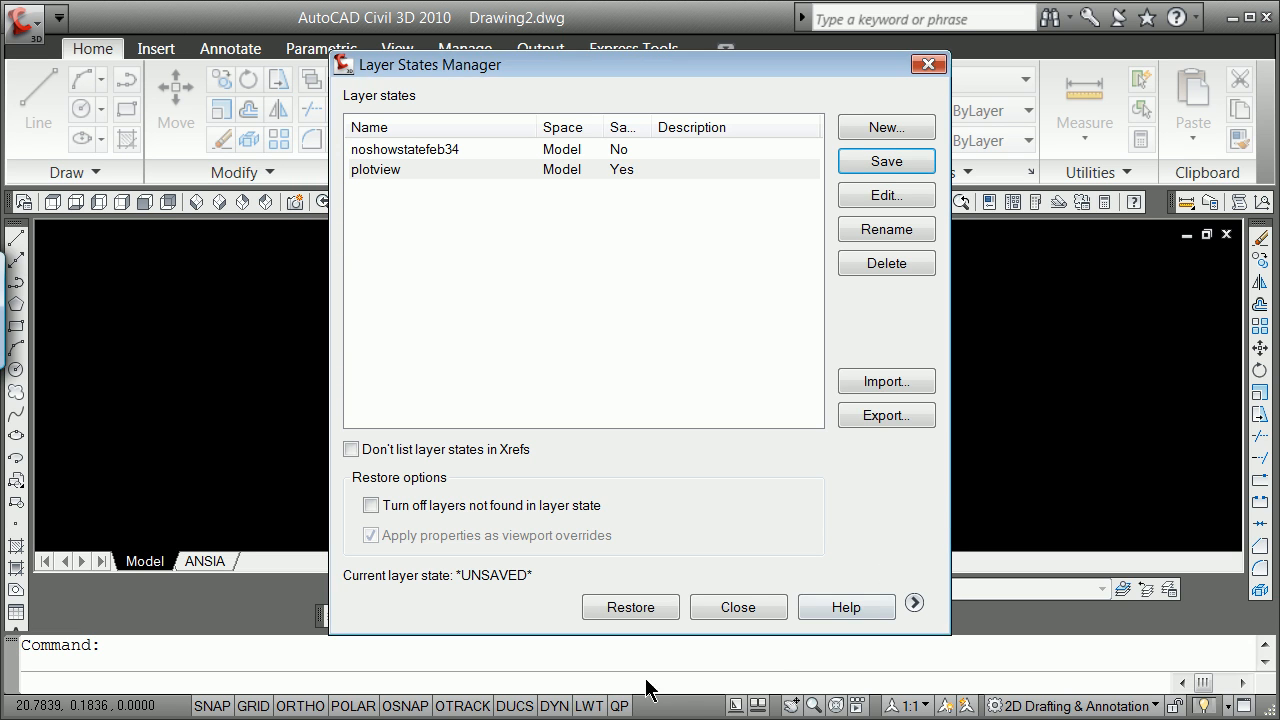
pyautogui.click(738, 607)
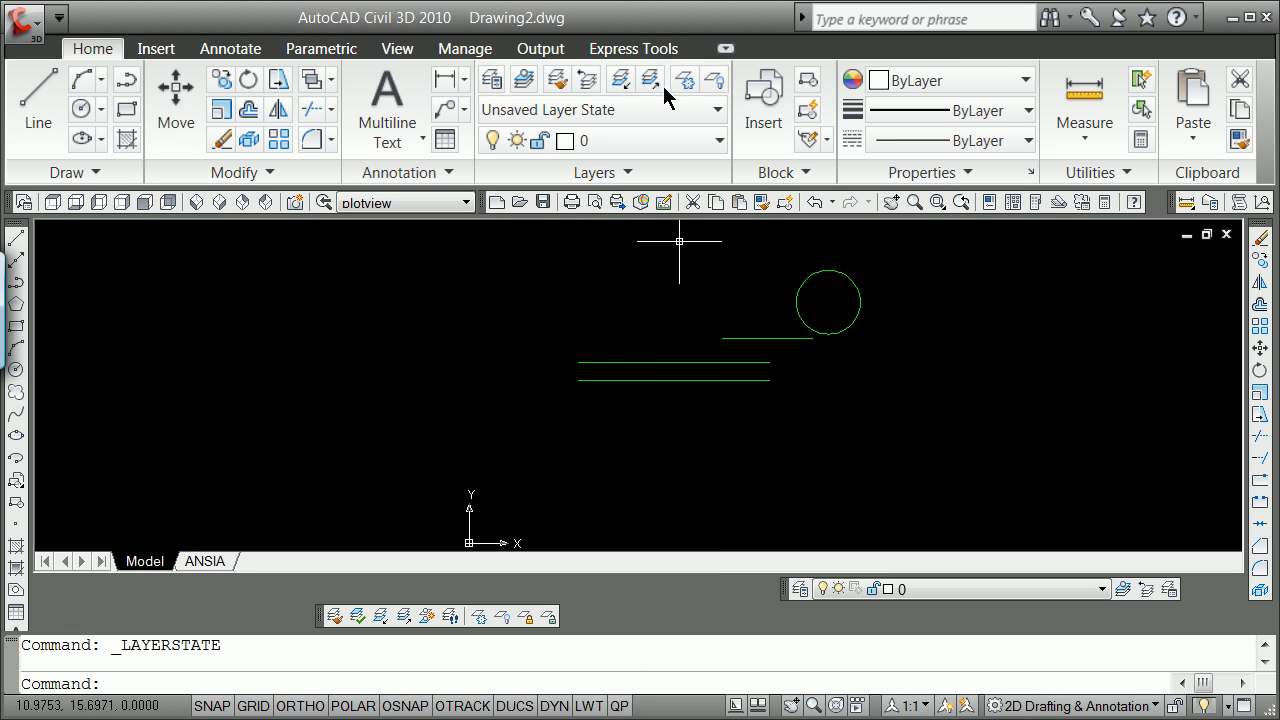
pyautogui.moveTo(468, 377)
pyautogui.write('l')
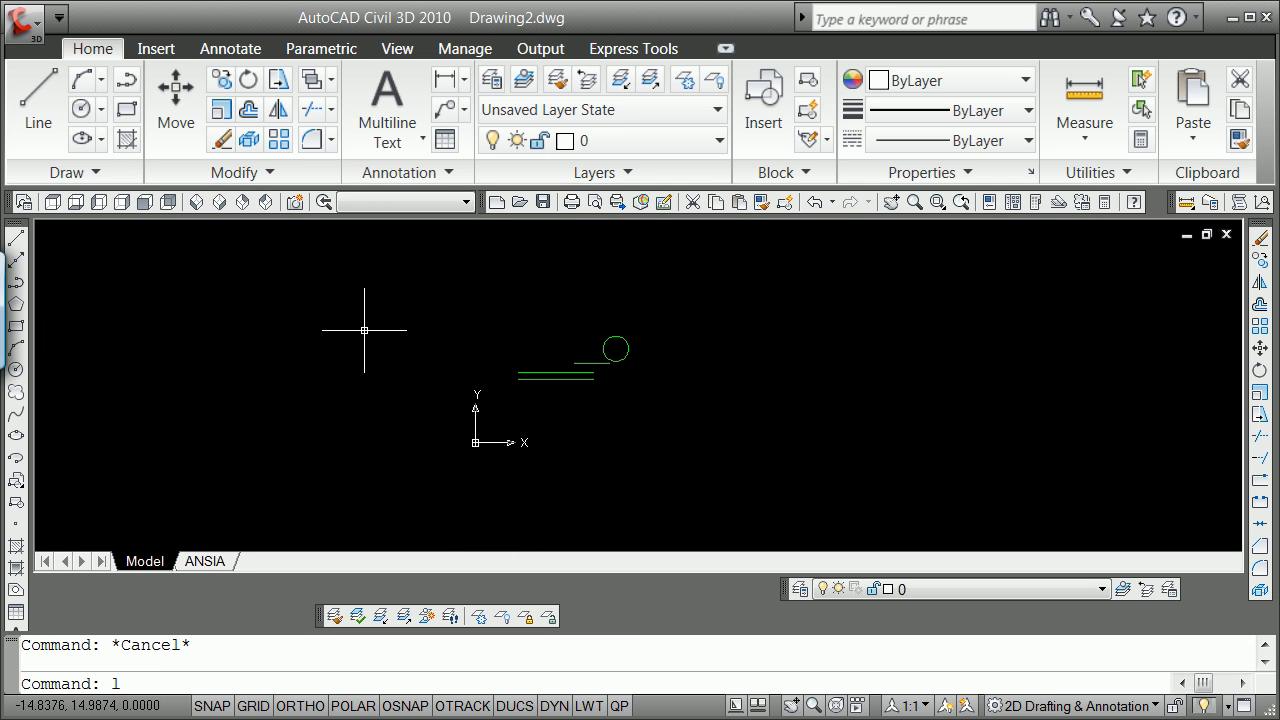
# Draw a long line out to the distant coordinate 100000000,10000
pyautogui.write('100')
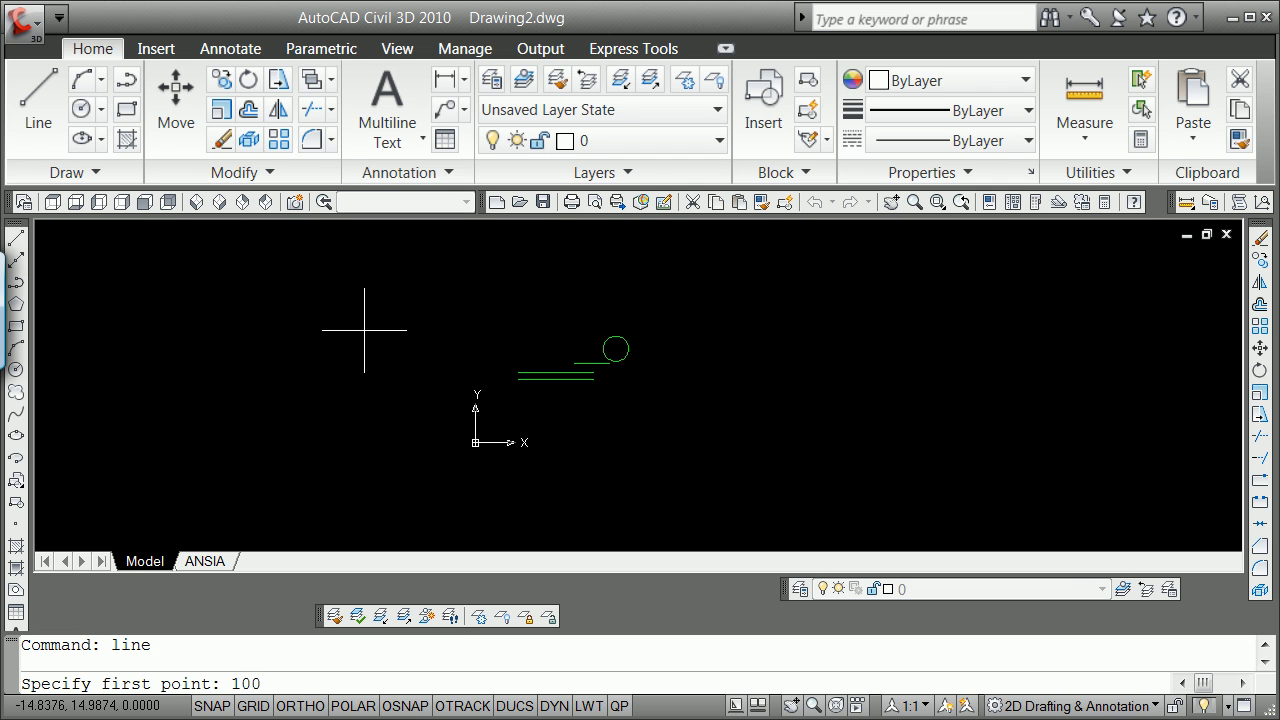
pyautogui.write('000000,10000')
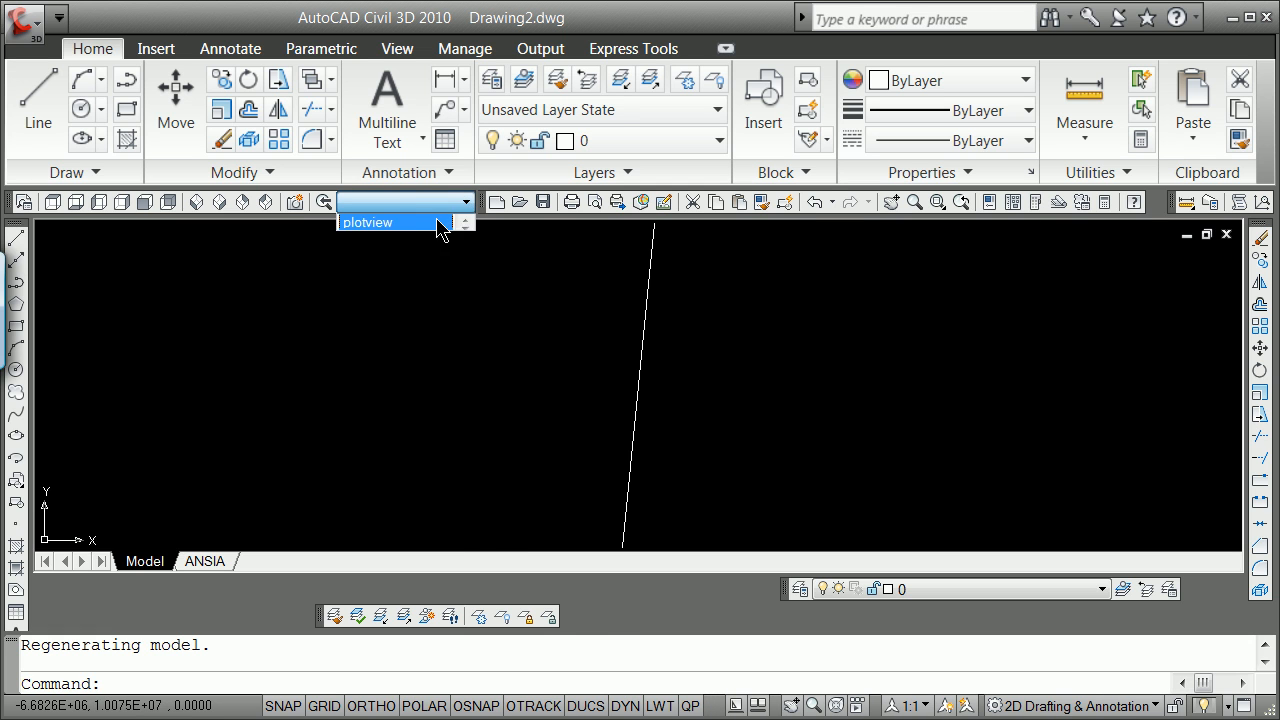
# Restore the 'plotview' view and apply the 'plotview' layer state from the ribbon
pyautogui.click(390, 222)
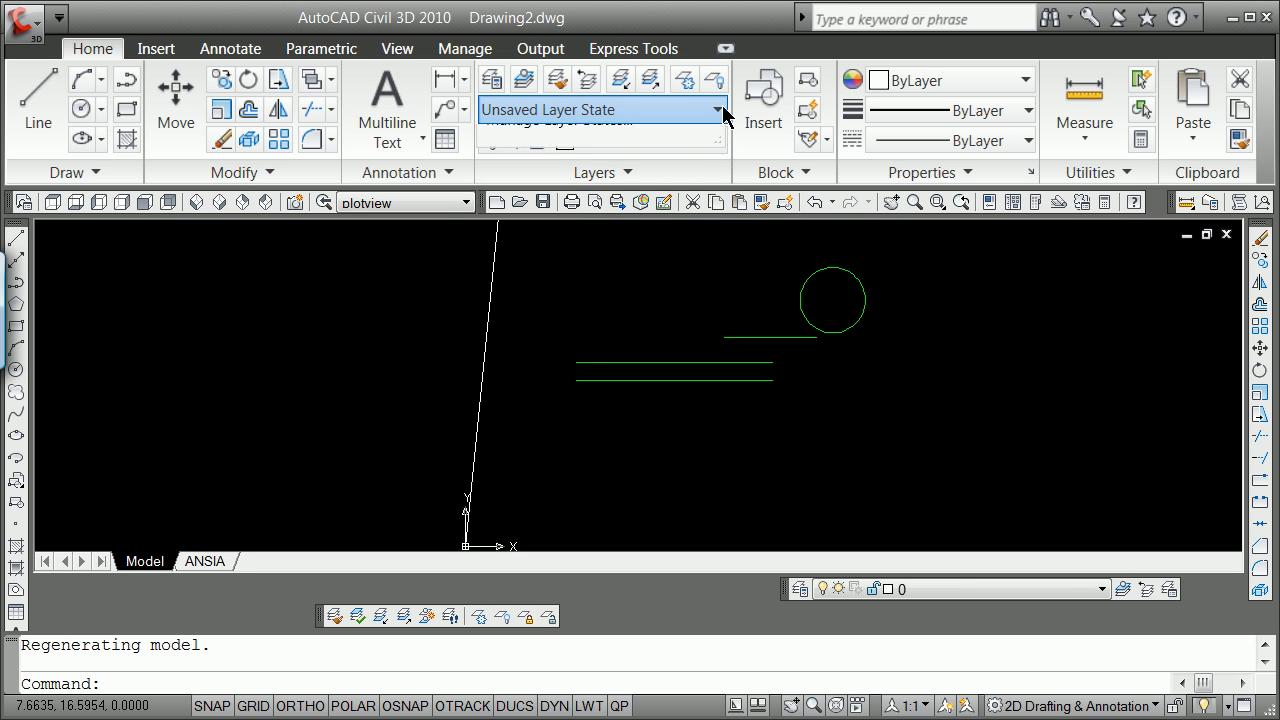
pyautogui.click(715, 110)
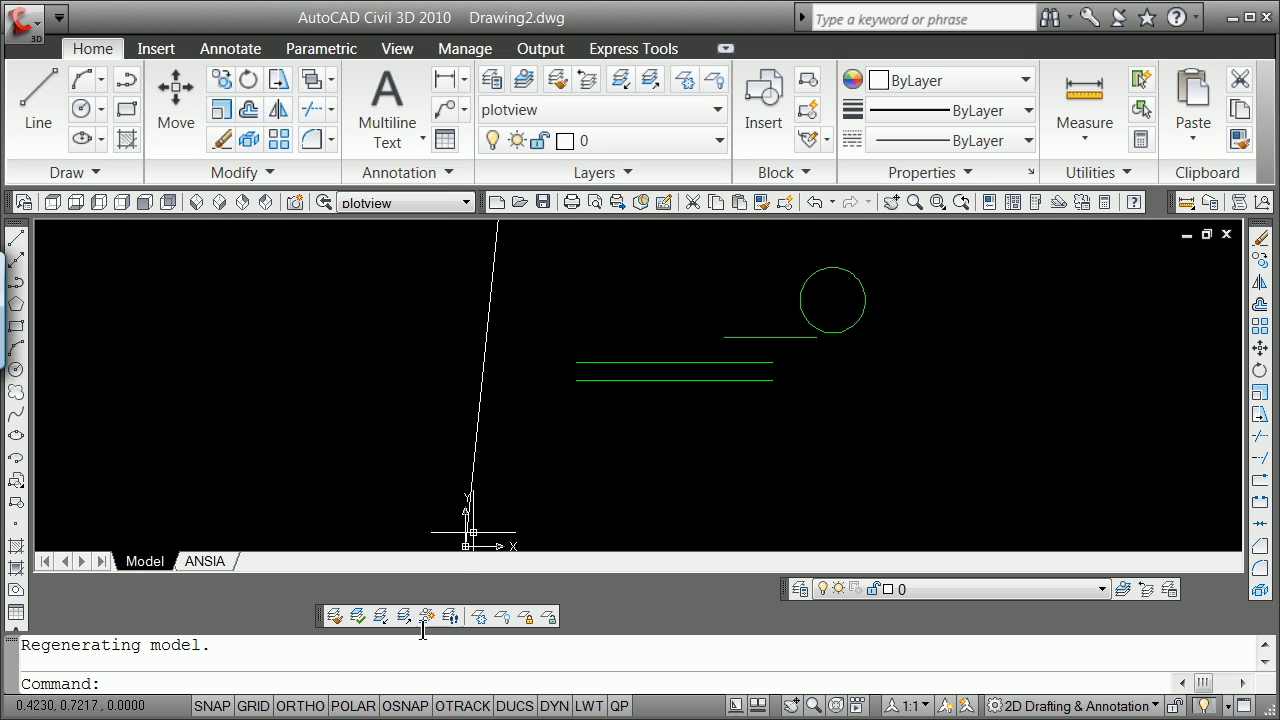
pyautogui.moveTo(475, 353)
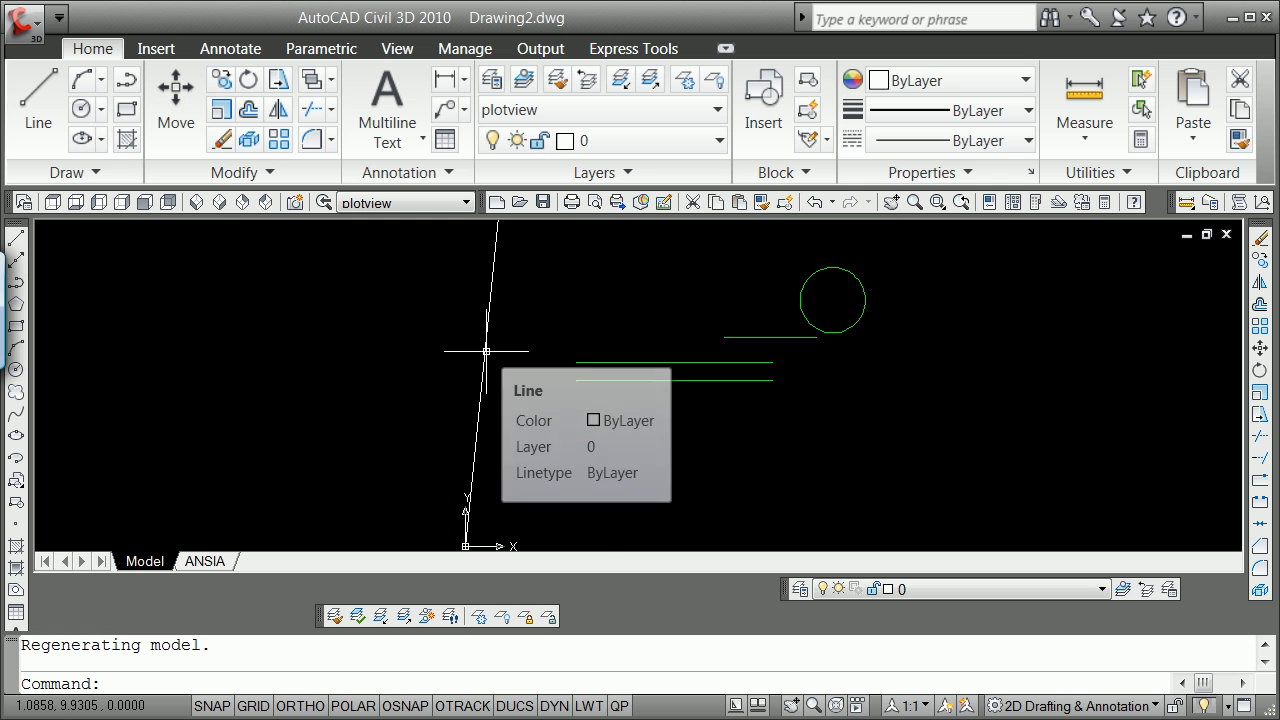
pyautogui.moveTo(607, 544)
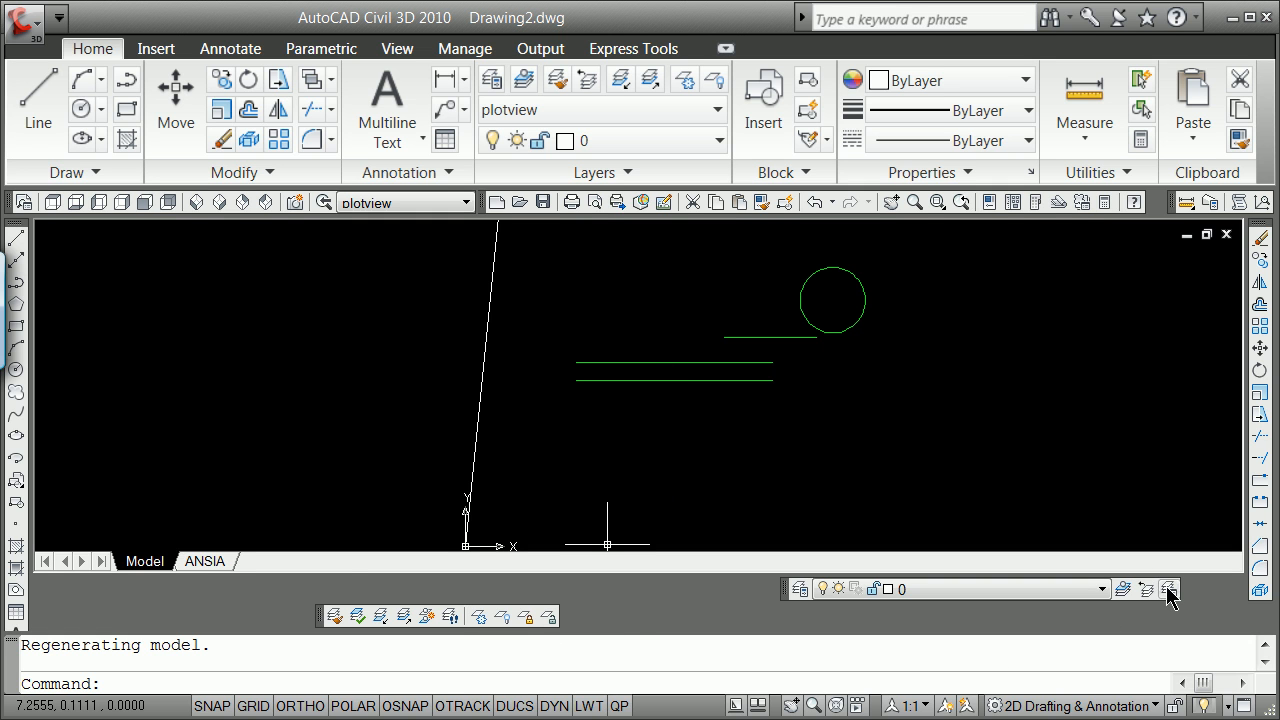
# Check in Layer States Manager that 'plotview' is the current layer state, then close it
pyautogui.click(1168, 588)
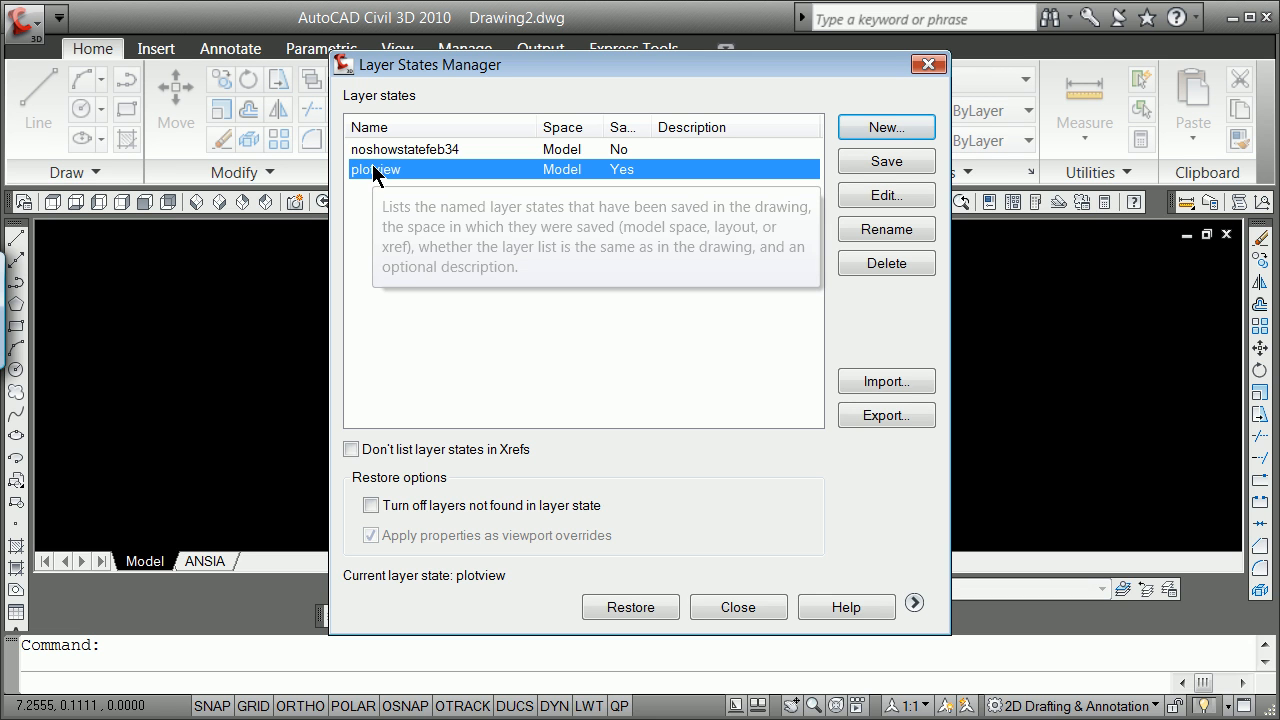
pyautogui.moveTo(410, 178)
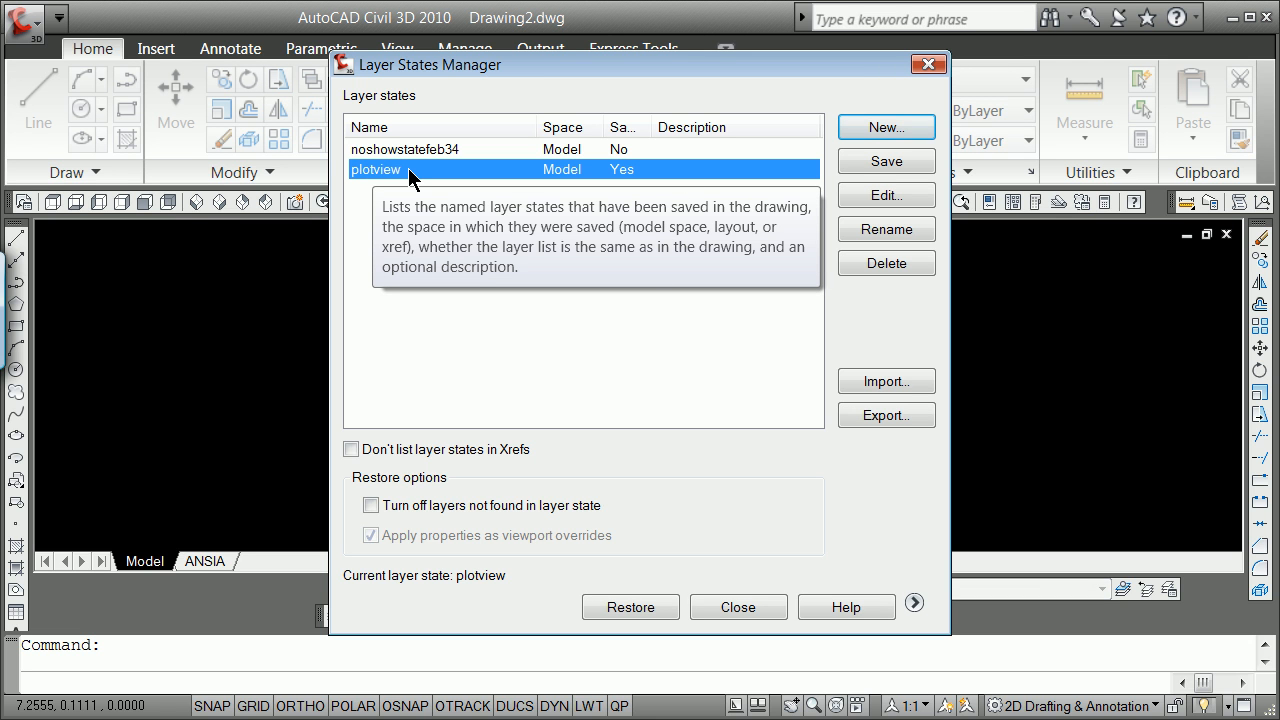
pyautogui.moveTo(798, 698)
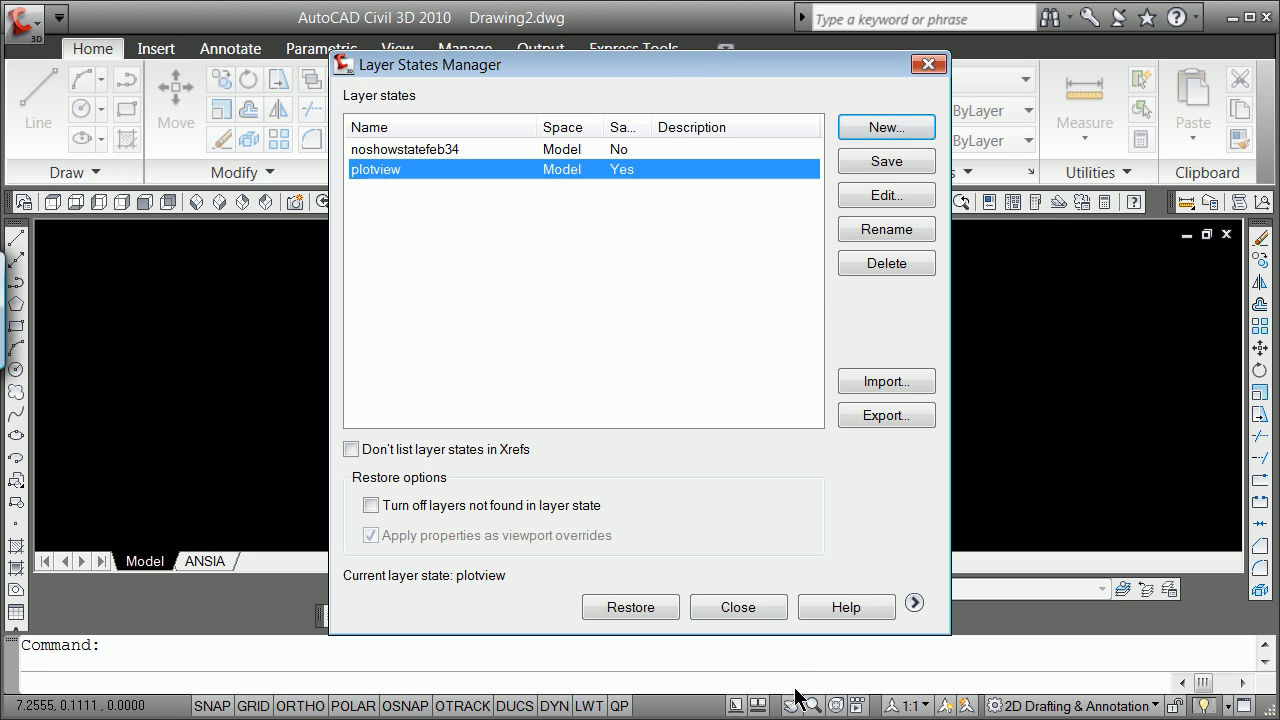
pyautogui.click(737, 607)
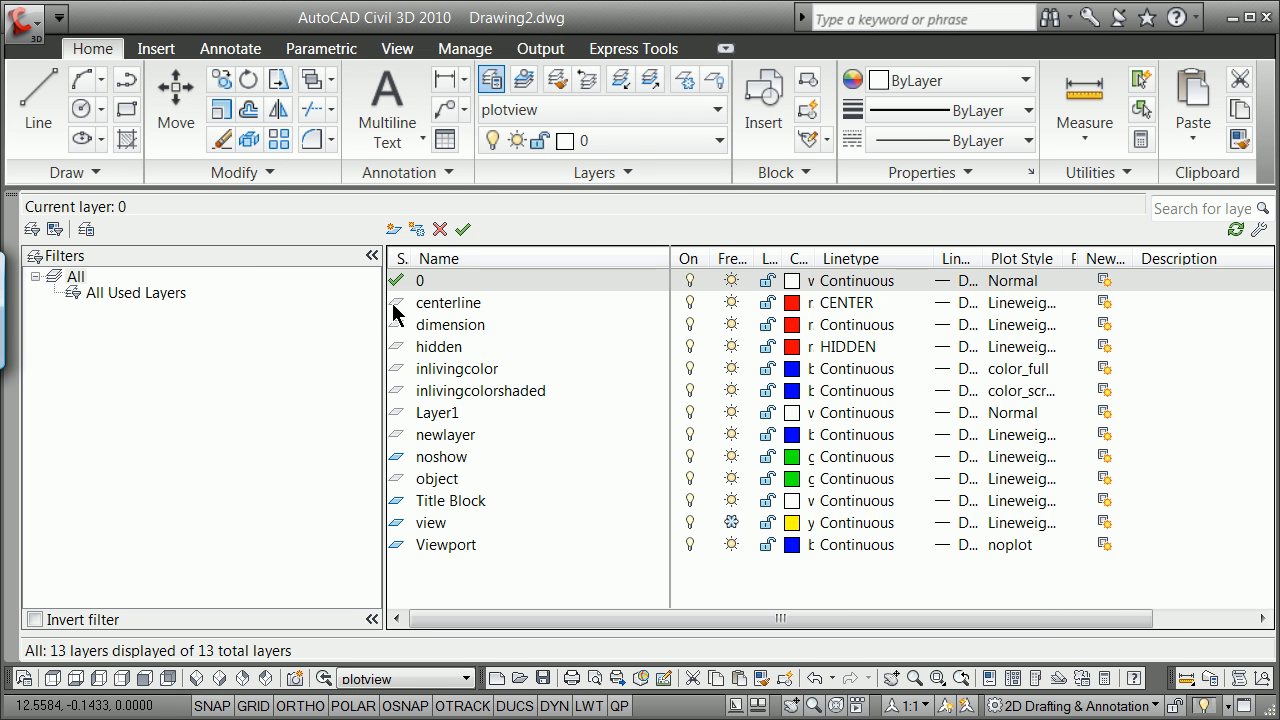
# Make centerline the current layer and start Layer Freeze to pick a layer's object
pyautogui.doubleClick(448, 302)
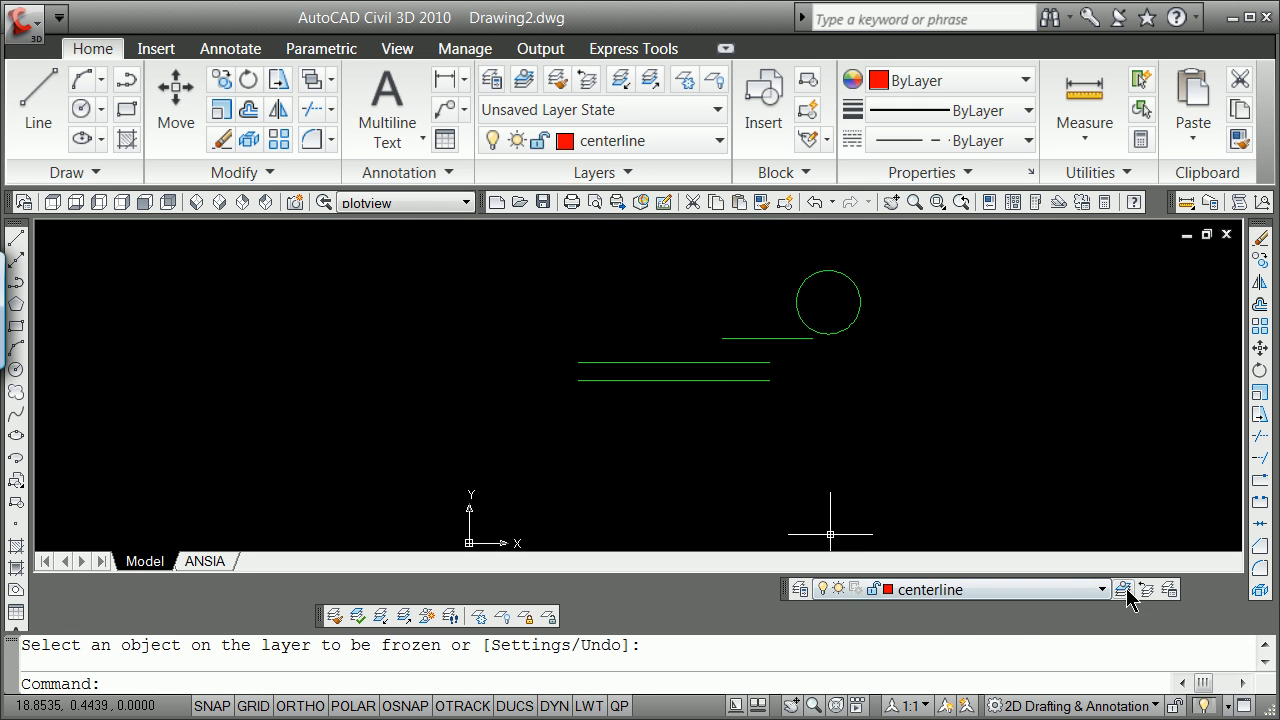
pyautogui.click(1122, 589)
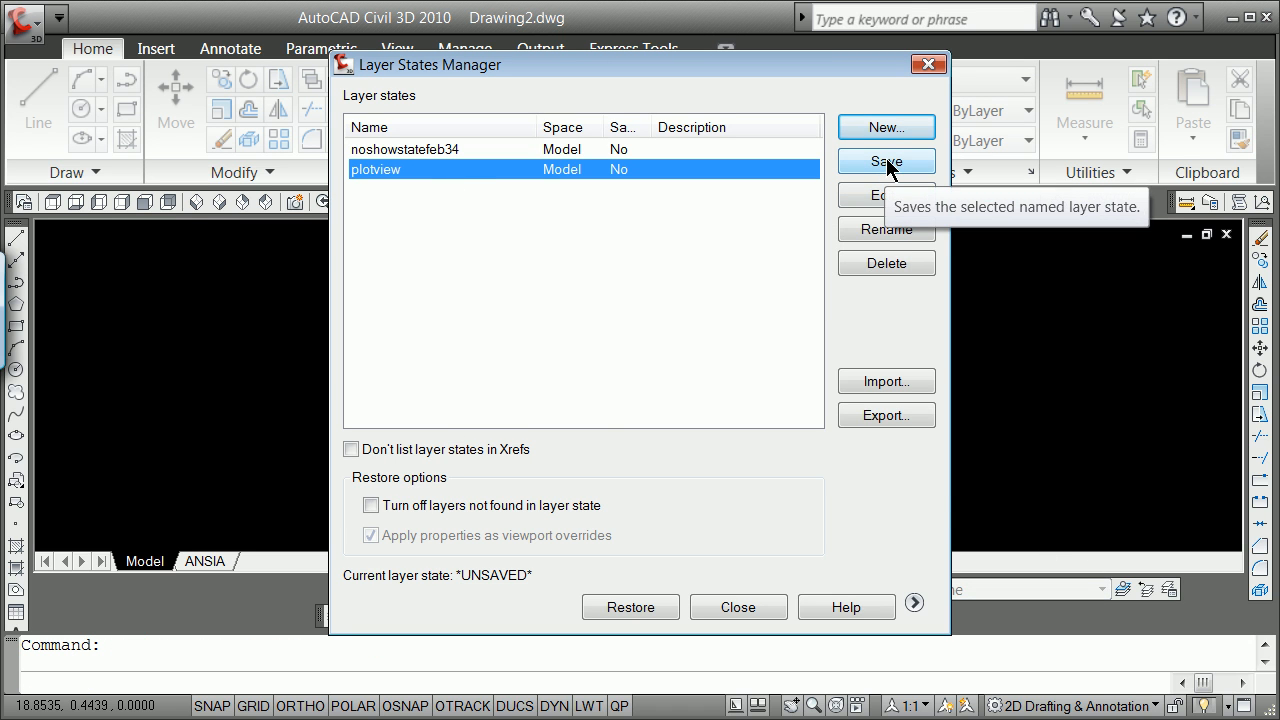
# Save the current layer settings over the plotview layer state, confirming the overwrite
pyautogui.click(885, 161)
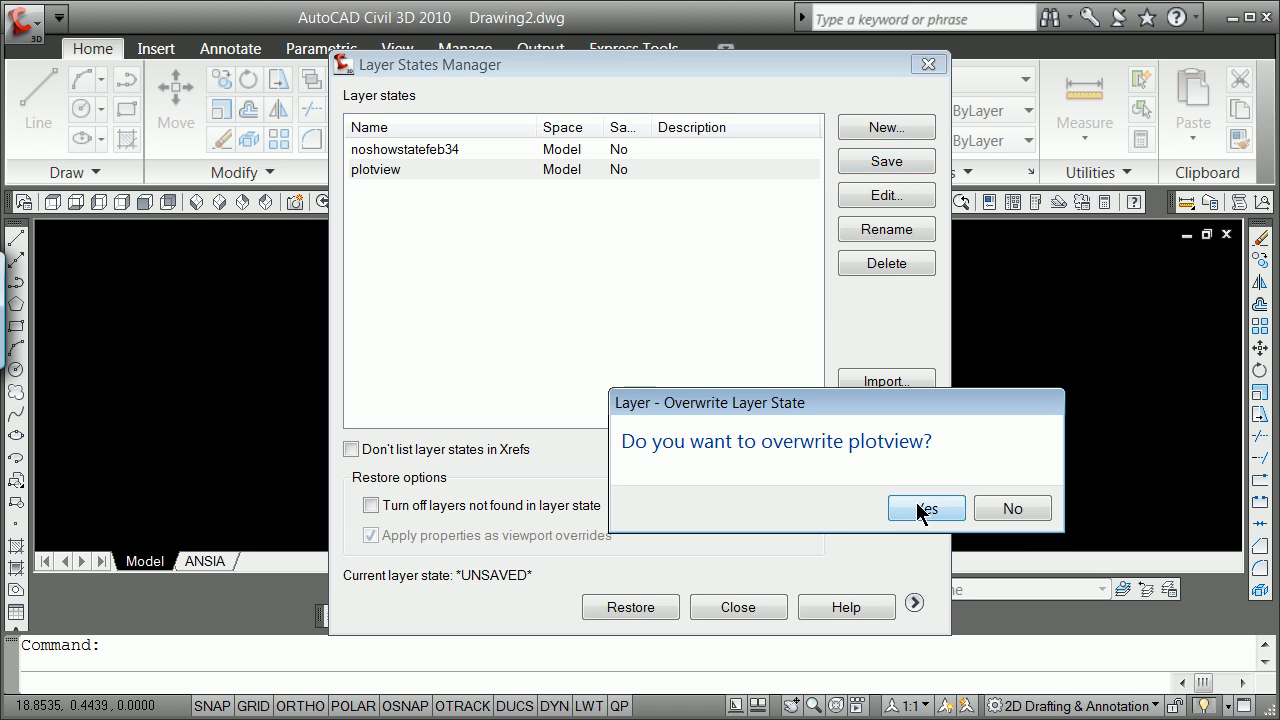
pyautogui.click(925, 508)
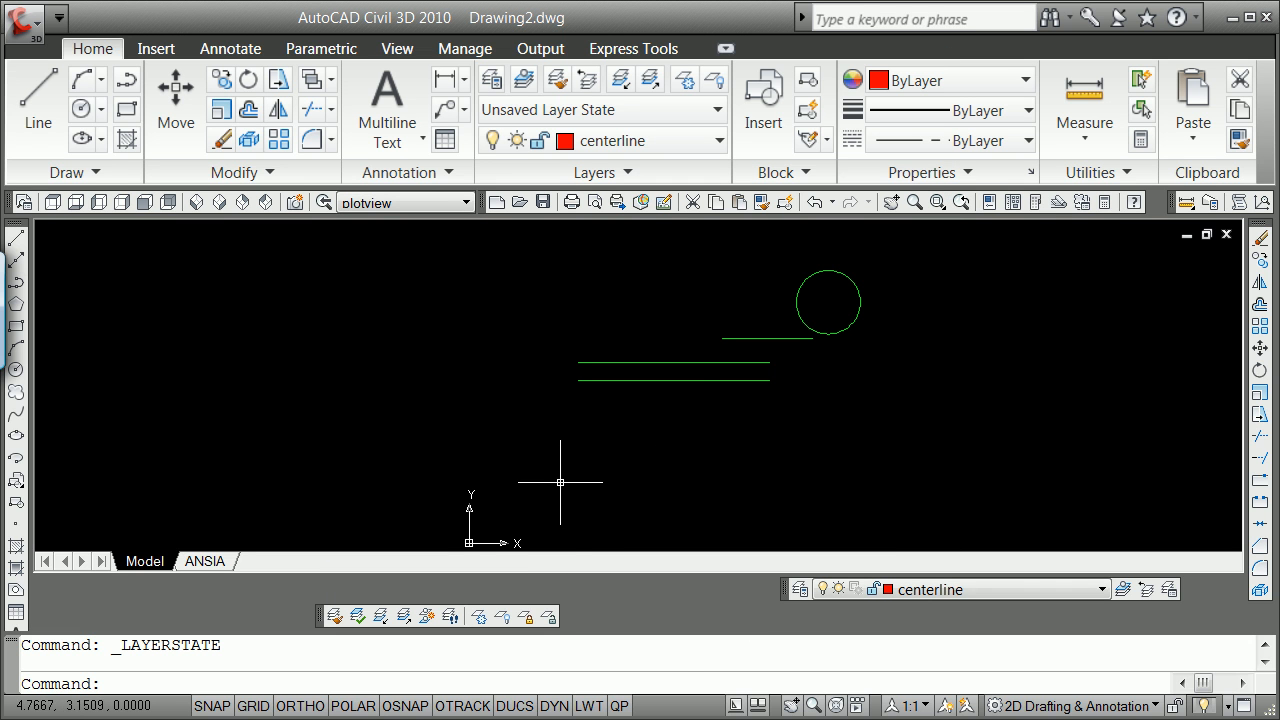
pyautogui.moveTo(575, 520)
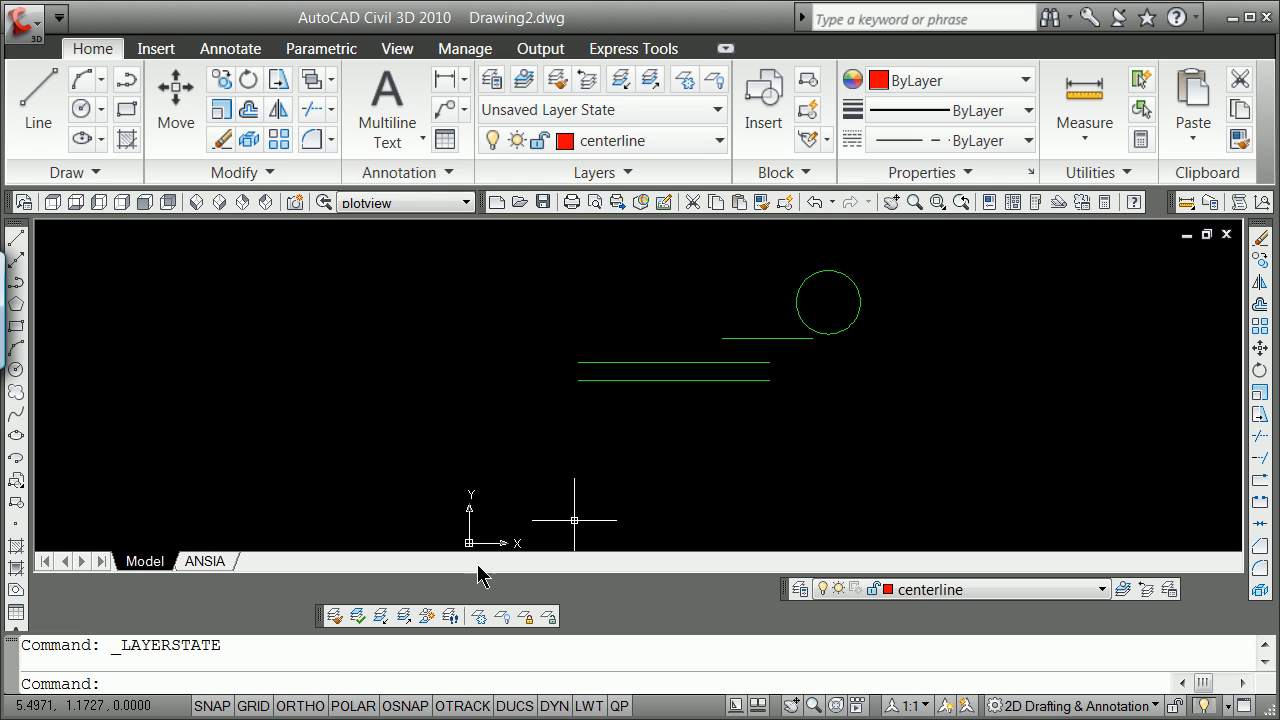
pyautogui.moveTo(556, 447)
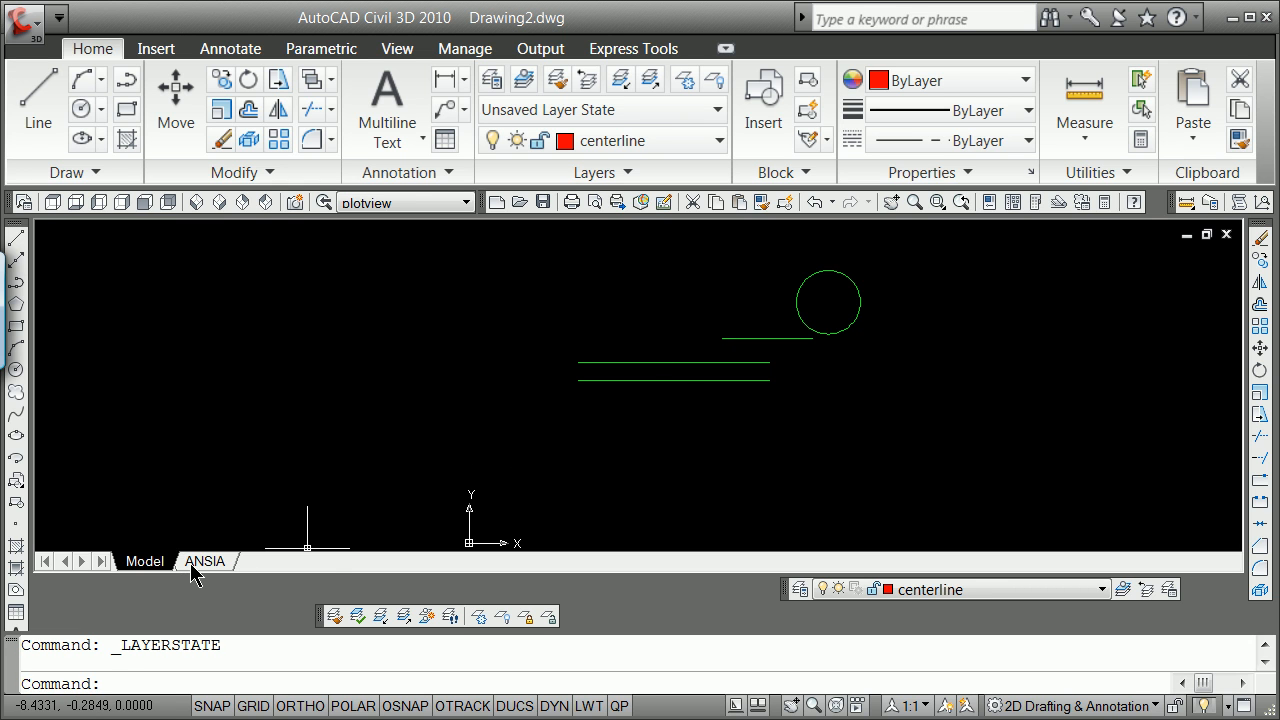
# Visit the ANSIA layout sheet, then return to model space
pyautogui.click(205, 561)
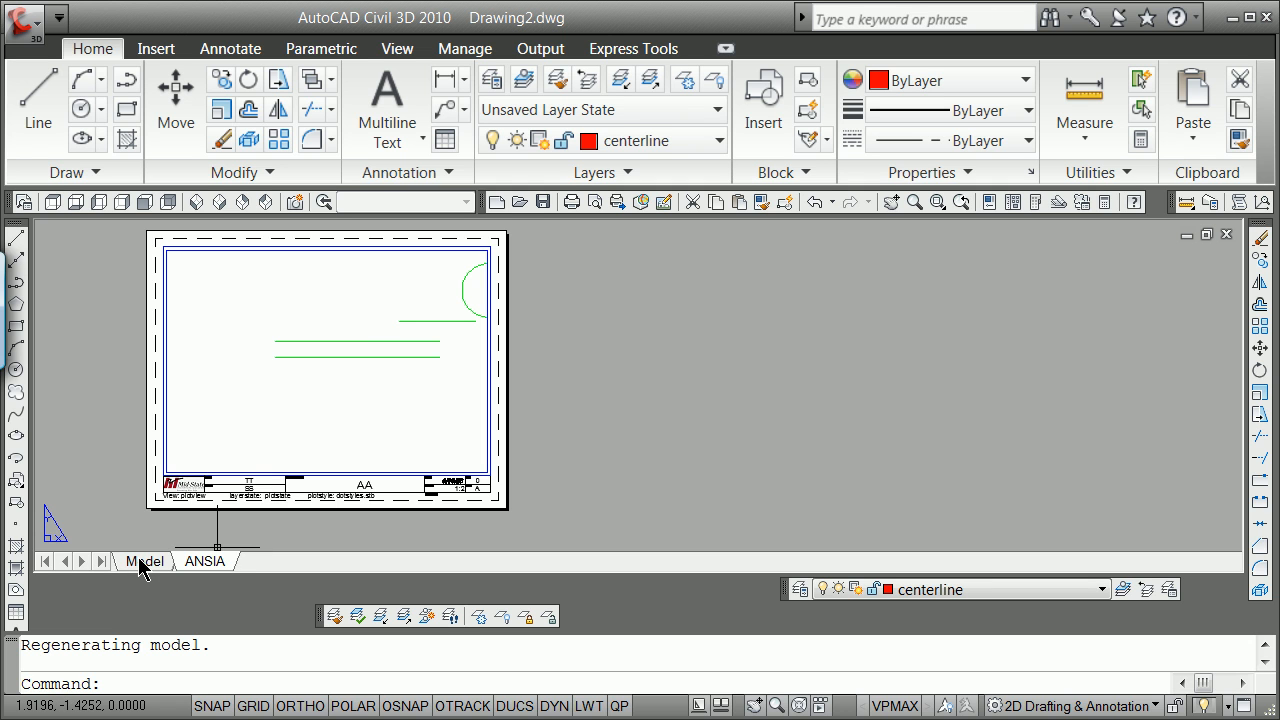
pyautogui.click(147, 560)
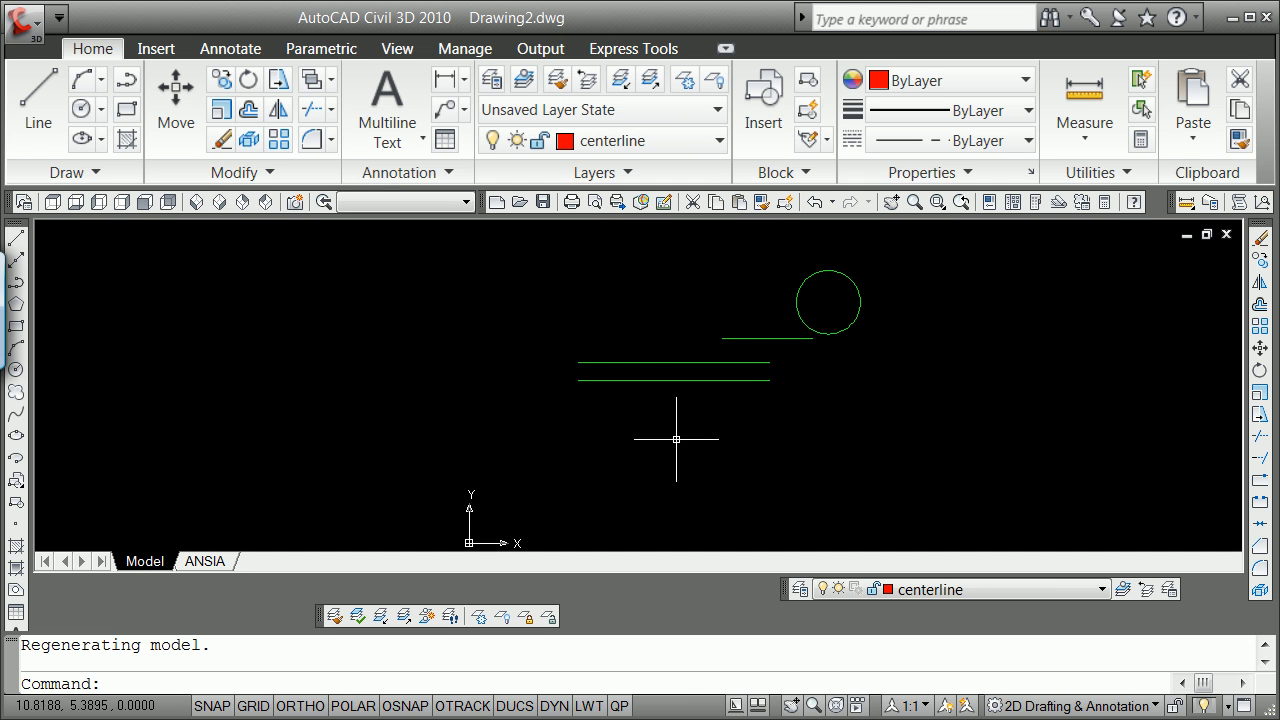
pyautogui.moveTo(741, 352)
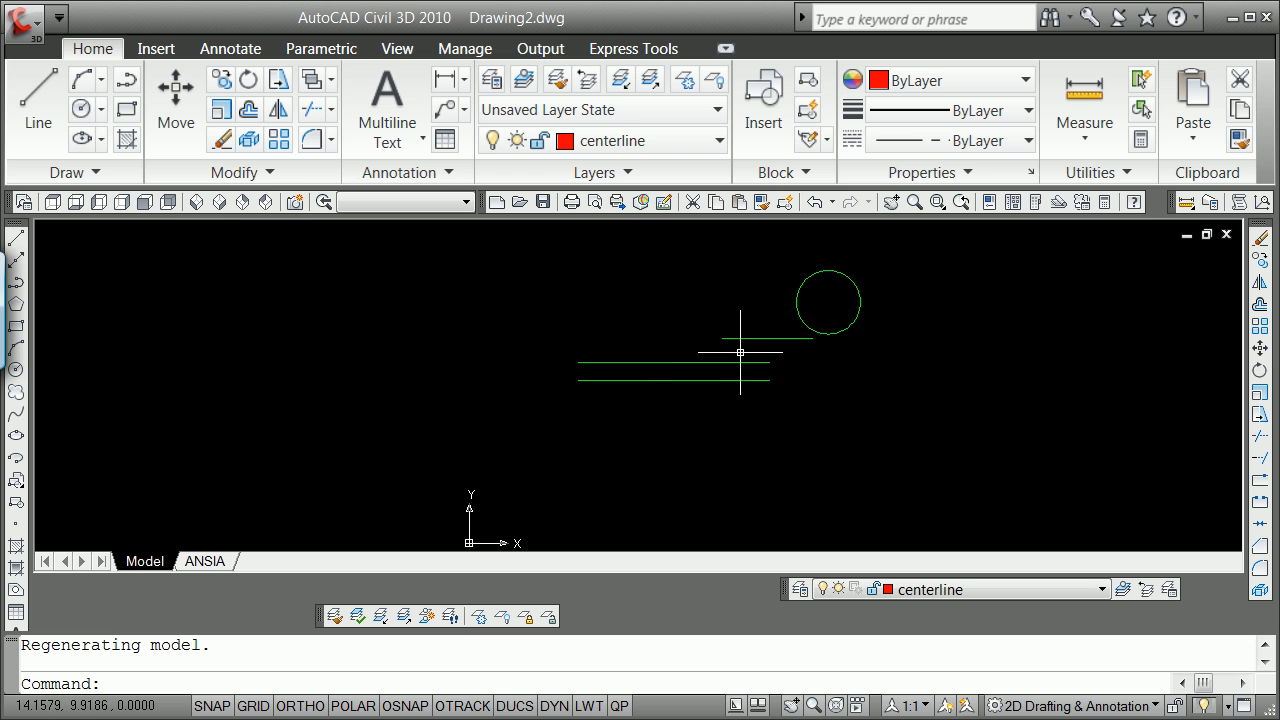
pyautogui.moveTo(640, 140)
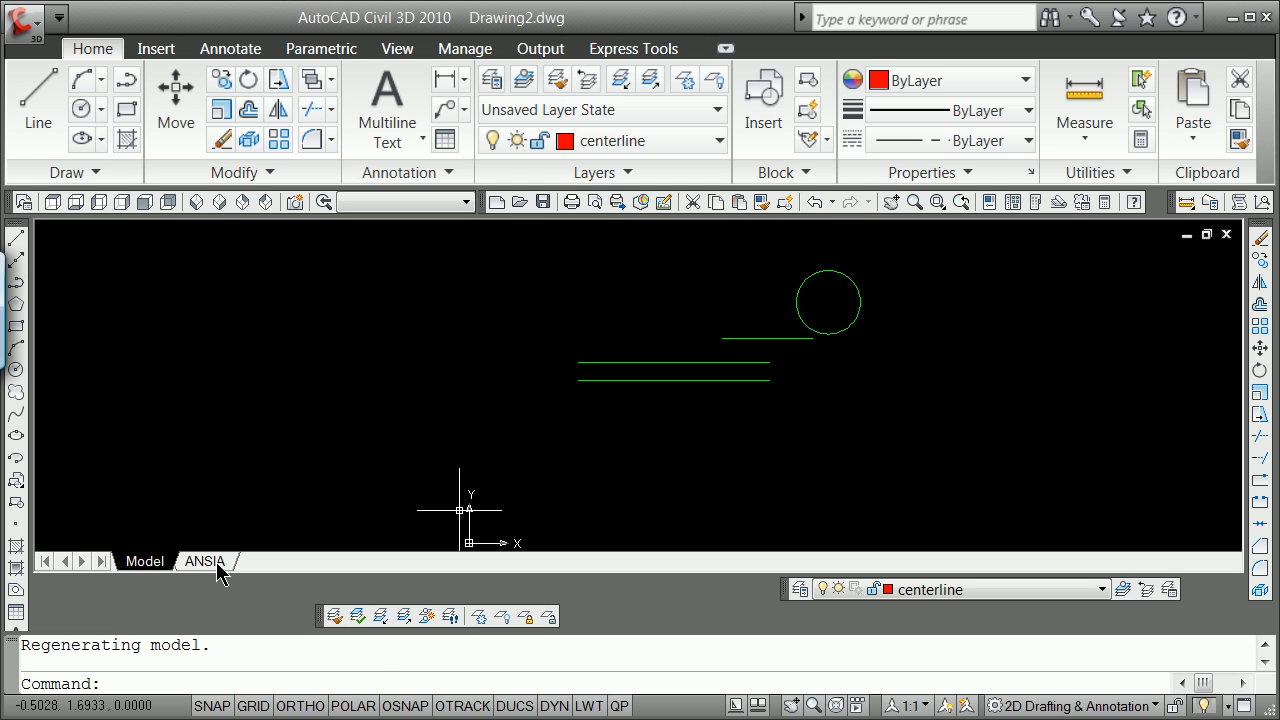
pyautogui.moveTo(204, 561)
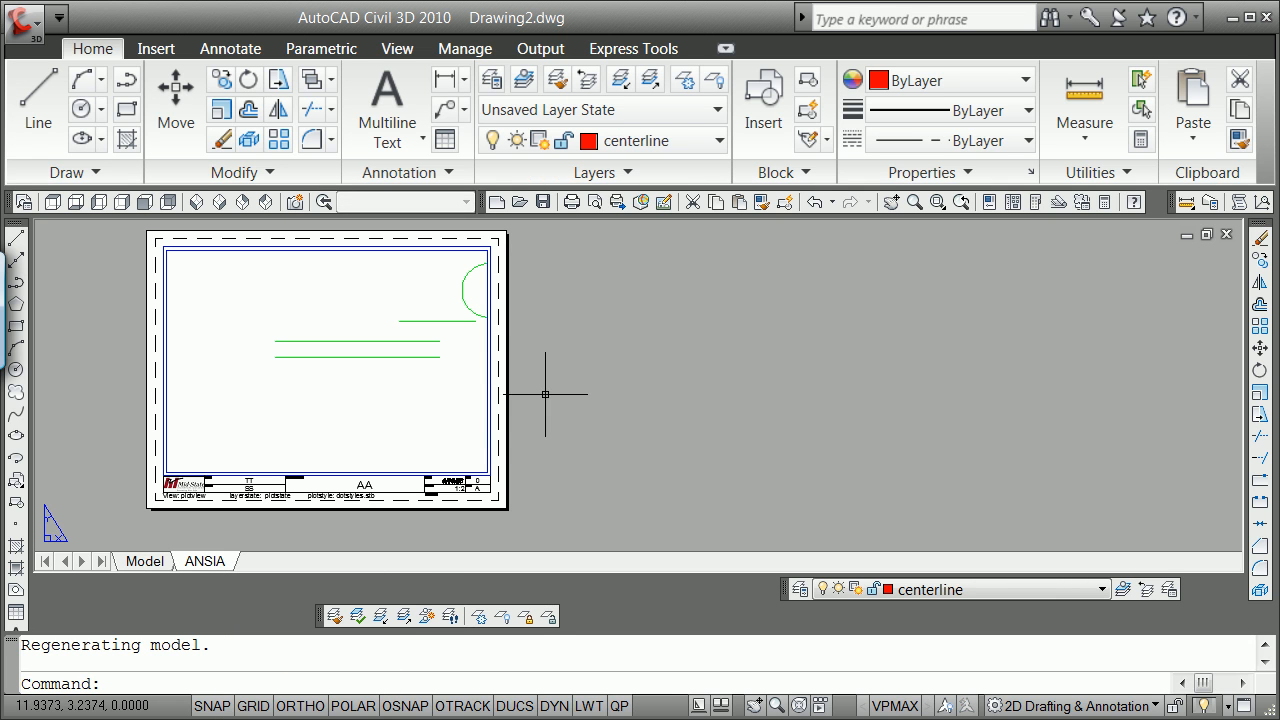
# Restore the plotview view in the ANSIA viewport and set the viewport scale to 1:1
pyautogui.click(546, 393)
pyautogui.write('v')
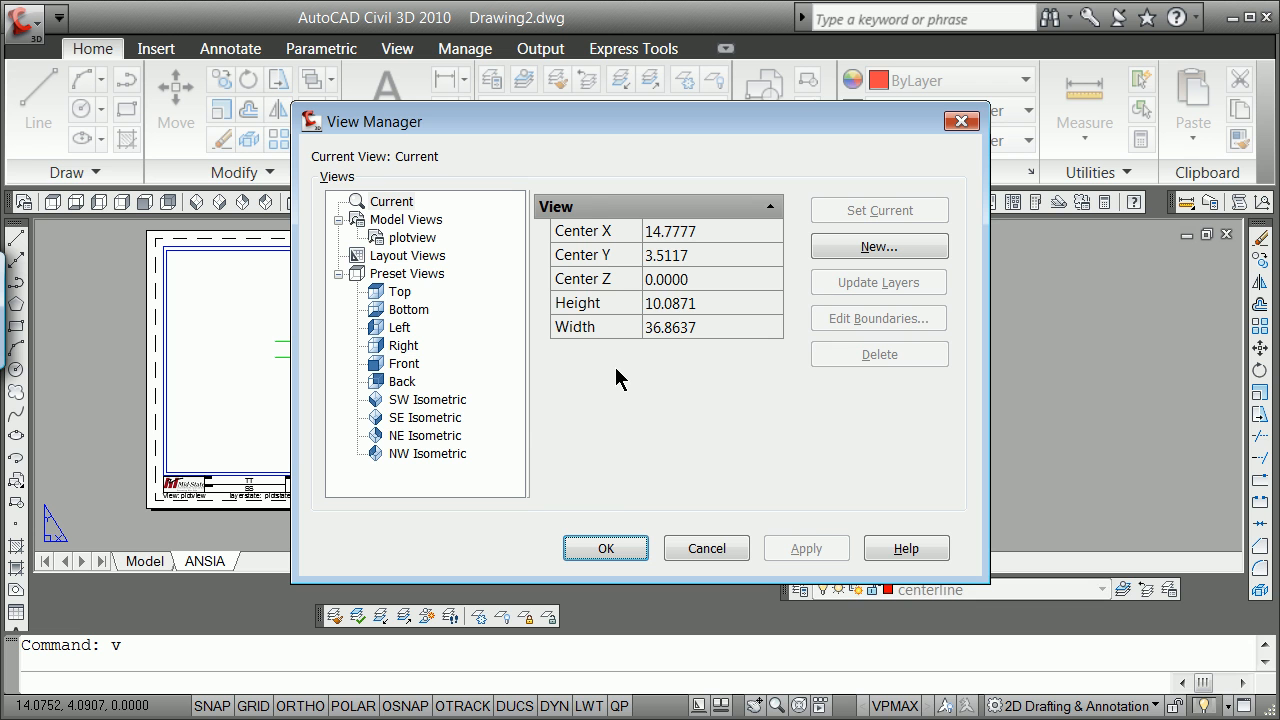
pyautogui.click(411, 237)
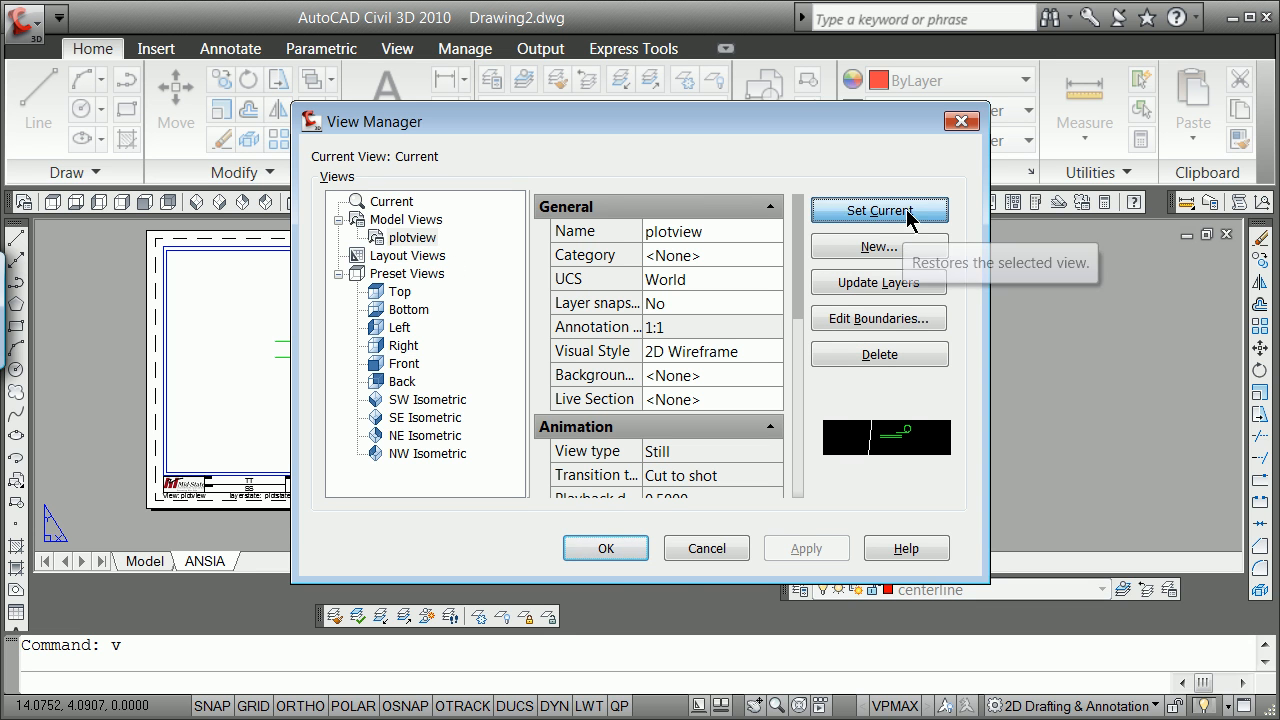
pyautogui.click(604, 548)
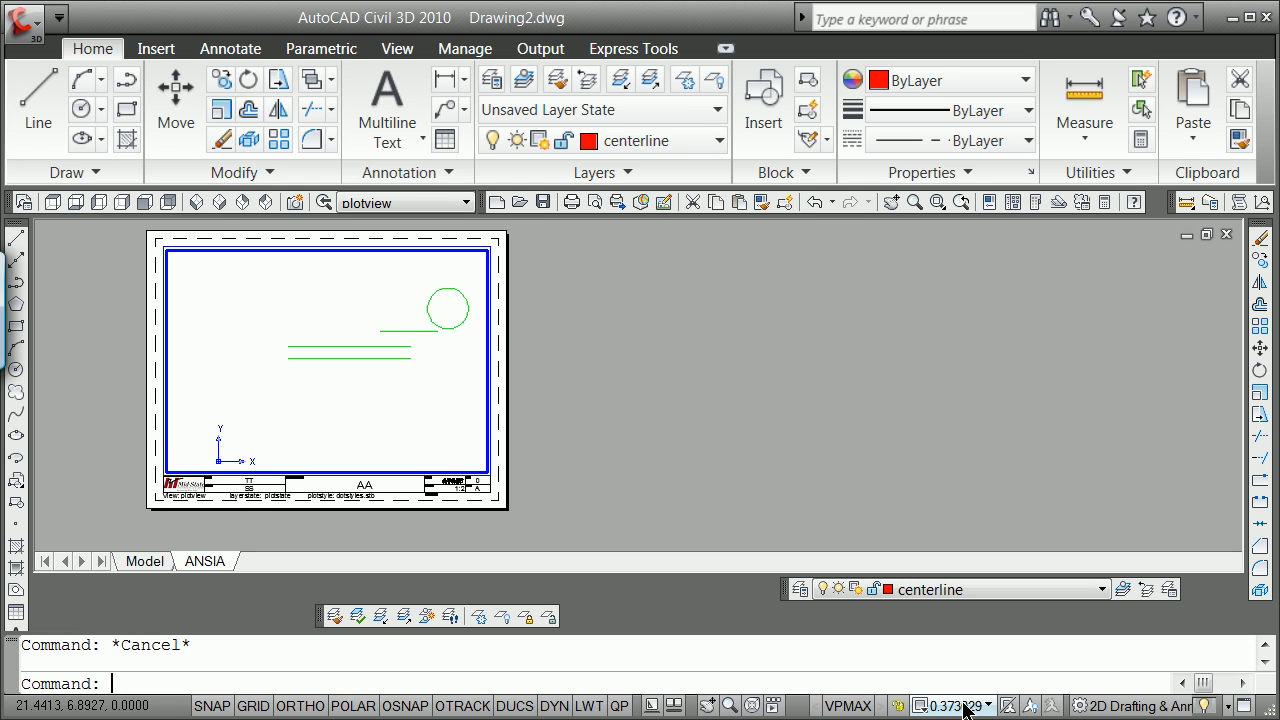
pyautogui.moveTo(528, 473)
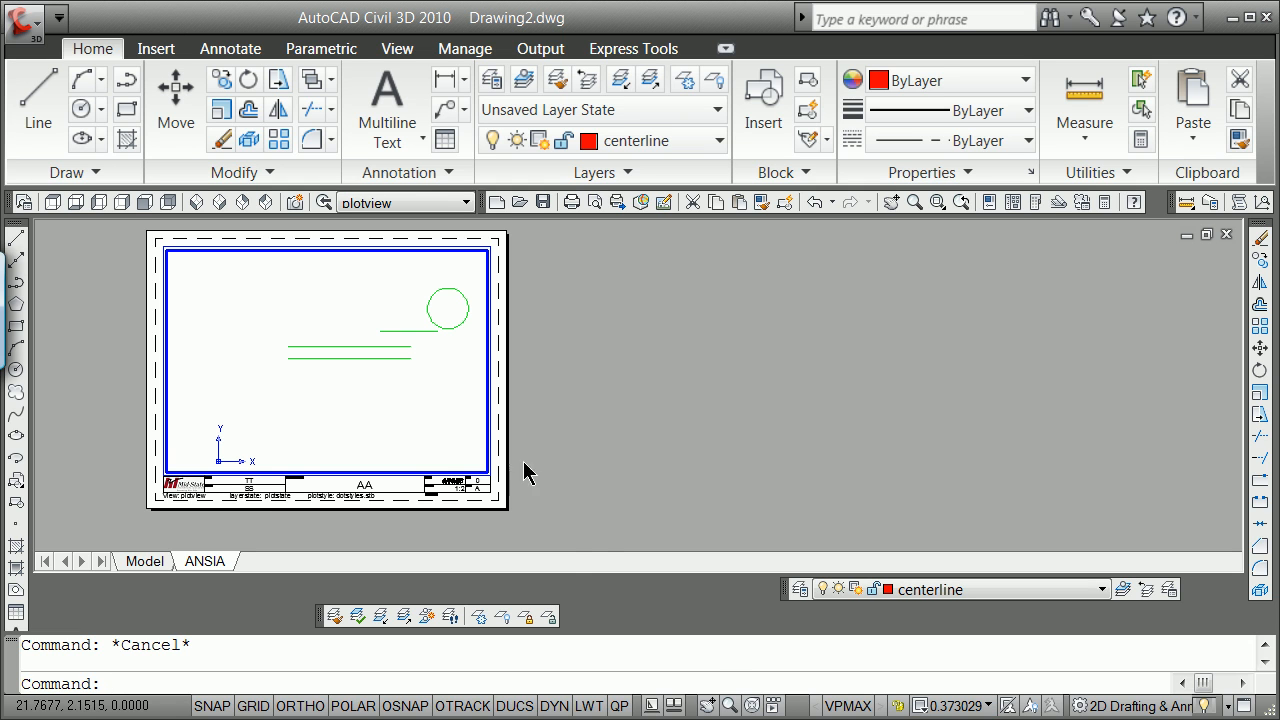
pyautogui.moveTo(1015, 707)
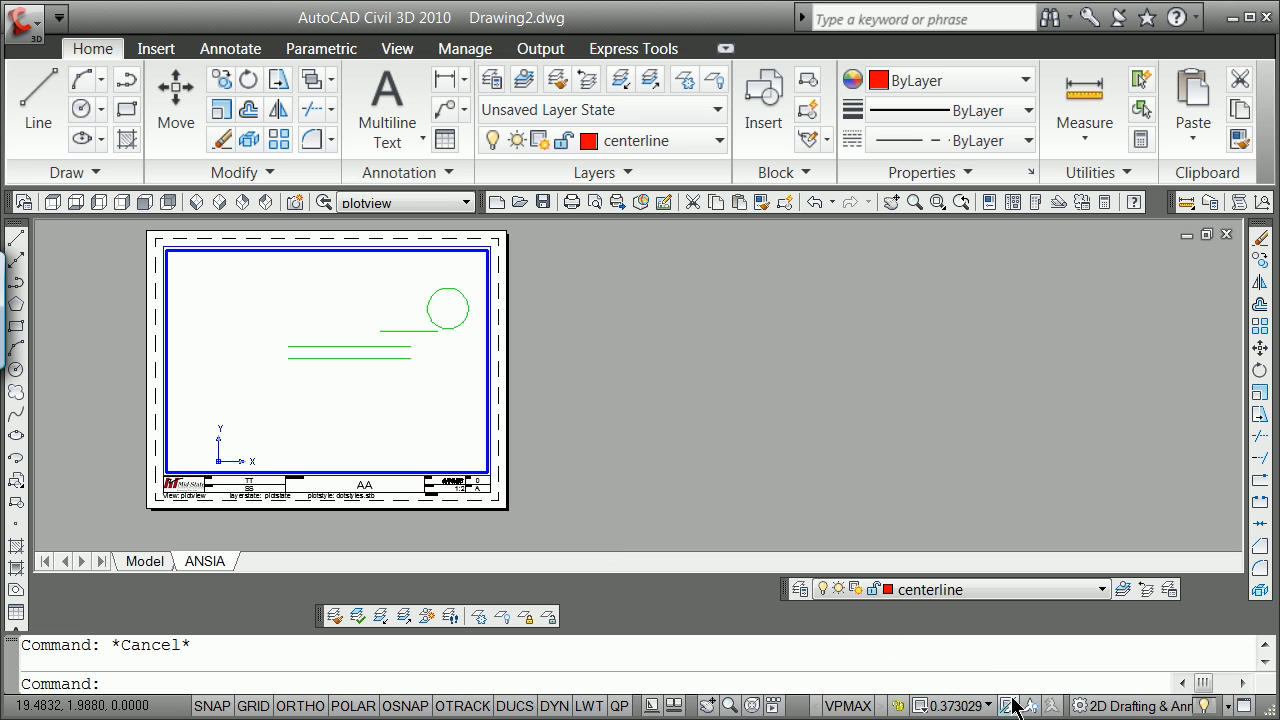
pyautogui.click(1009, 705)
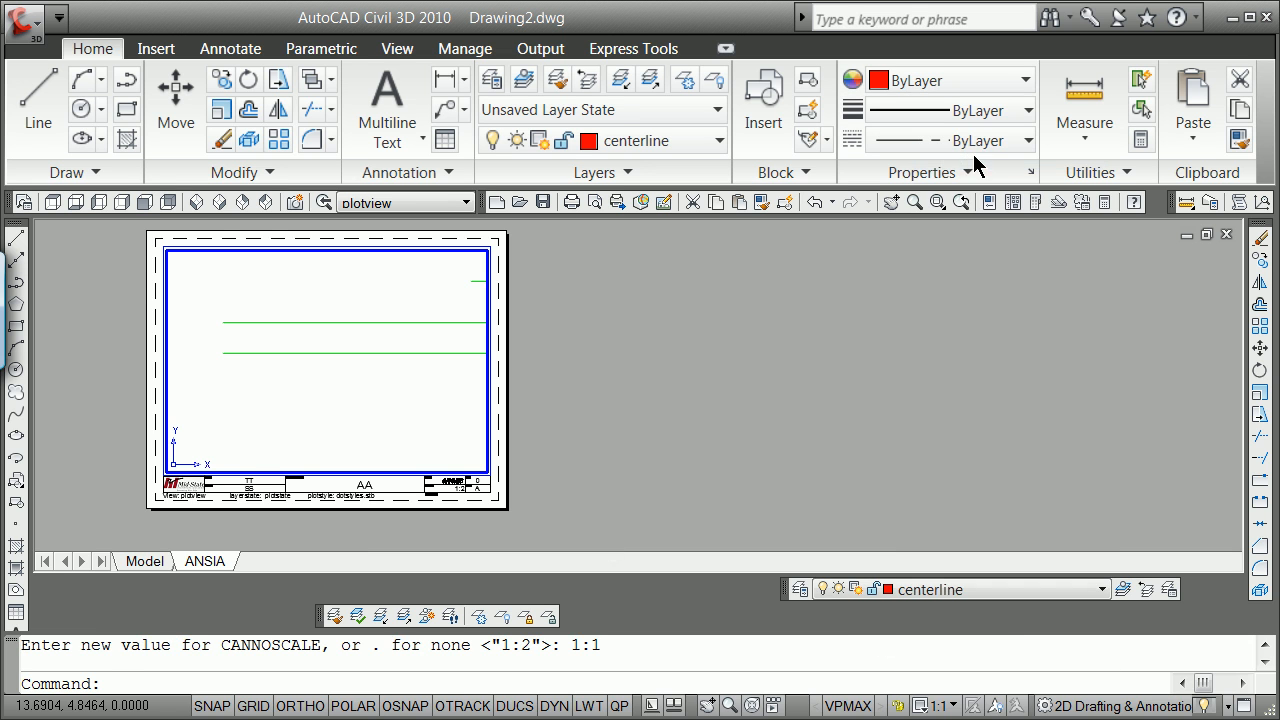
pyautogui.click(933, 705)
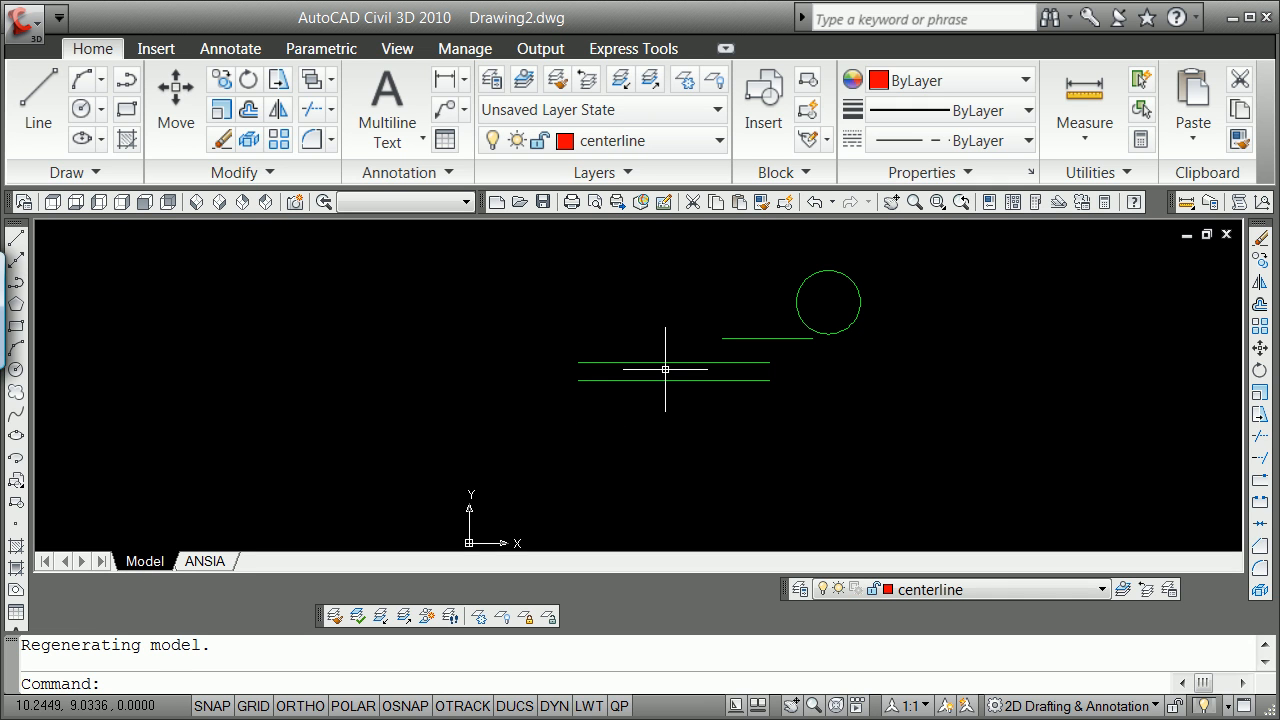
pyautogui.moveTo(659, 392)
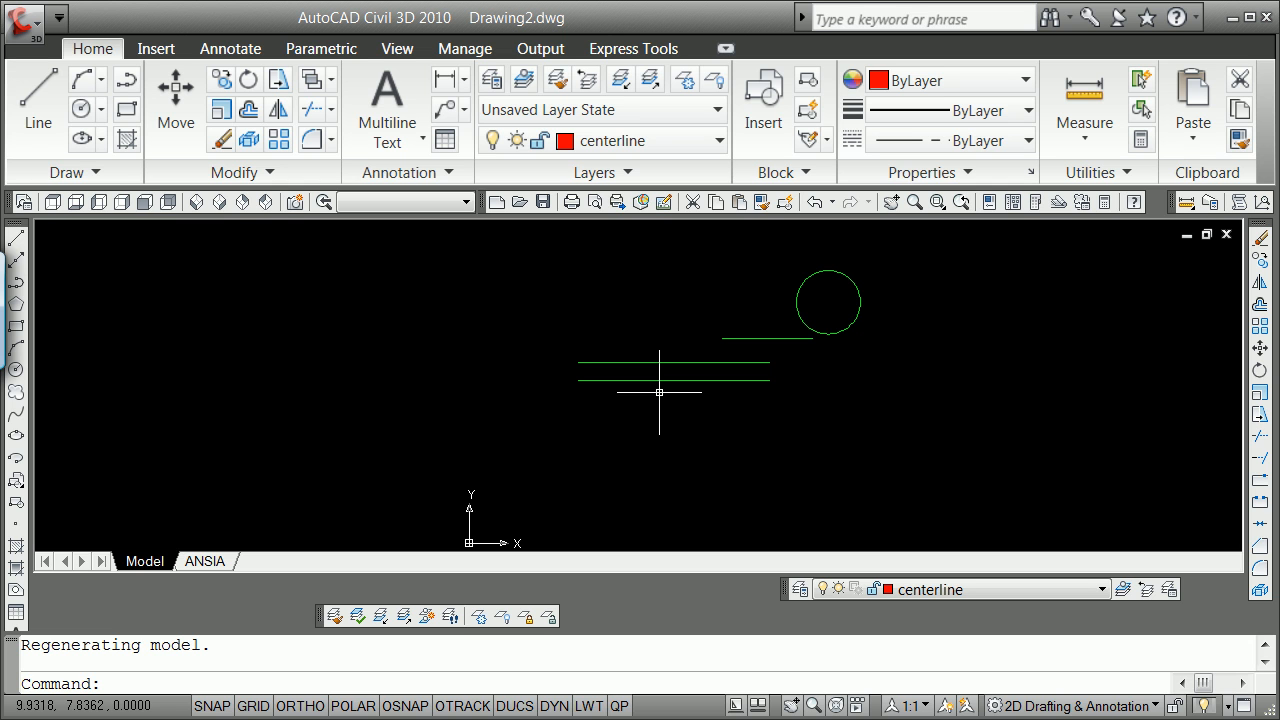
pyautogui.moveTo(711, 409)
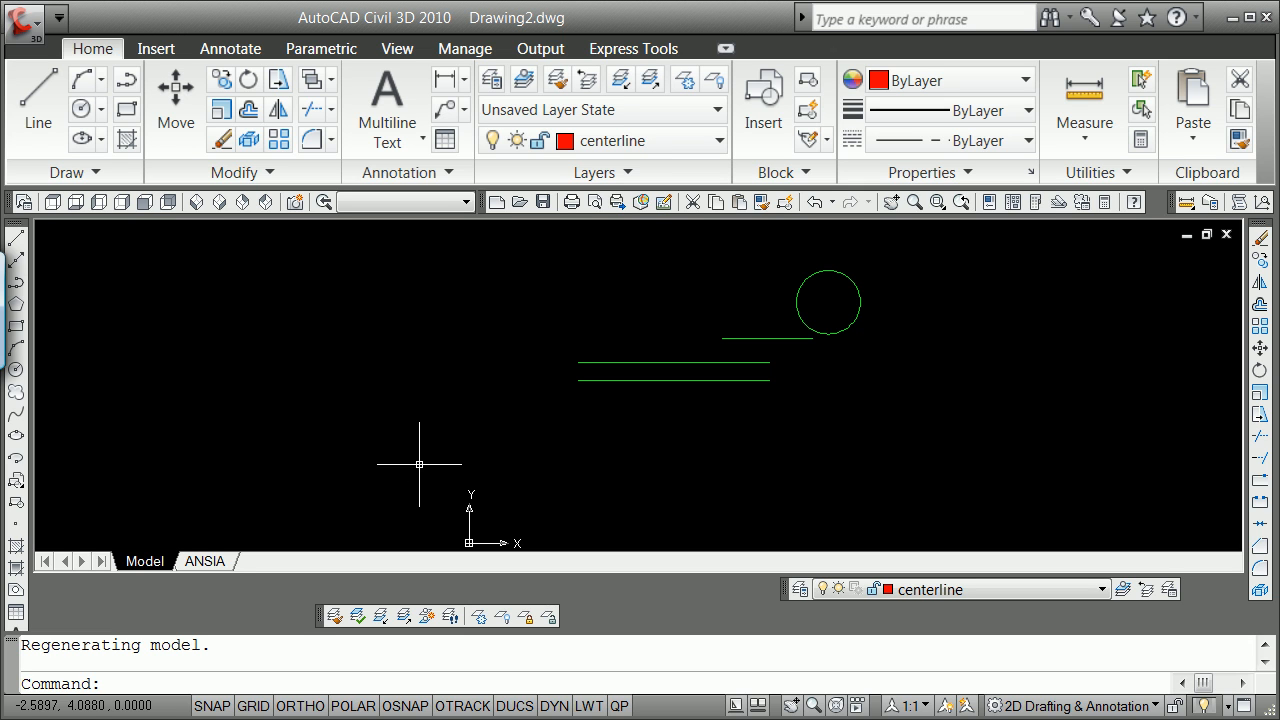
pyautogui.moveTo(494, 540)
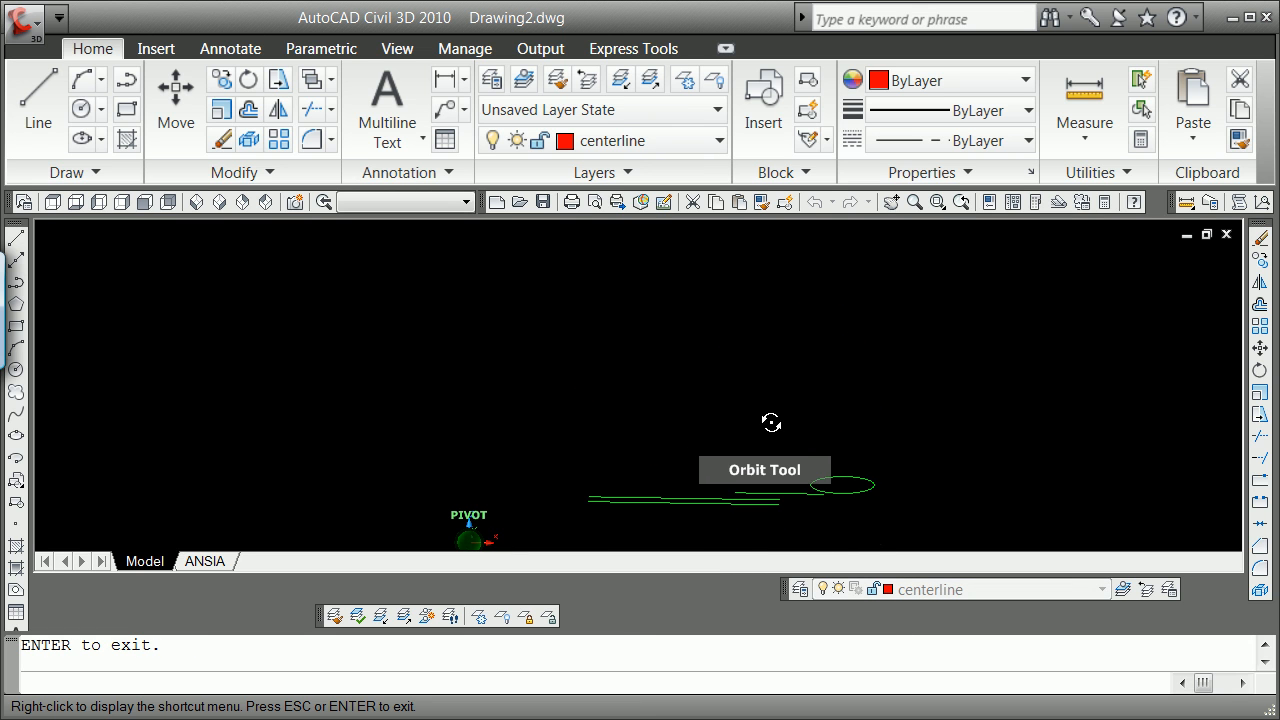
# Orbit the circle and lines into a tilted 3D view, then exit orbit
pyautogui.moveTo(771, 422); pyautogui.dragTo(844, 419)
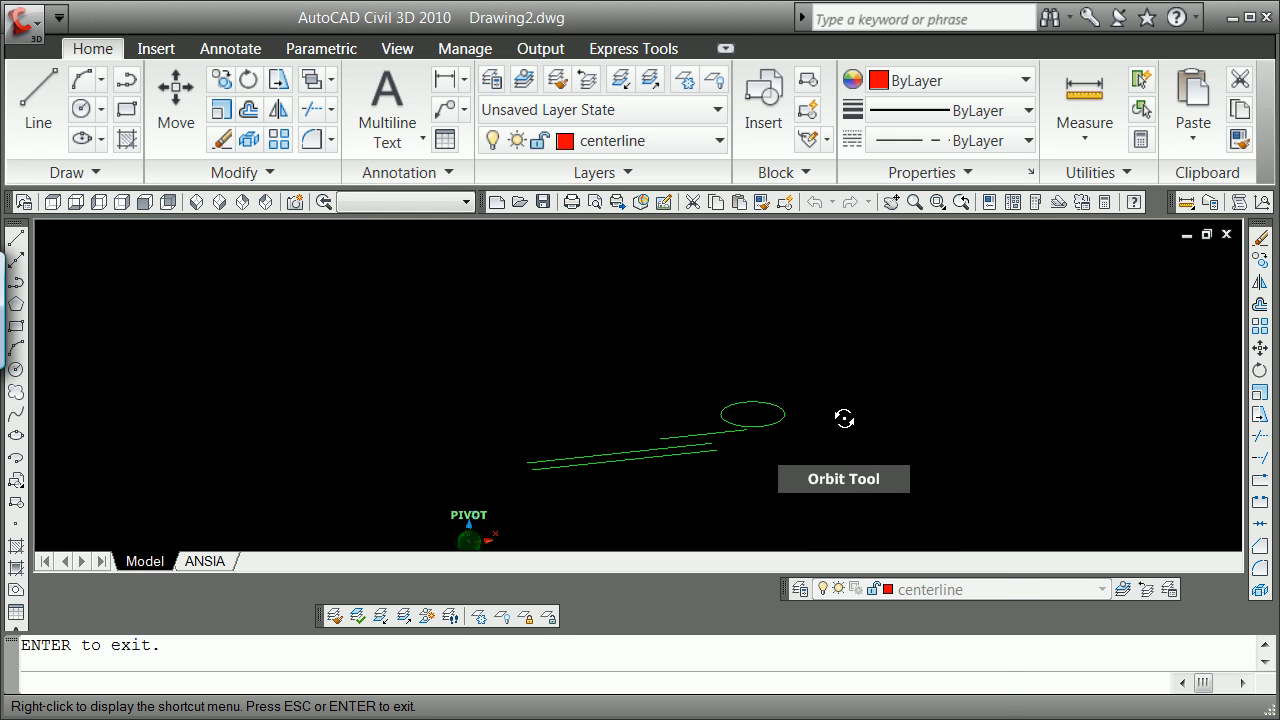
pyautogui.rightClick(740, 405)
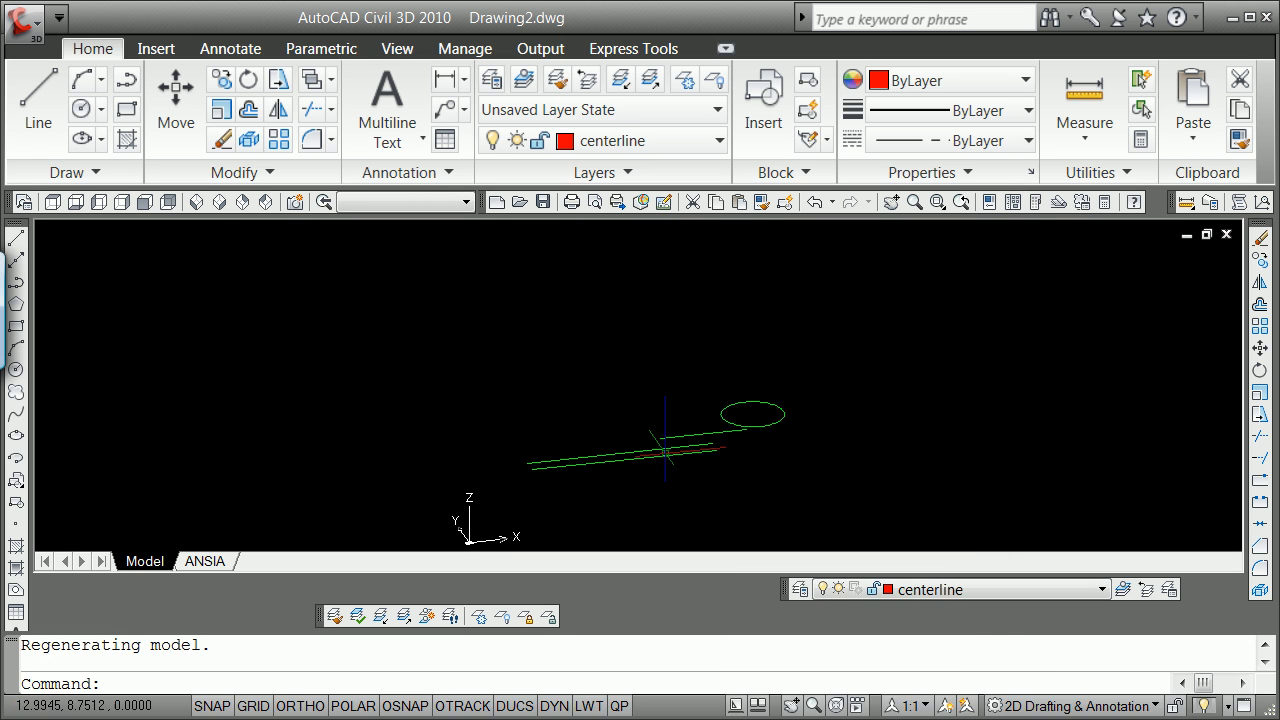
pyautogui.moveTo(550, 357)
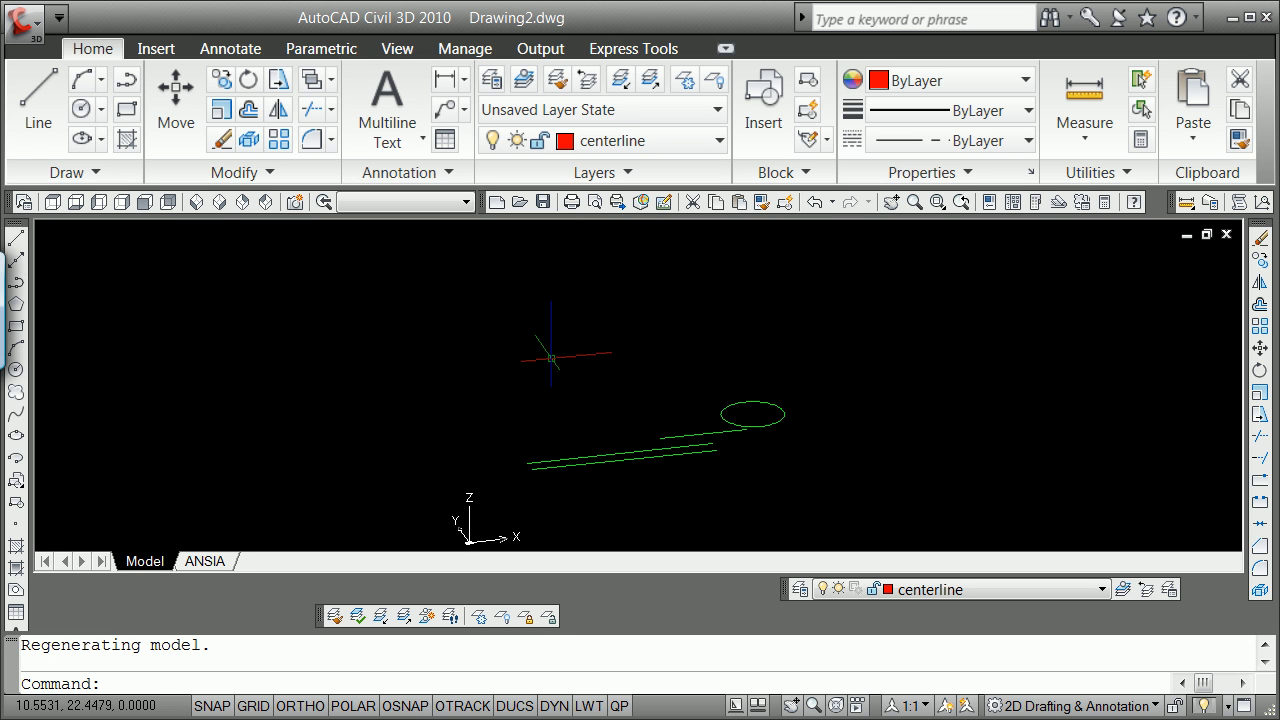
# Save the tilted 3D view in View Manager as a new view named 'temp'
pyautogui.write('v')
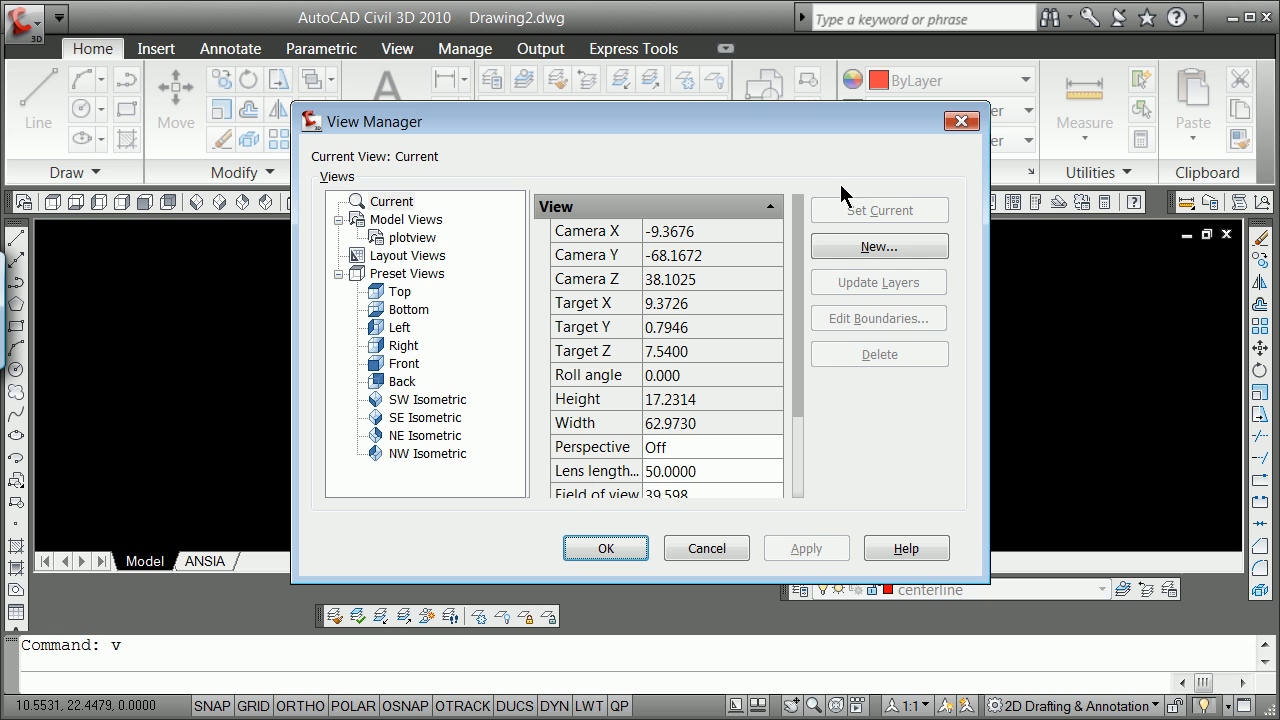
pyautogui.moveTo(878, 246)
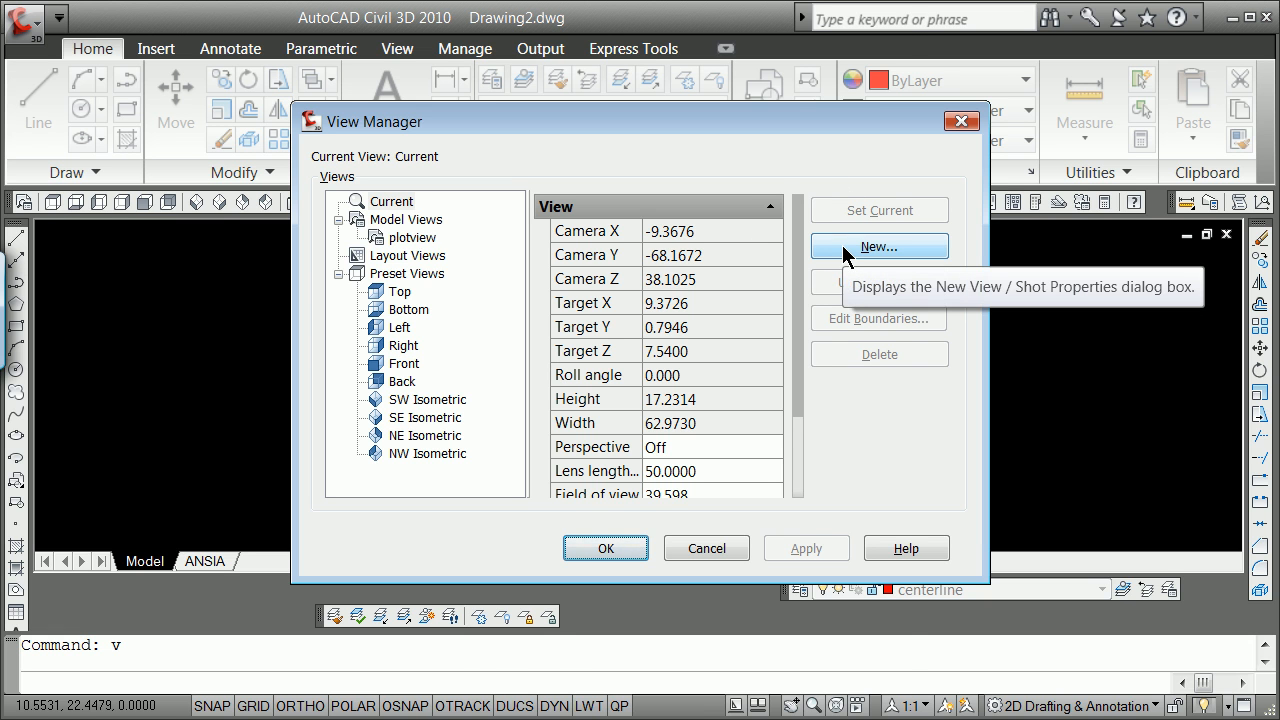
pyautogui.click(878, 246)
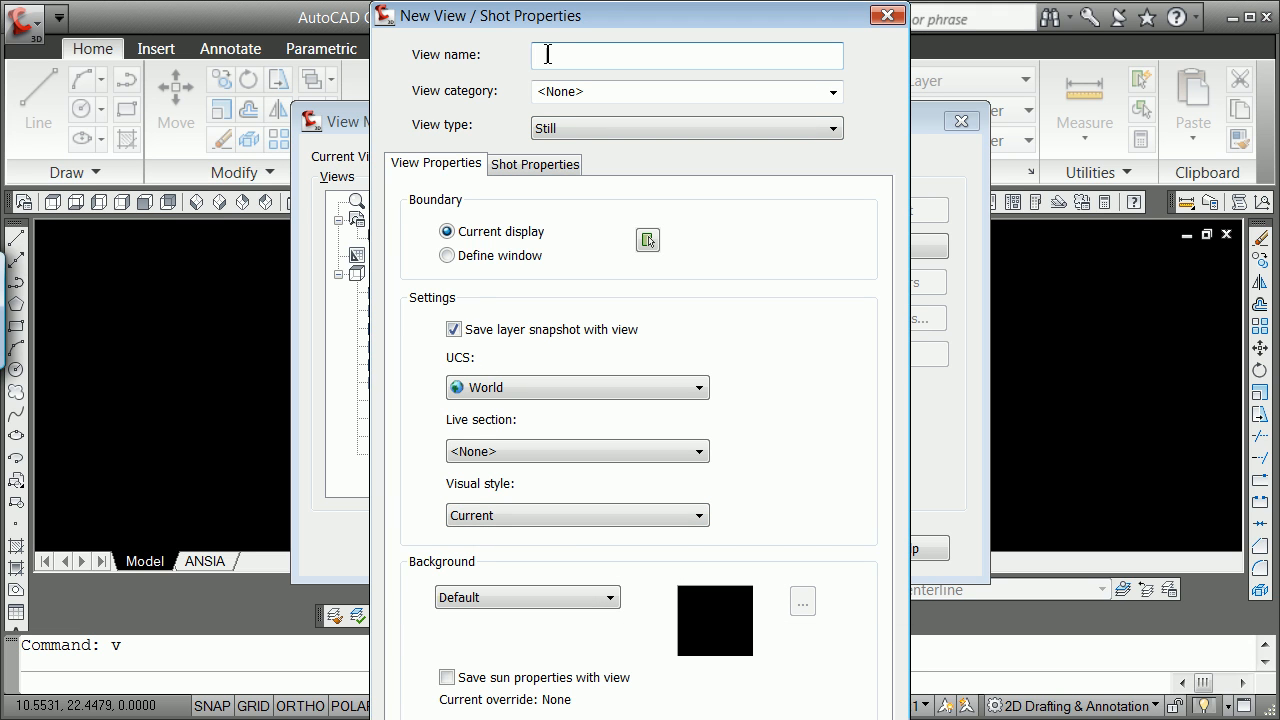
pyautogui.write('temp')
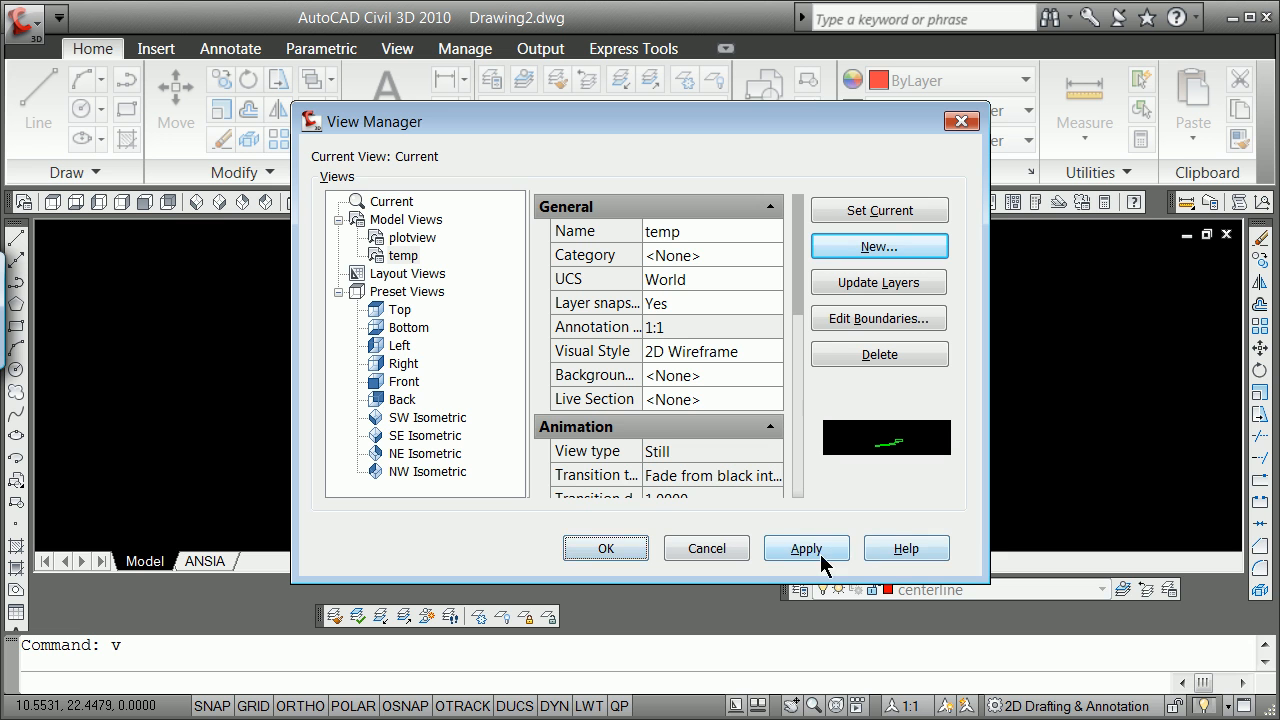
pyautogui.click(605, 548)
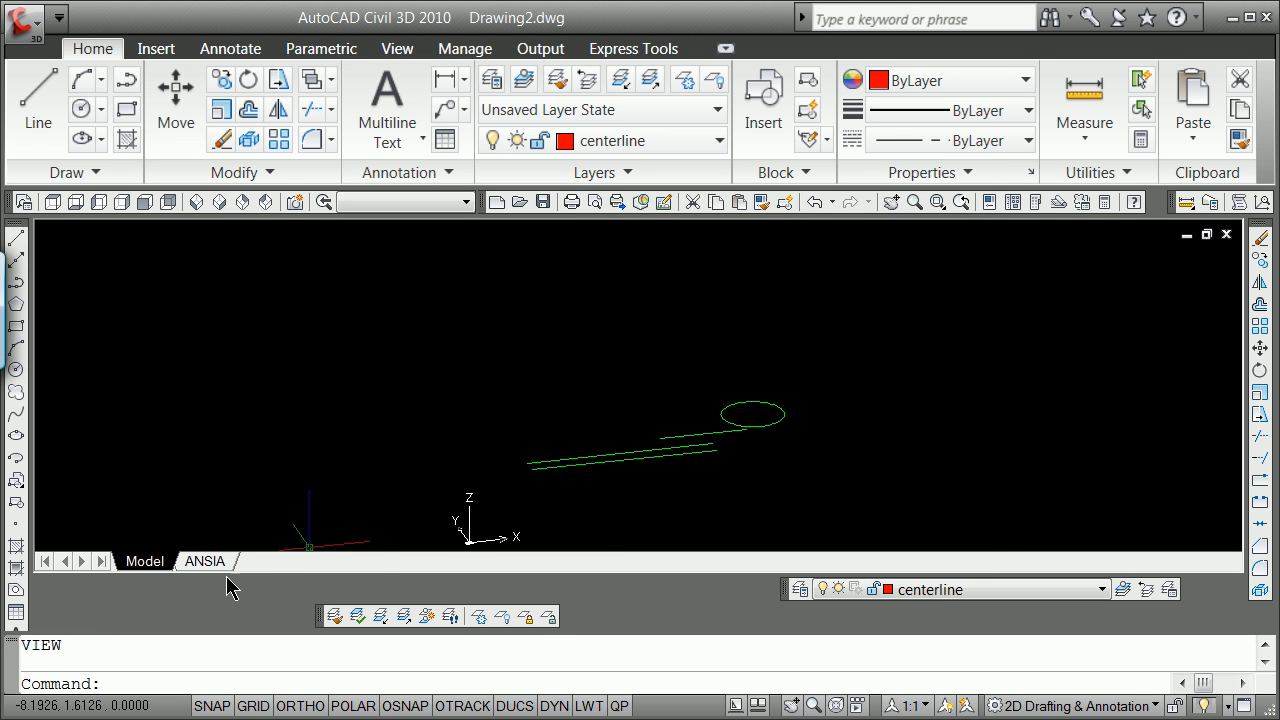
# Restore the temp view in the ANSIA layout viewport and set its scale to 1:2
pyautogui.click(205, 561)
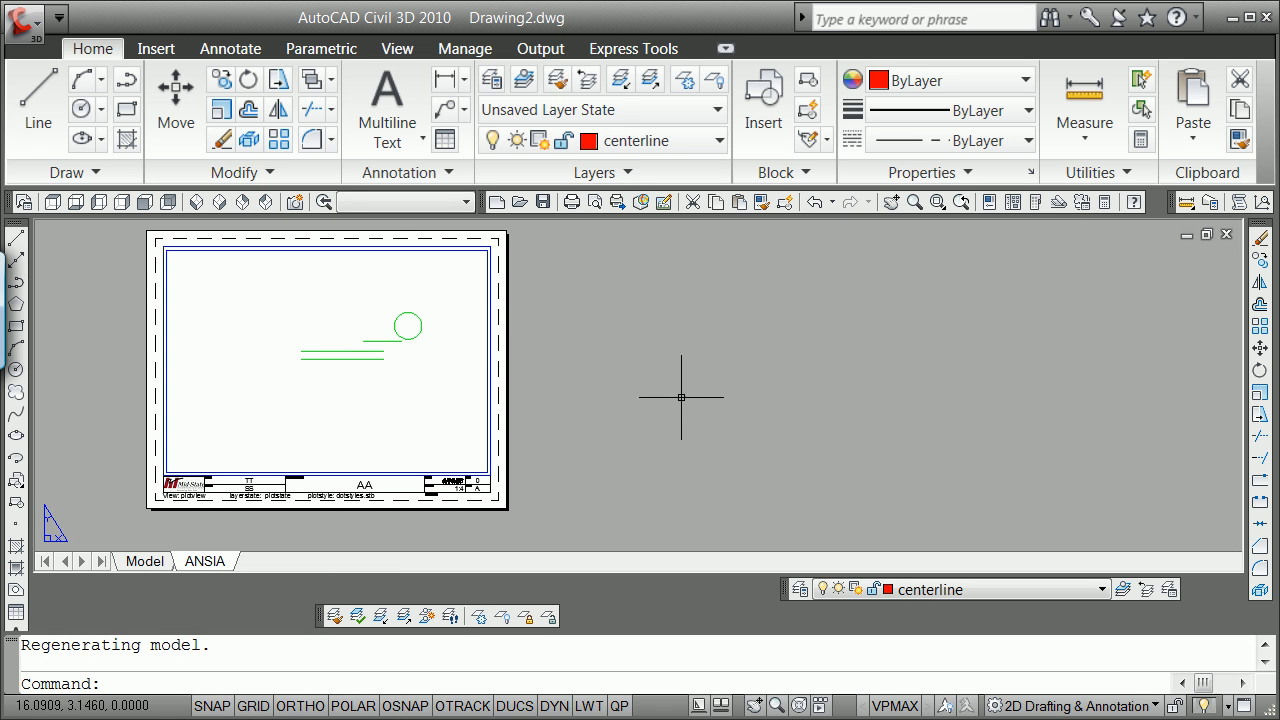
pyautogui.write('v')
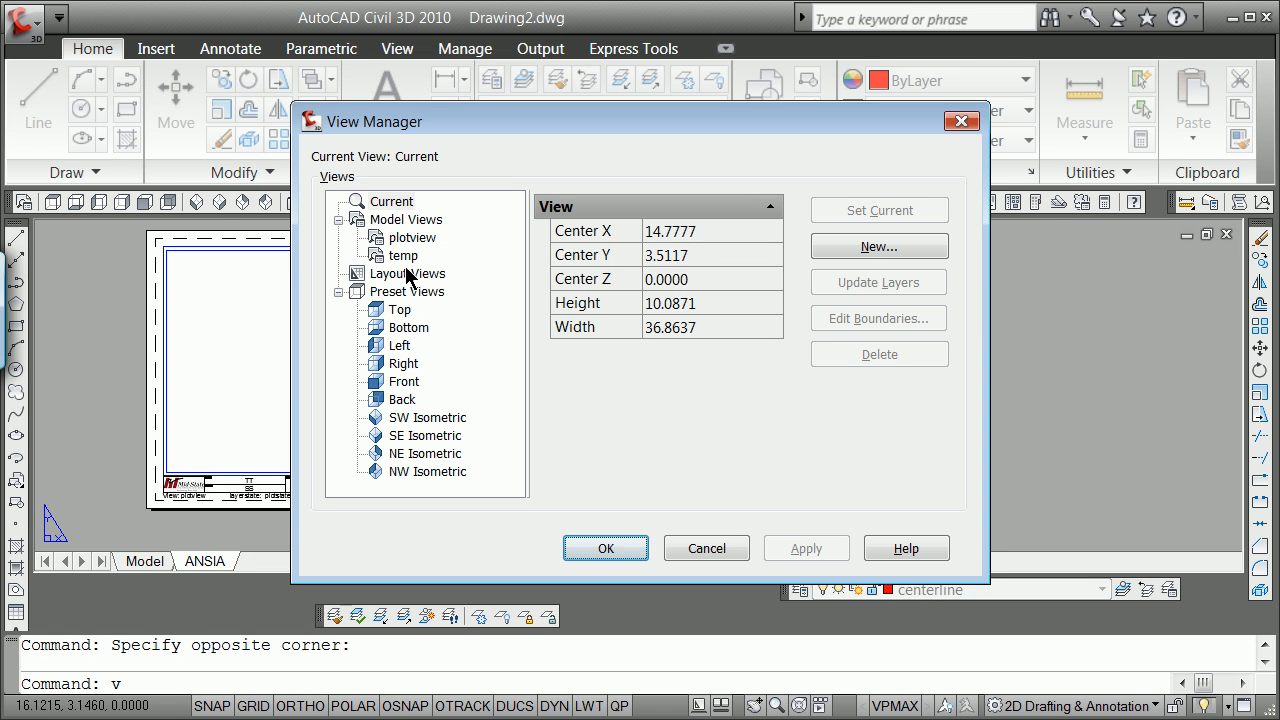
pyautogui.click(405, 255)
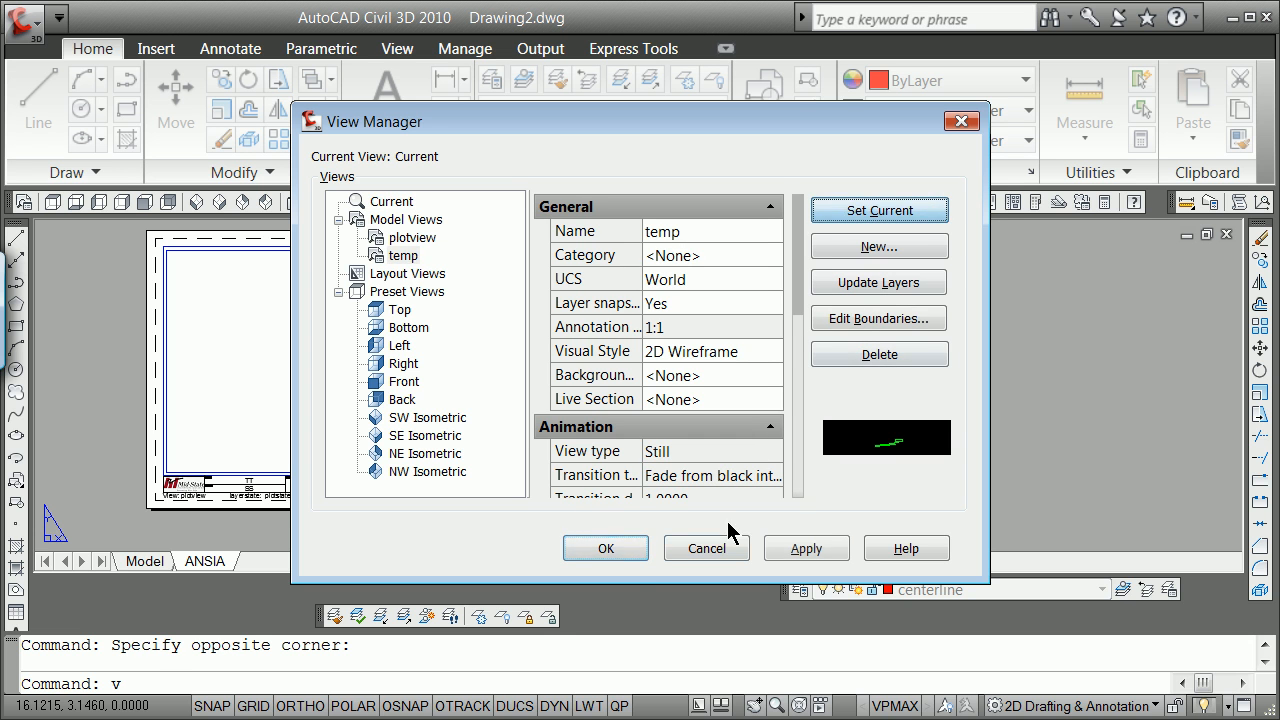
pyautogui.click(604, 548)
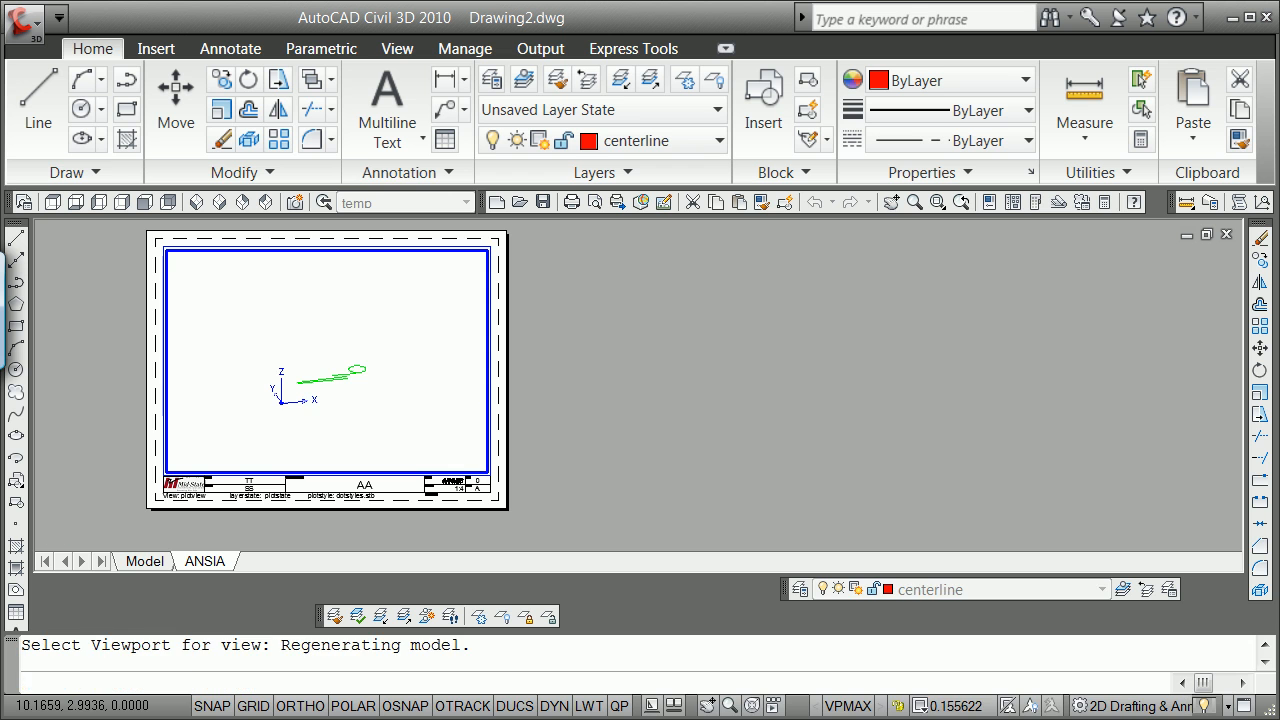
pyautogui.press('Escape')
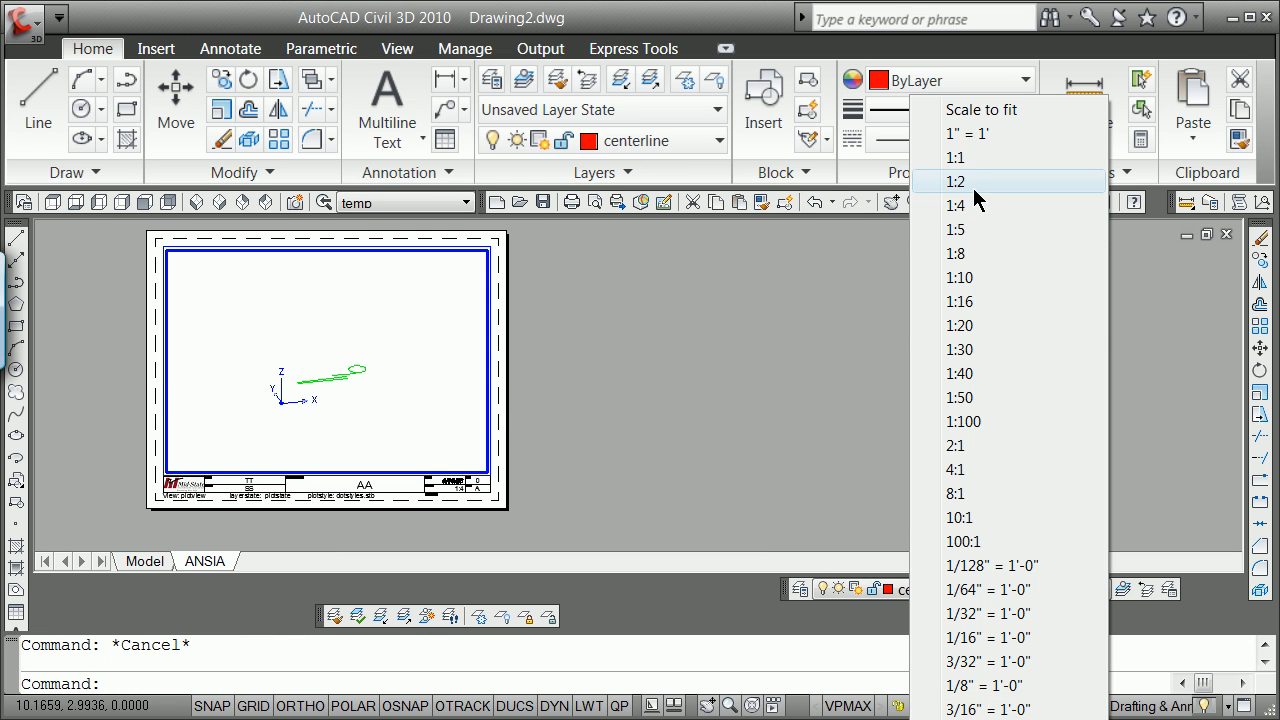
pyautogui.click(958, 181)
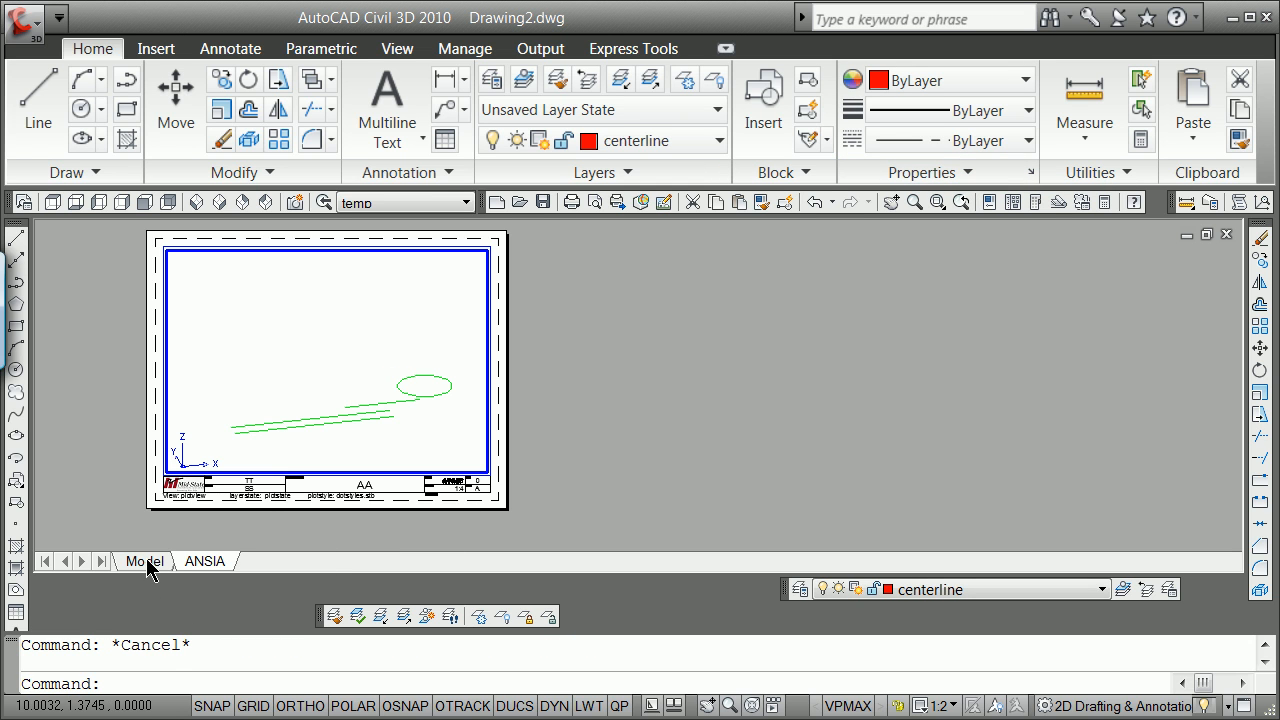
# Switch to model space, run PLAN, and restore the plotview named view
pyautogui.click(144, 561)
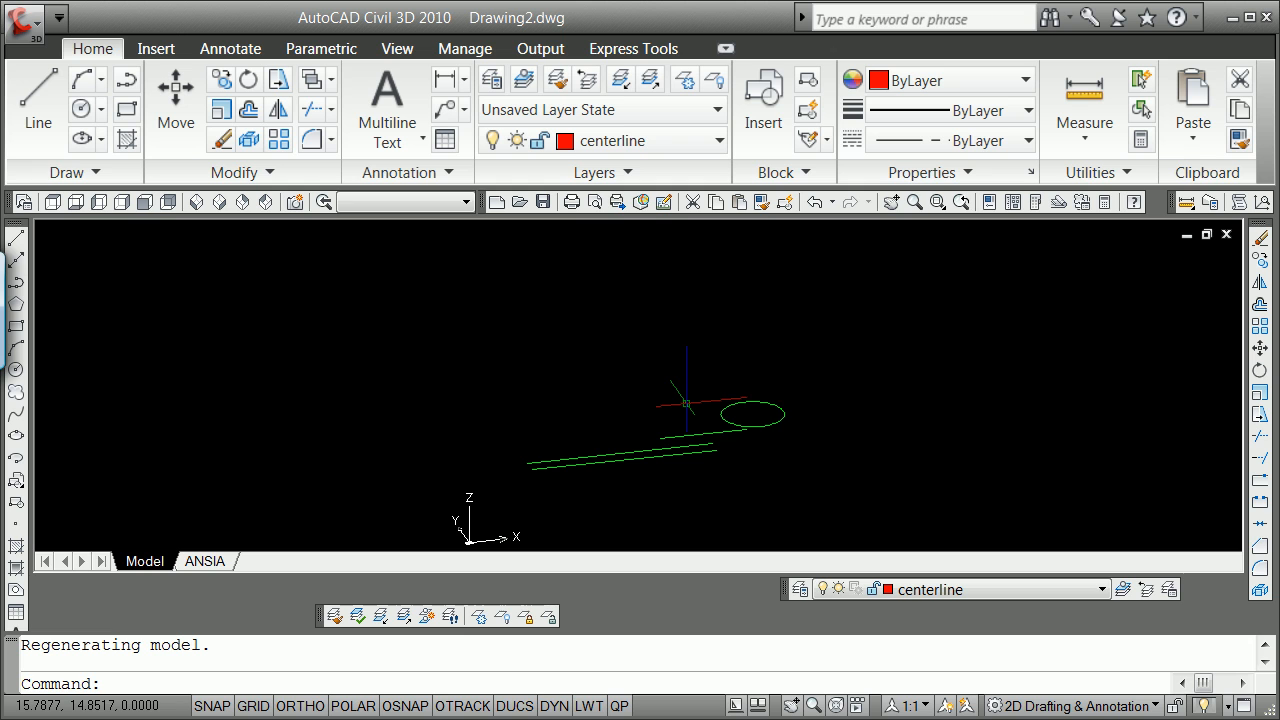
pyautogui.write('plan')
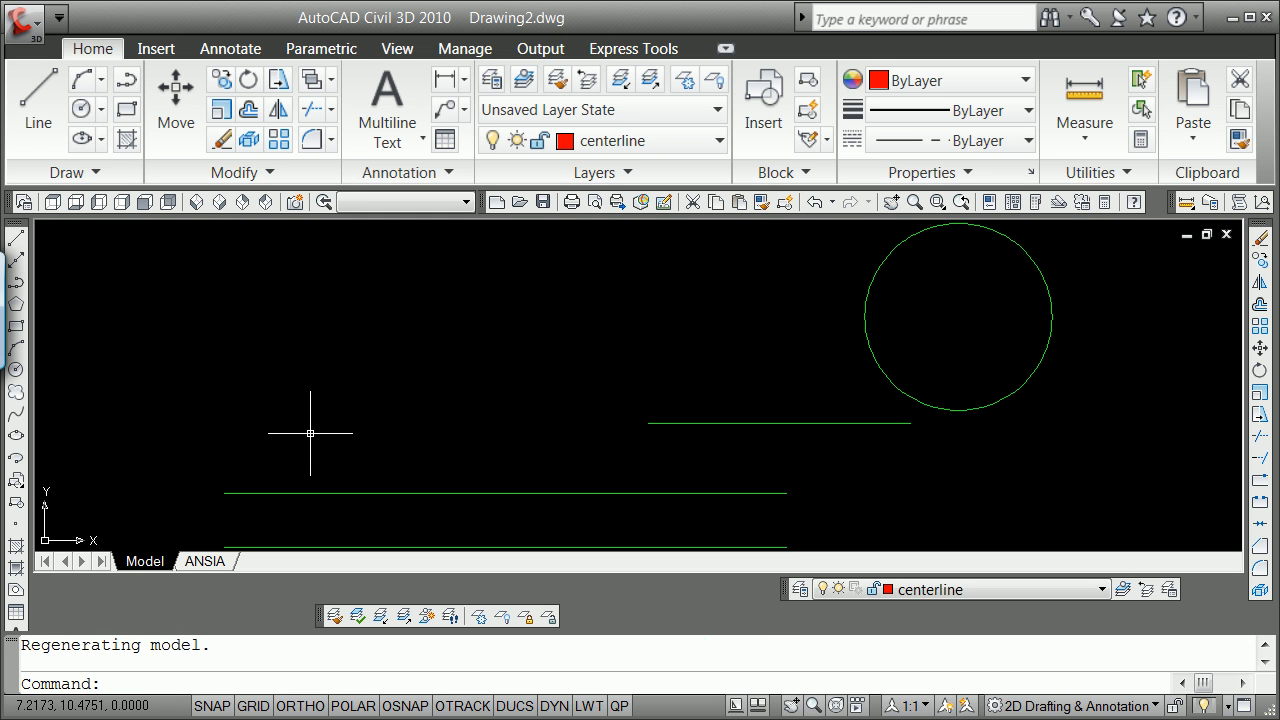
pyautogui.click(463, 202)
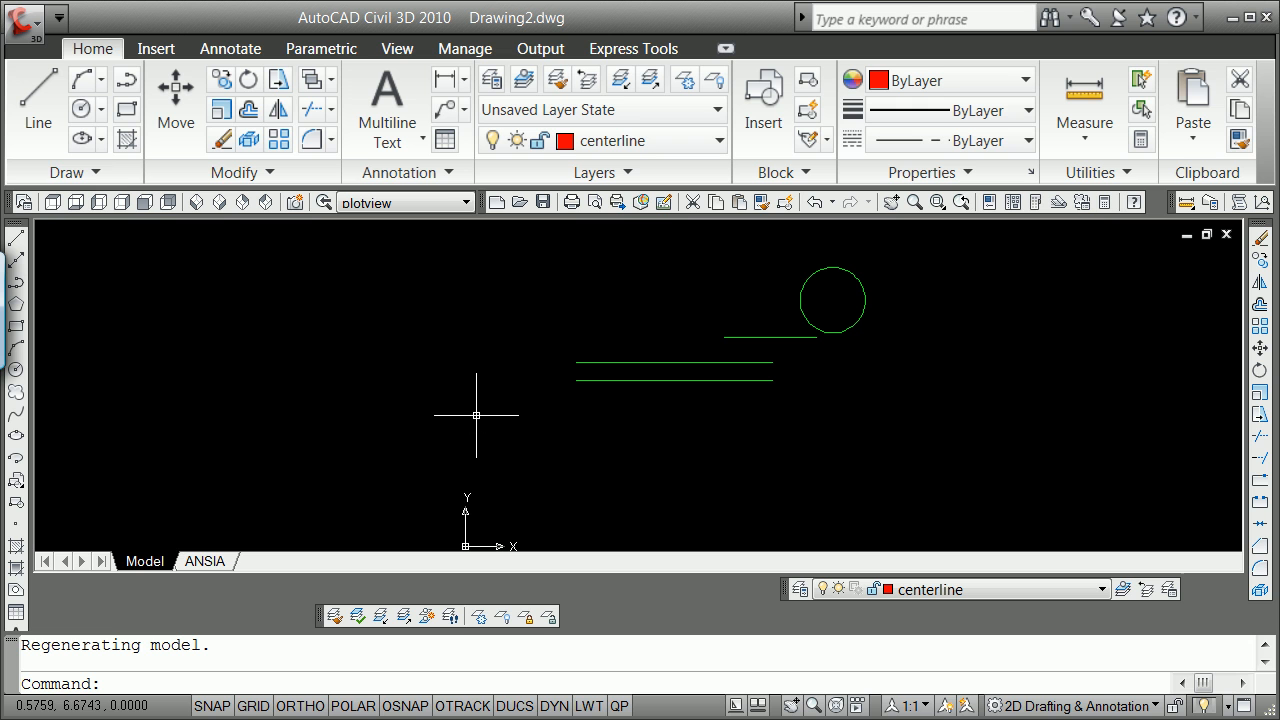
# Open View Manager with V and select plotview under Model Views
pyautogui.write('v')
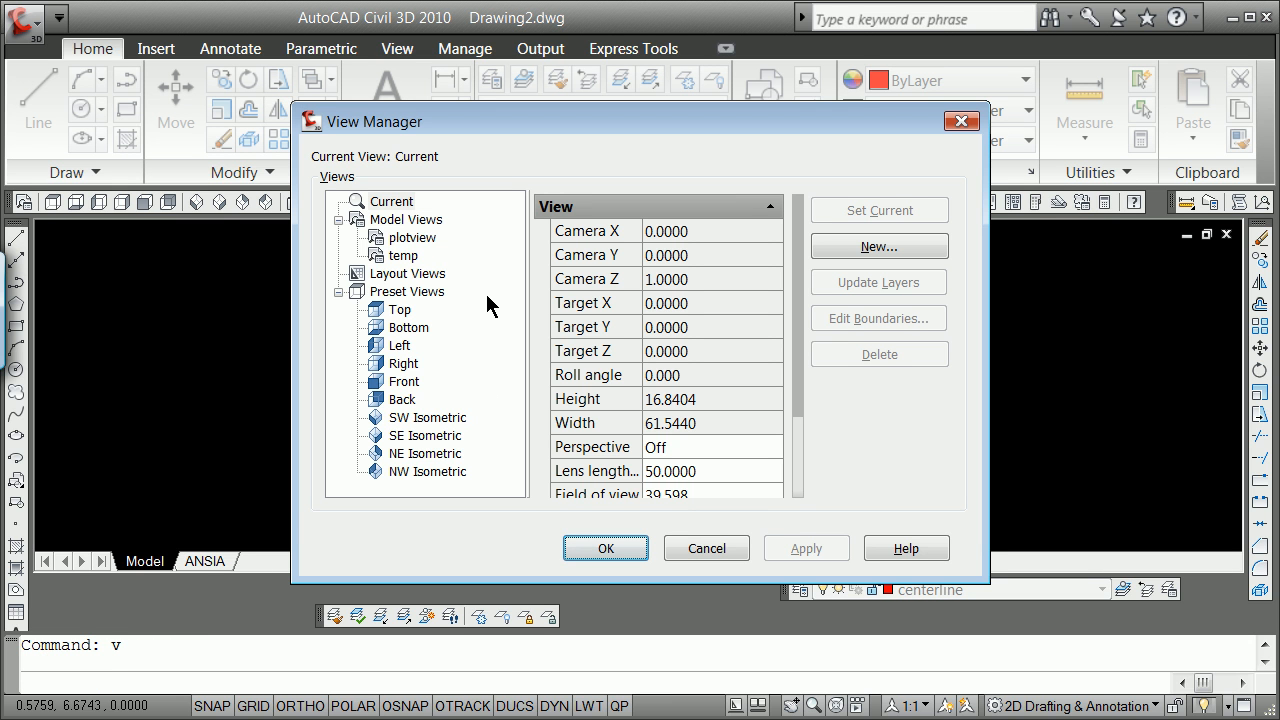
pyautogui.moveTo(400, 248)
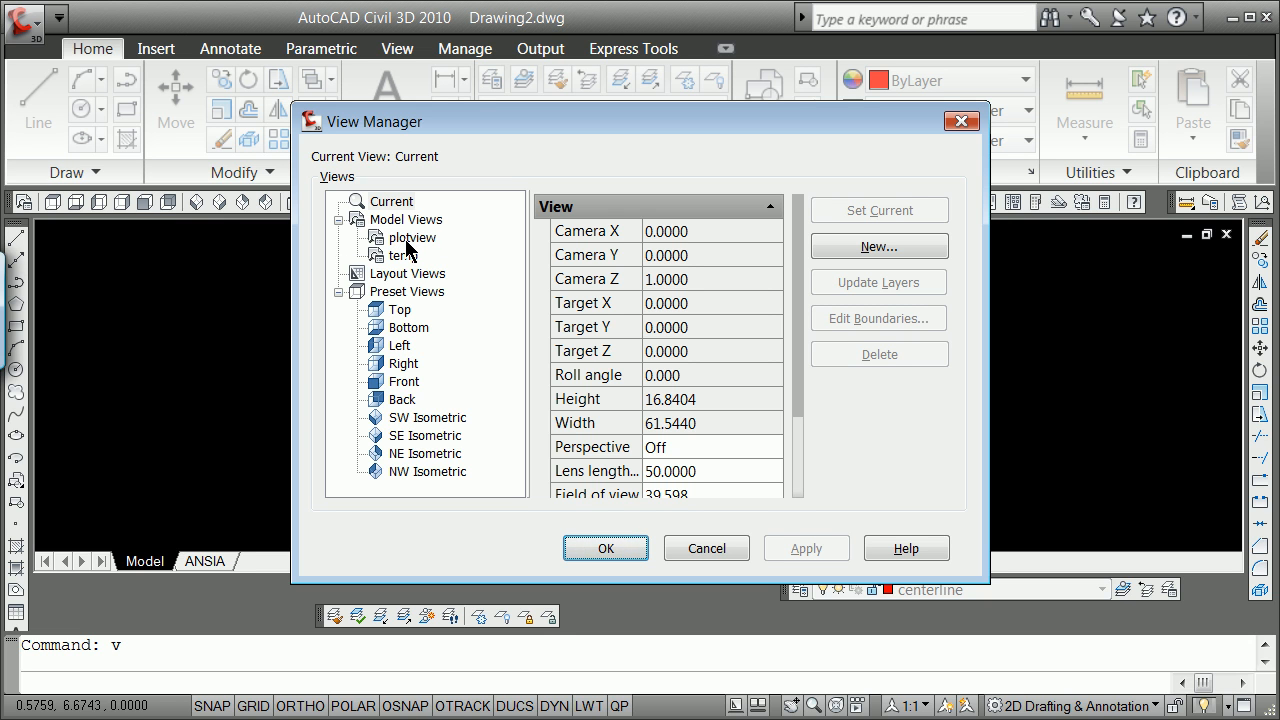
pyautogui.click(412, 237)
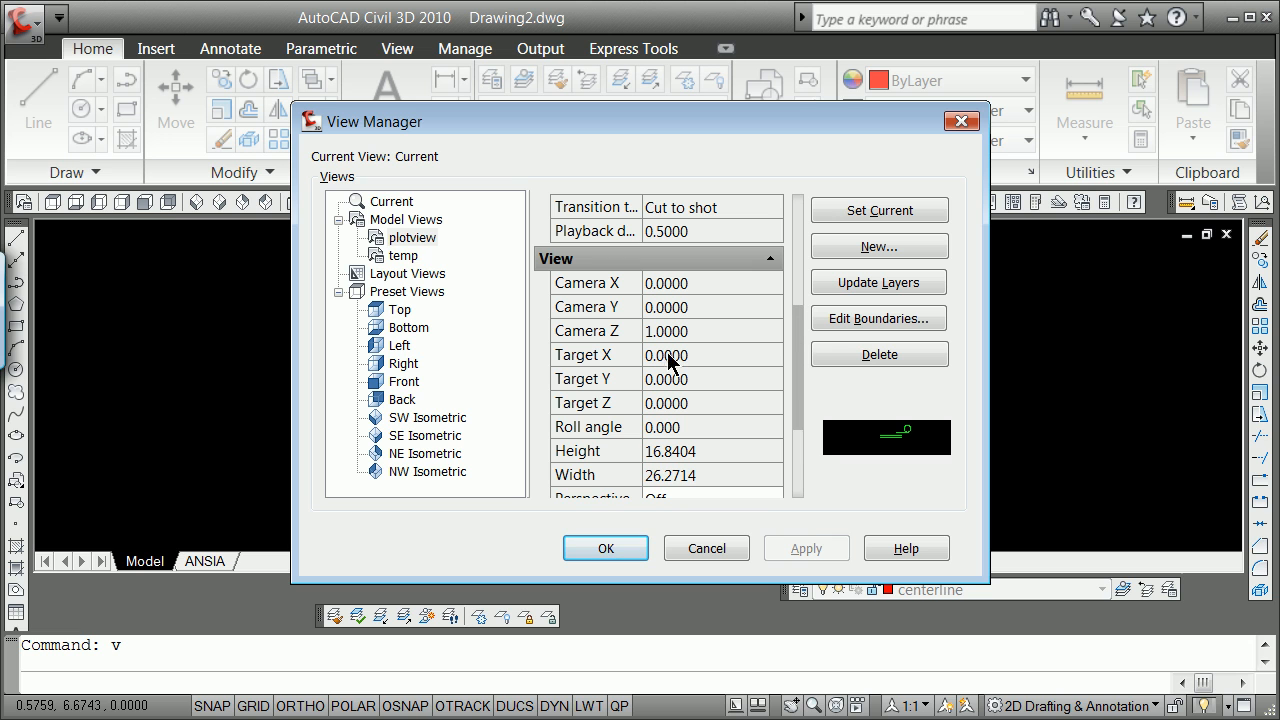
pyautogui.moveTo(633, 402)
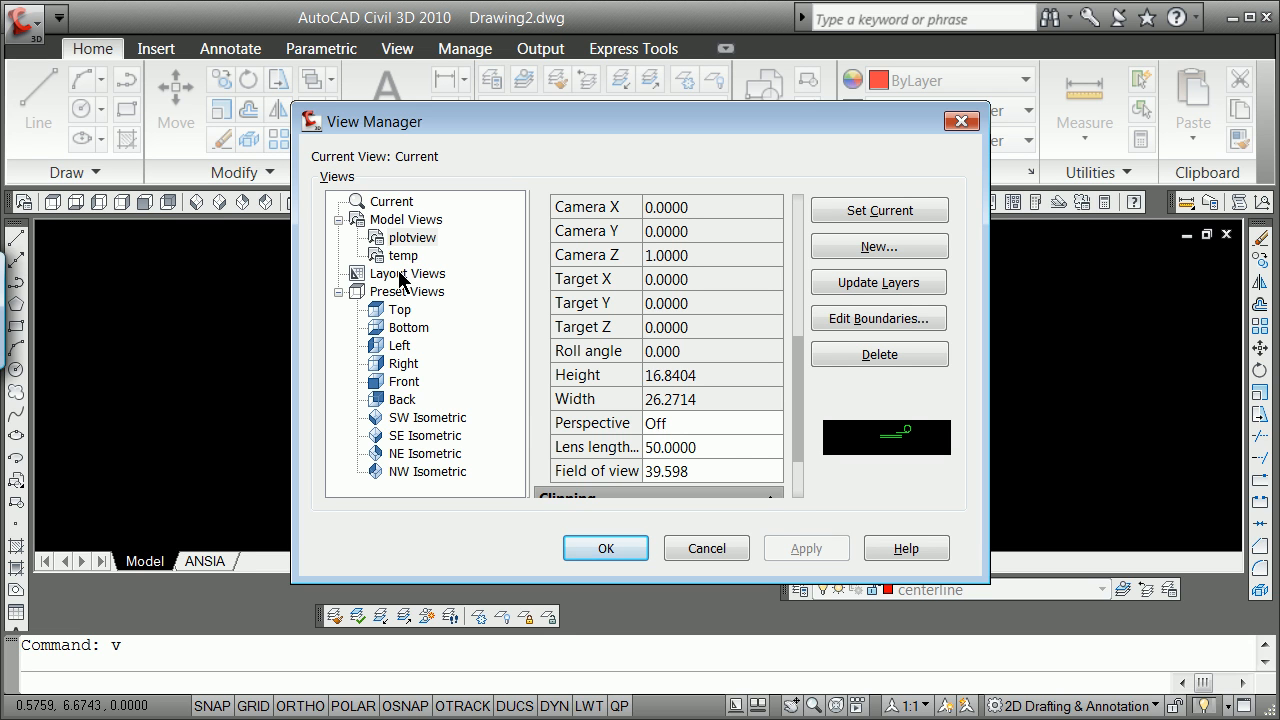
# Set Perspective to On for the temp view in View Manager and apply it
pyautogui.click(404, 255)
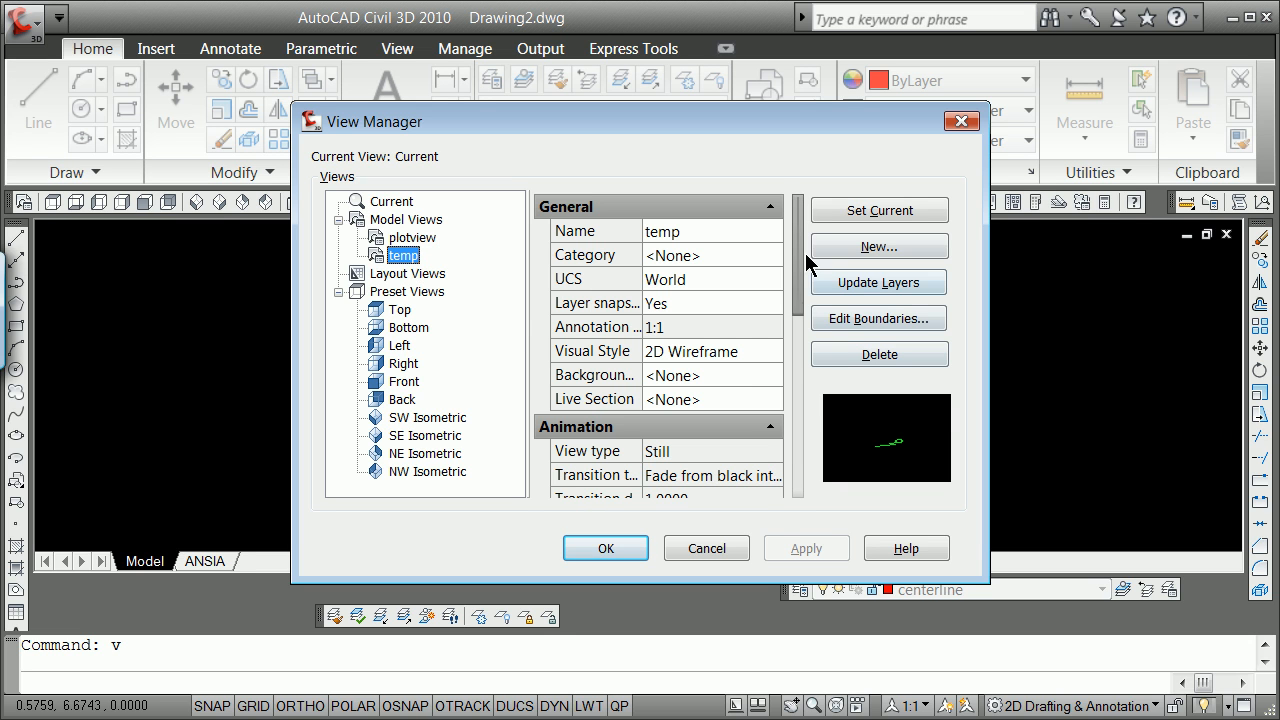
pyautogui.scroll(-3)
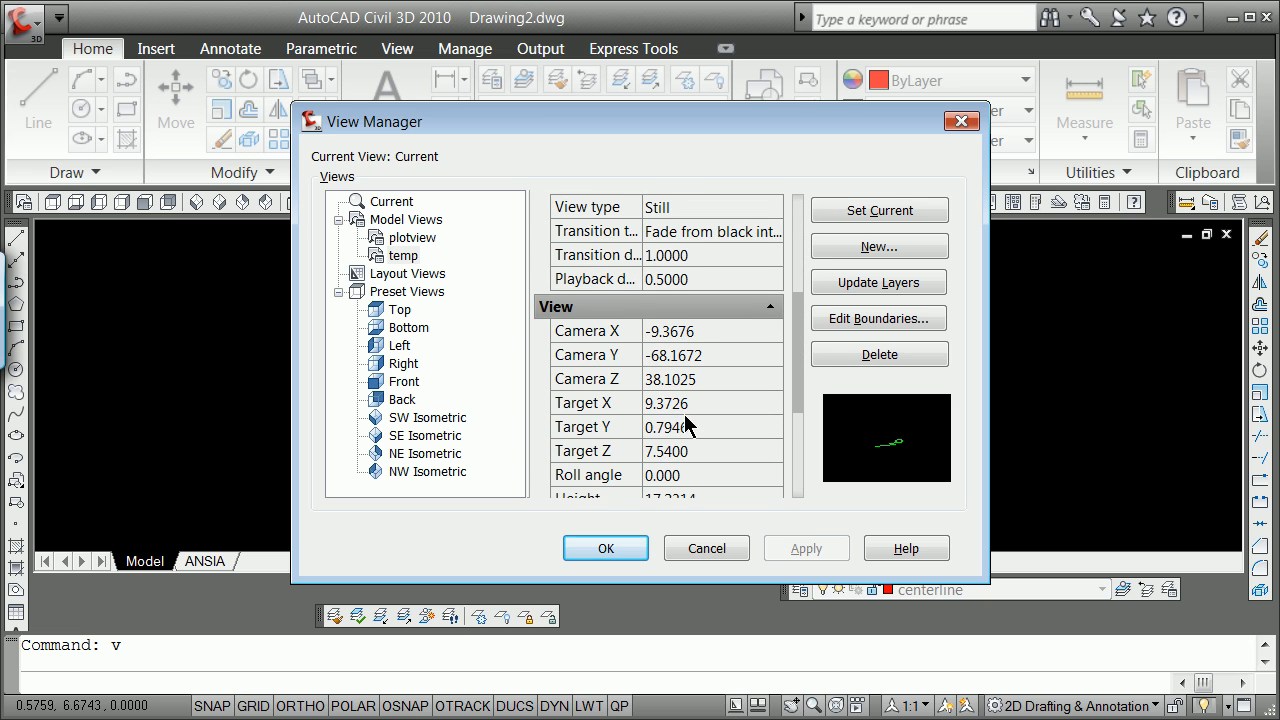
pyautogui.scroll(-3)
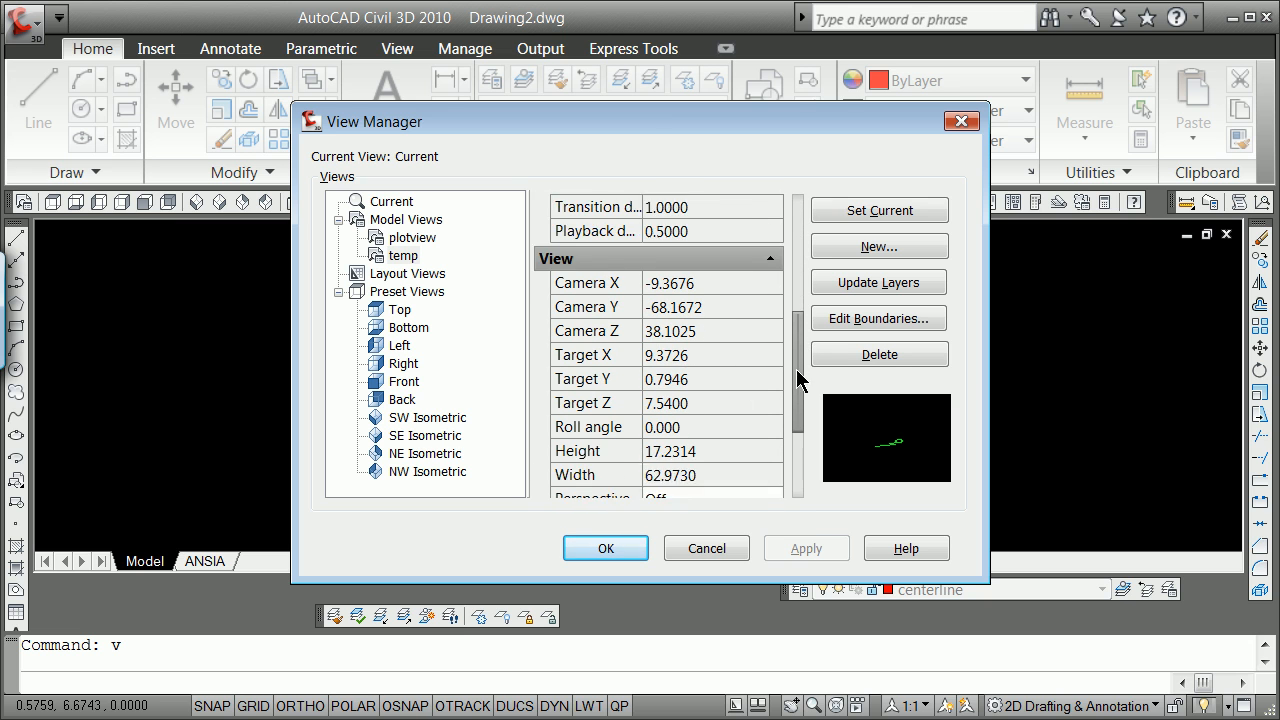
pyautogui.scroll(-3)
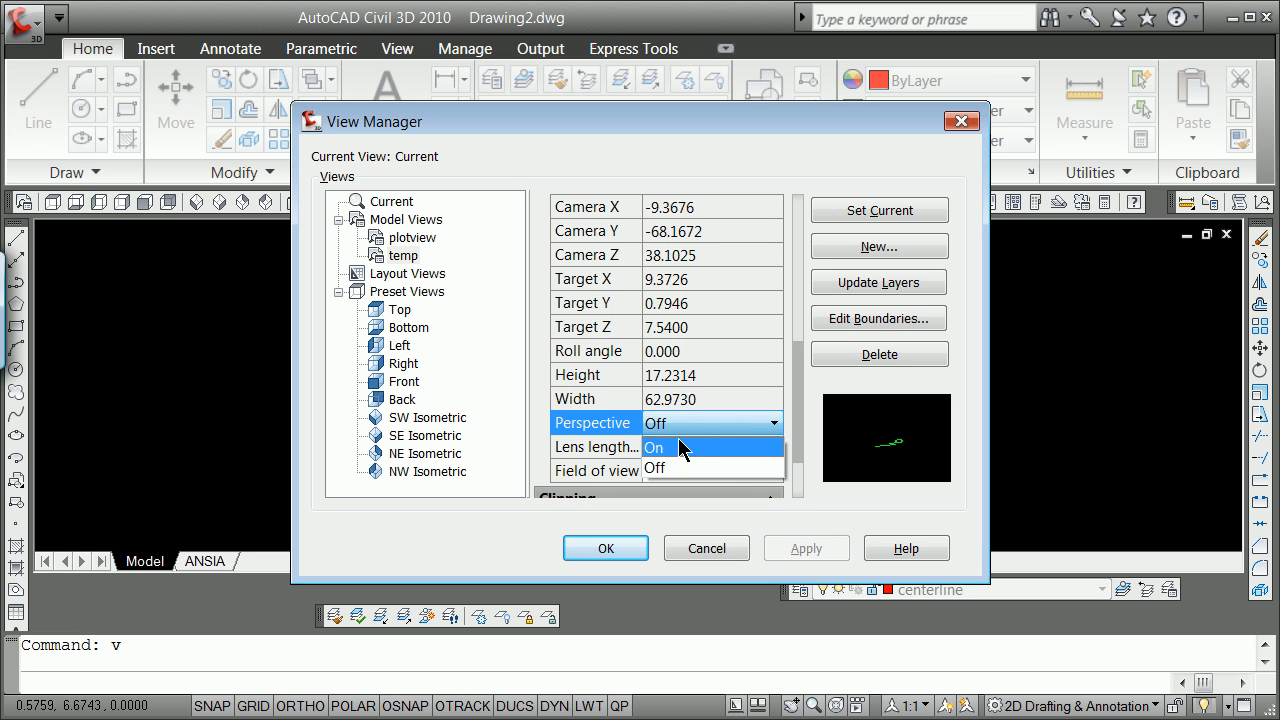
pyautogui.click(683, 447)
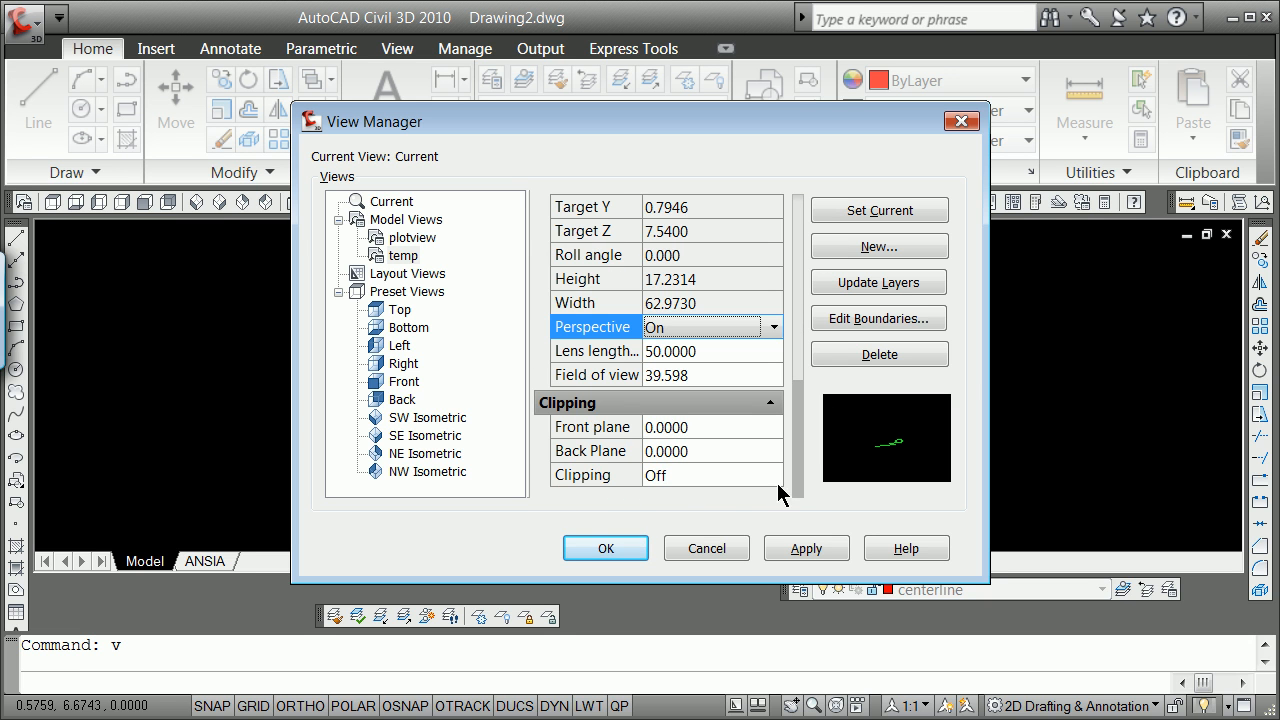
pyautogui.moveTo(878, 282)
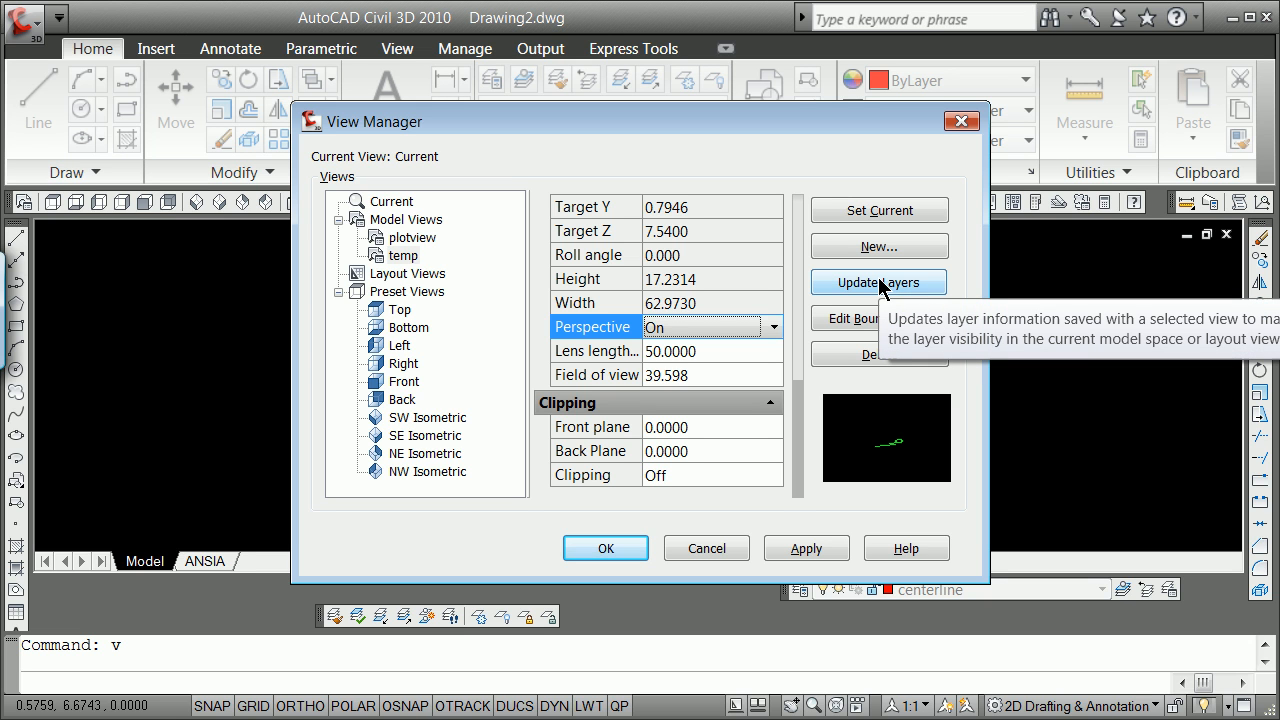
pyautogui.moveTo(697, 515)
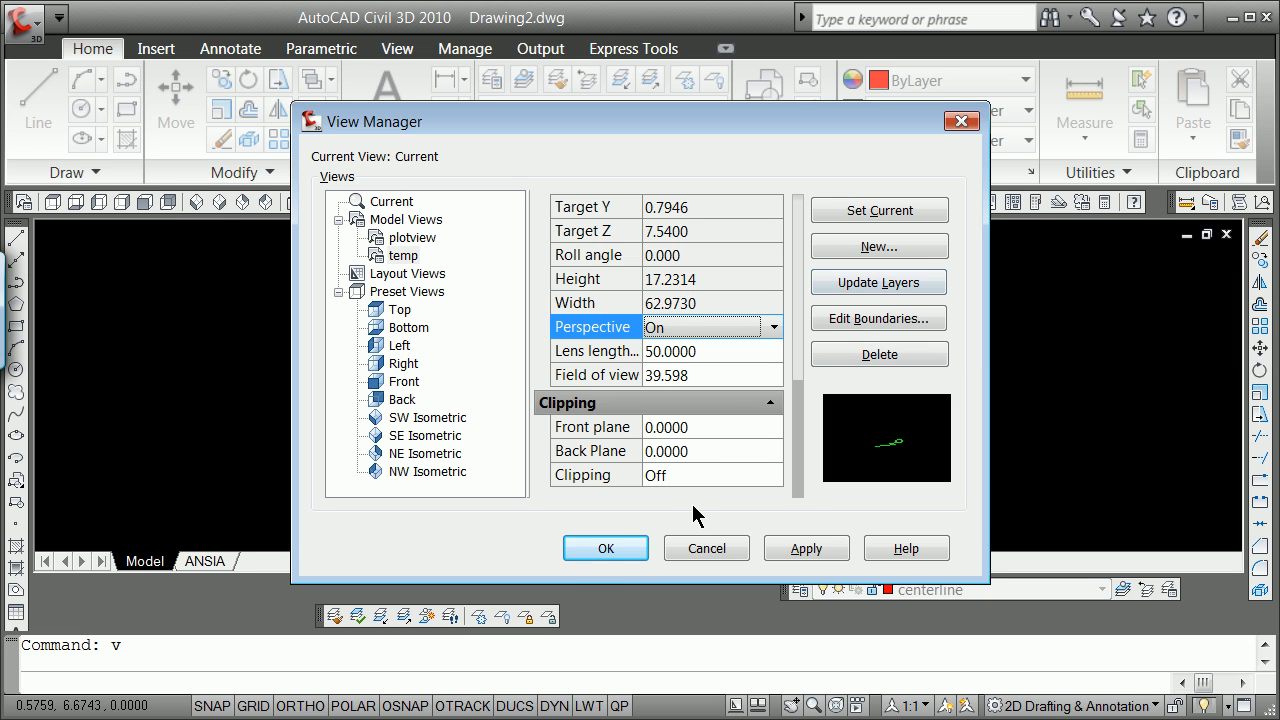
pyautogui.moveTo(820, 535)
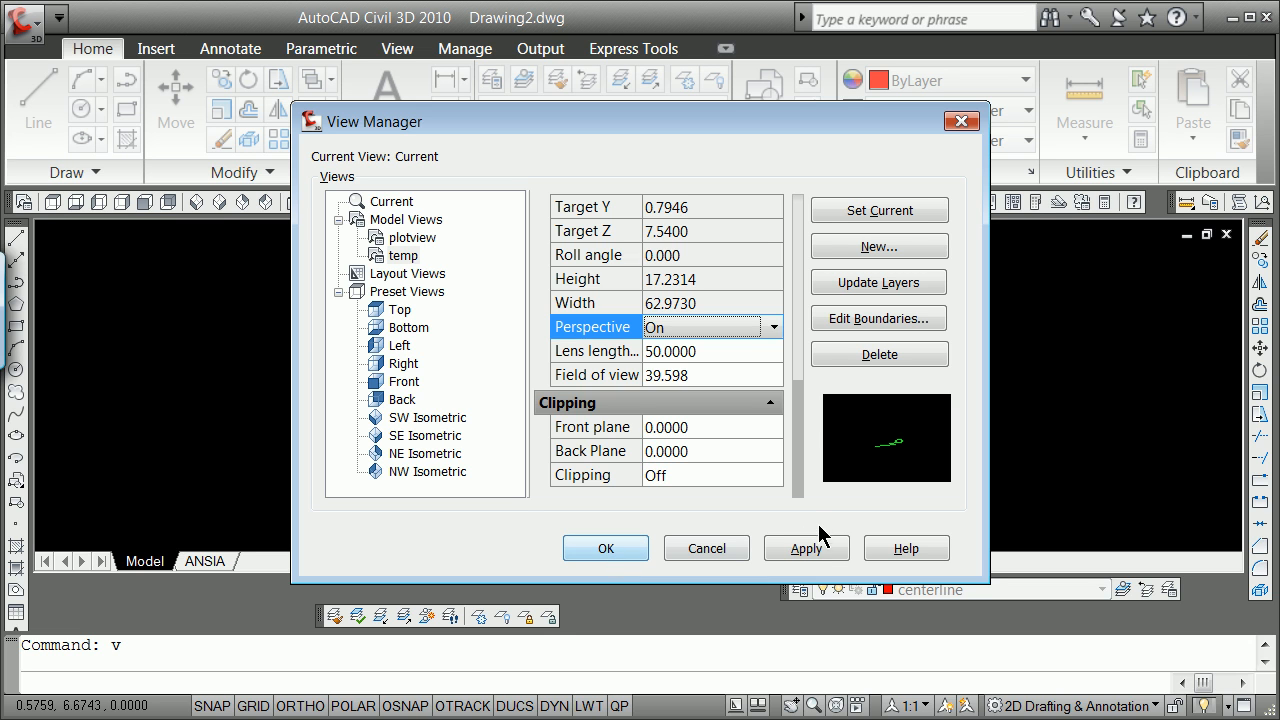
pyautogui.click(405, 255)
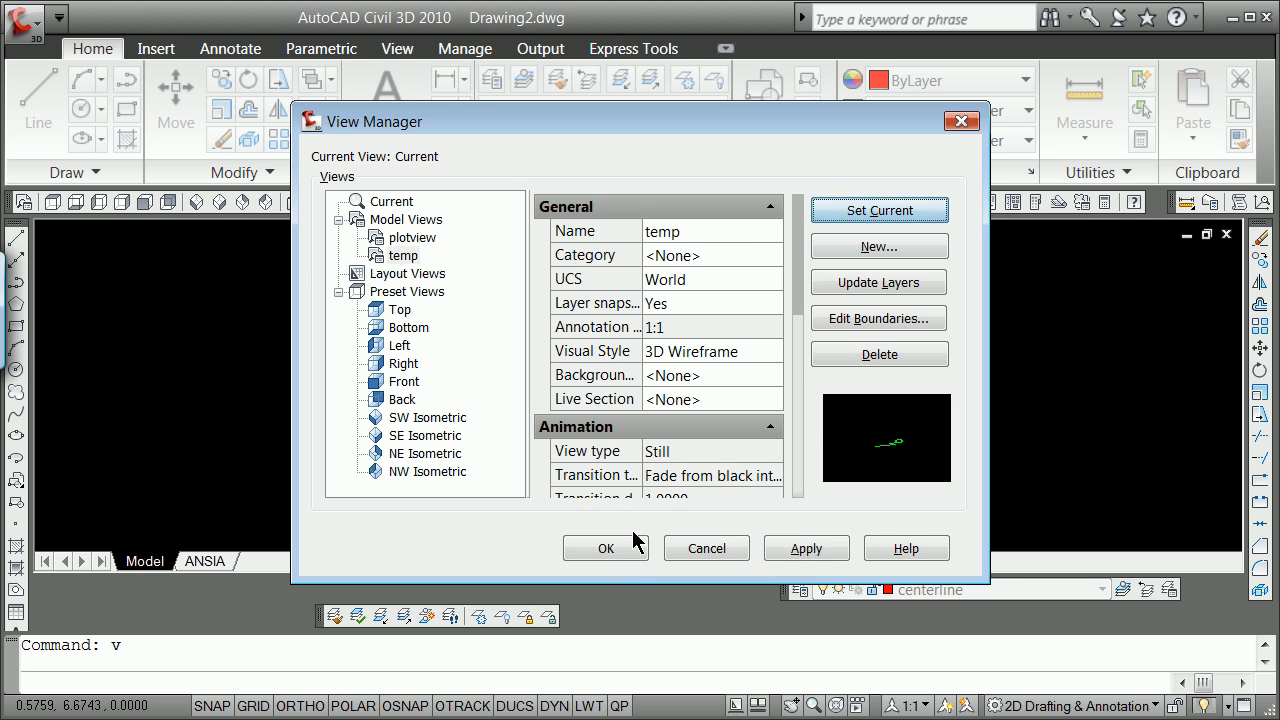
# Accept the edited temp view, then make plotview current in model space
pyautogui.click(605, 548)
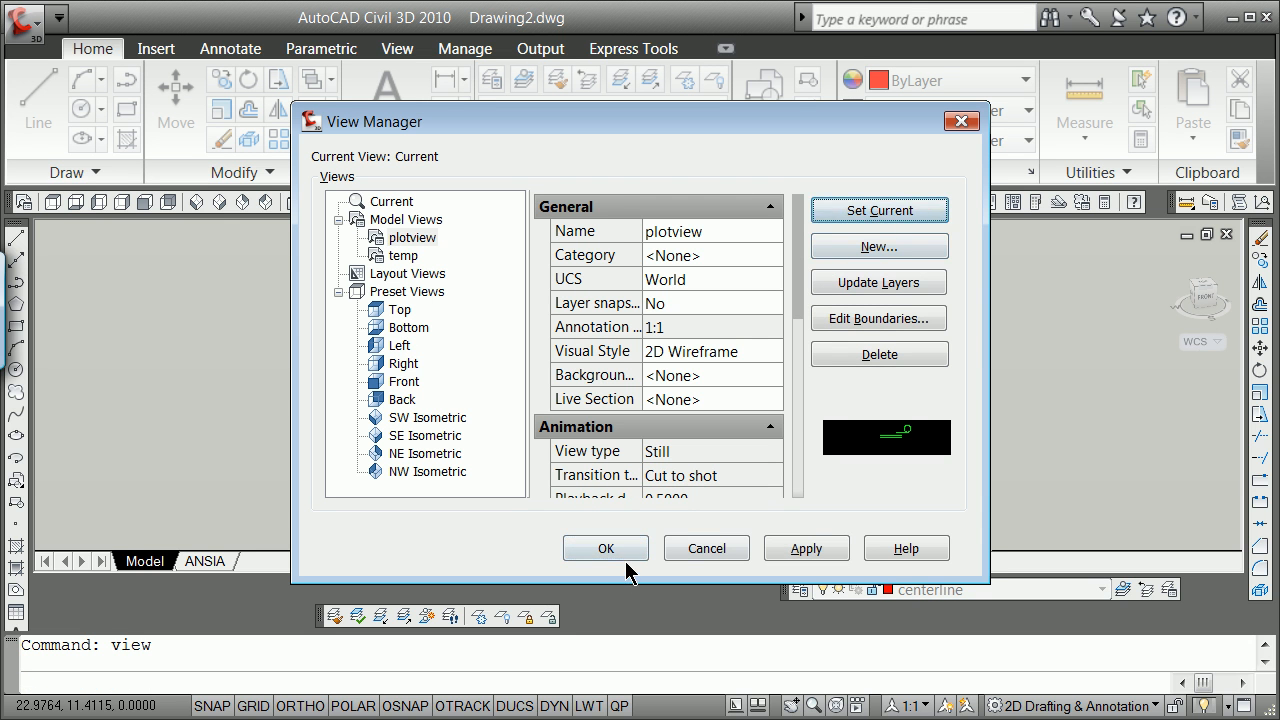
pyautogui.click(605, 548)
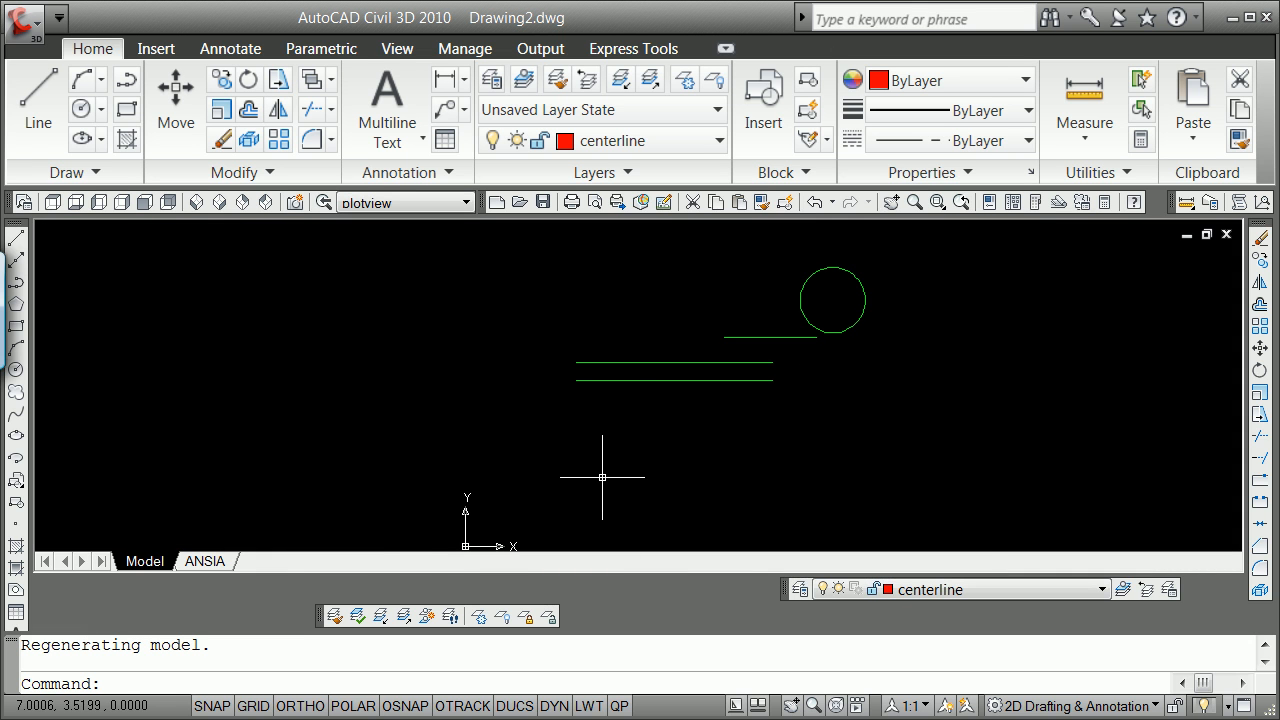
pyautogui.write('v')
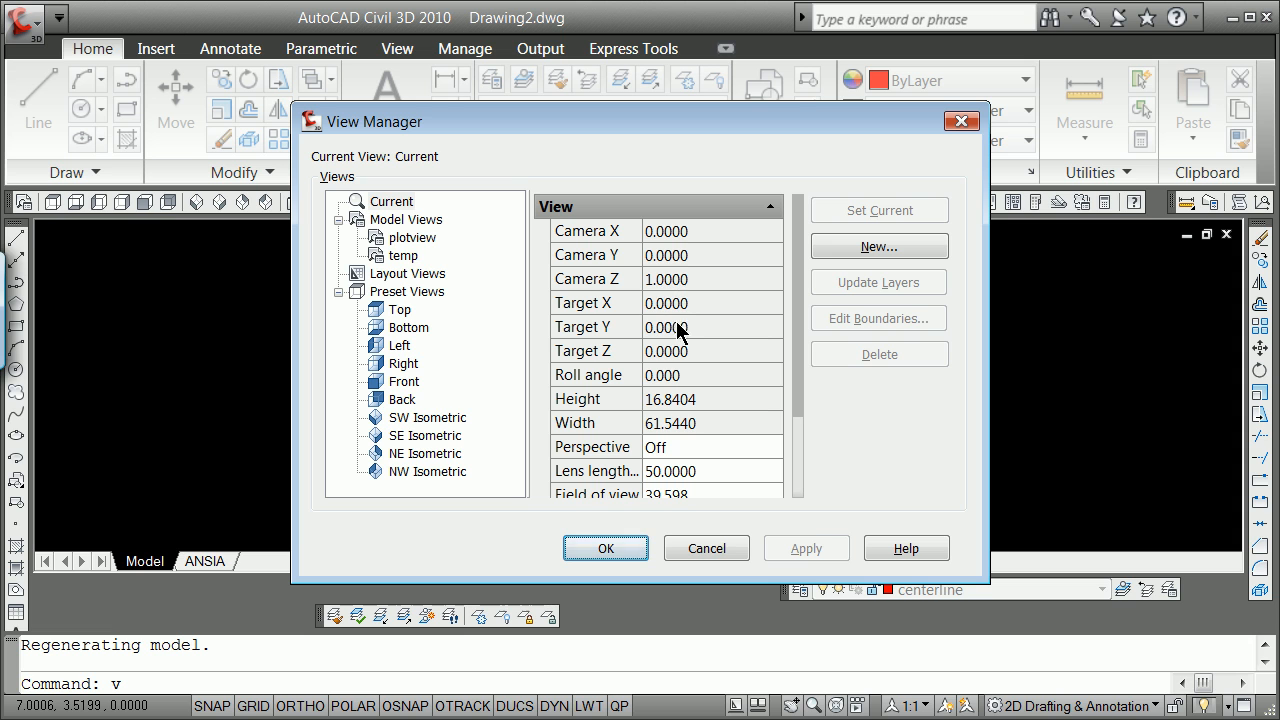
pyautogui.moveTo(678, 288)
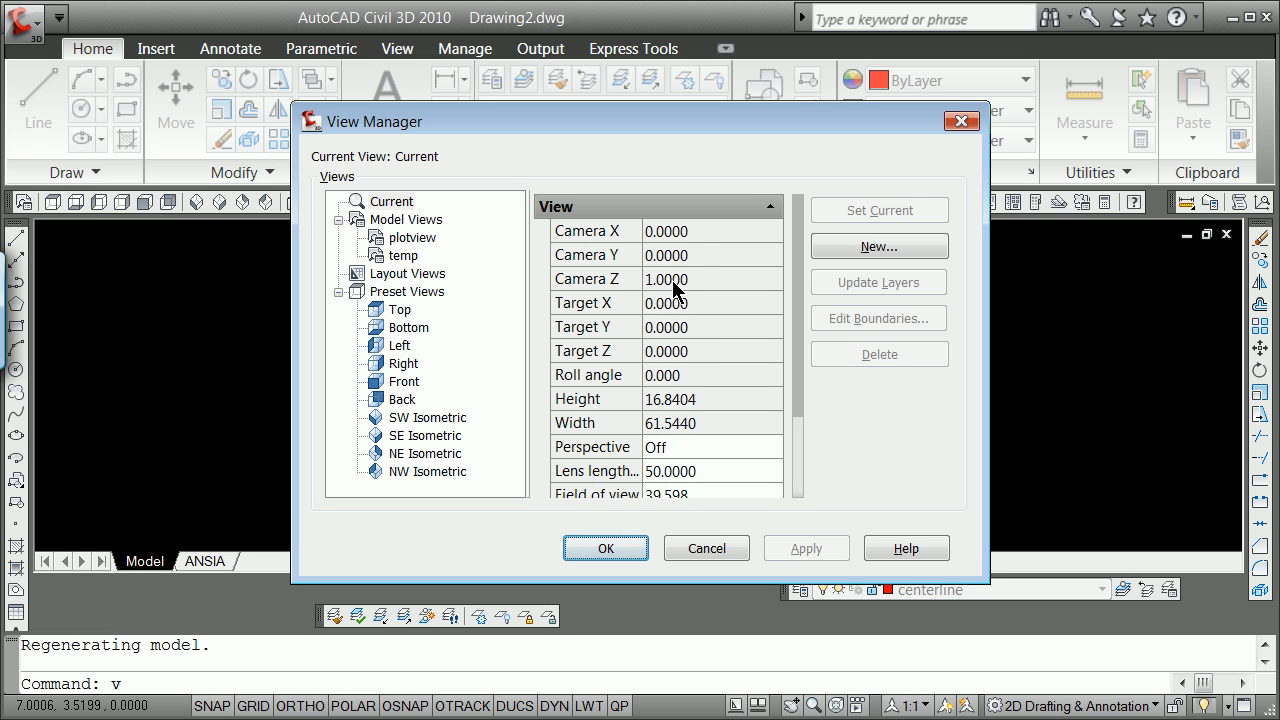
pyautogui.moveTo(690, 285)
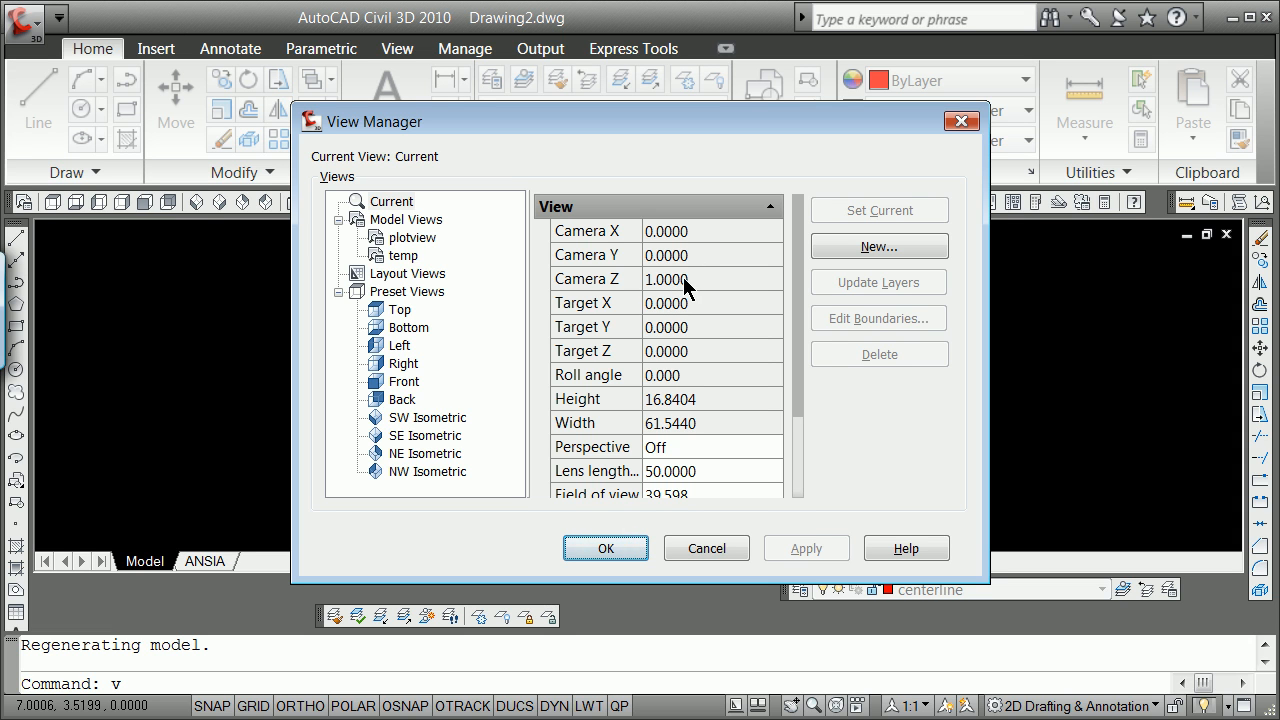
pyautogui.moveTo(797, 370)
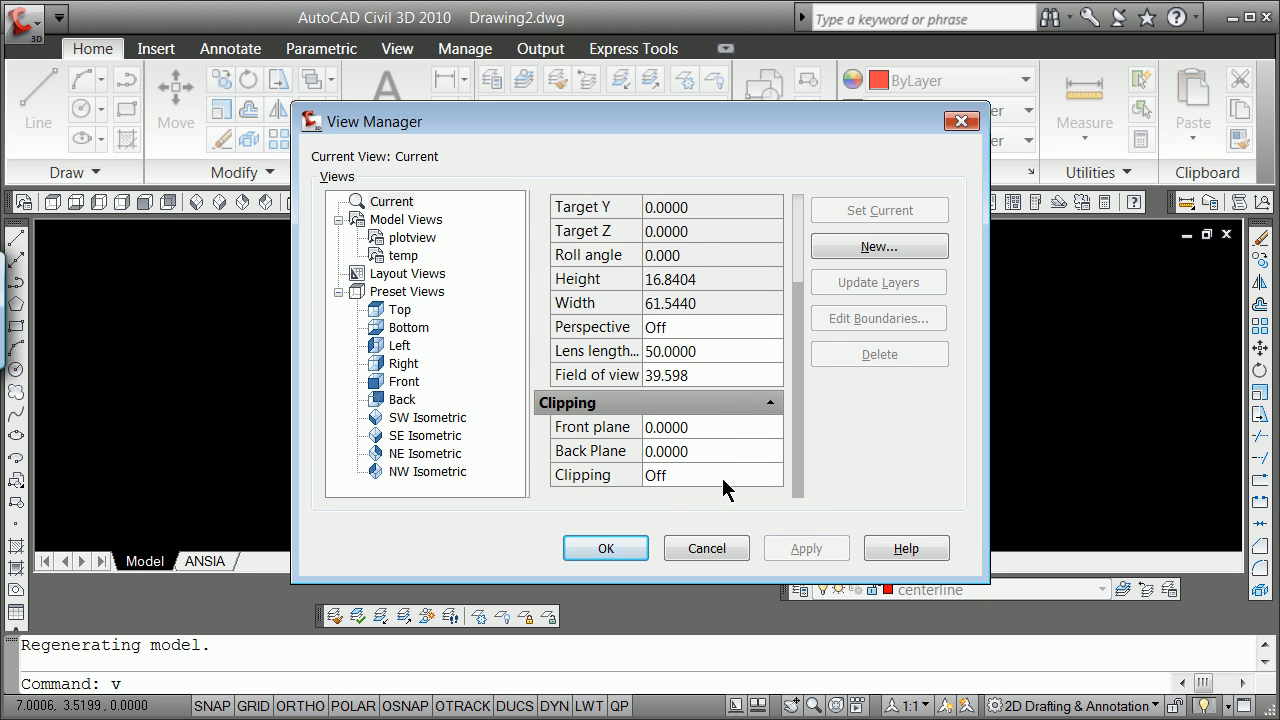
pyautogui.moveTo(726, 515)
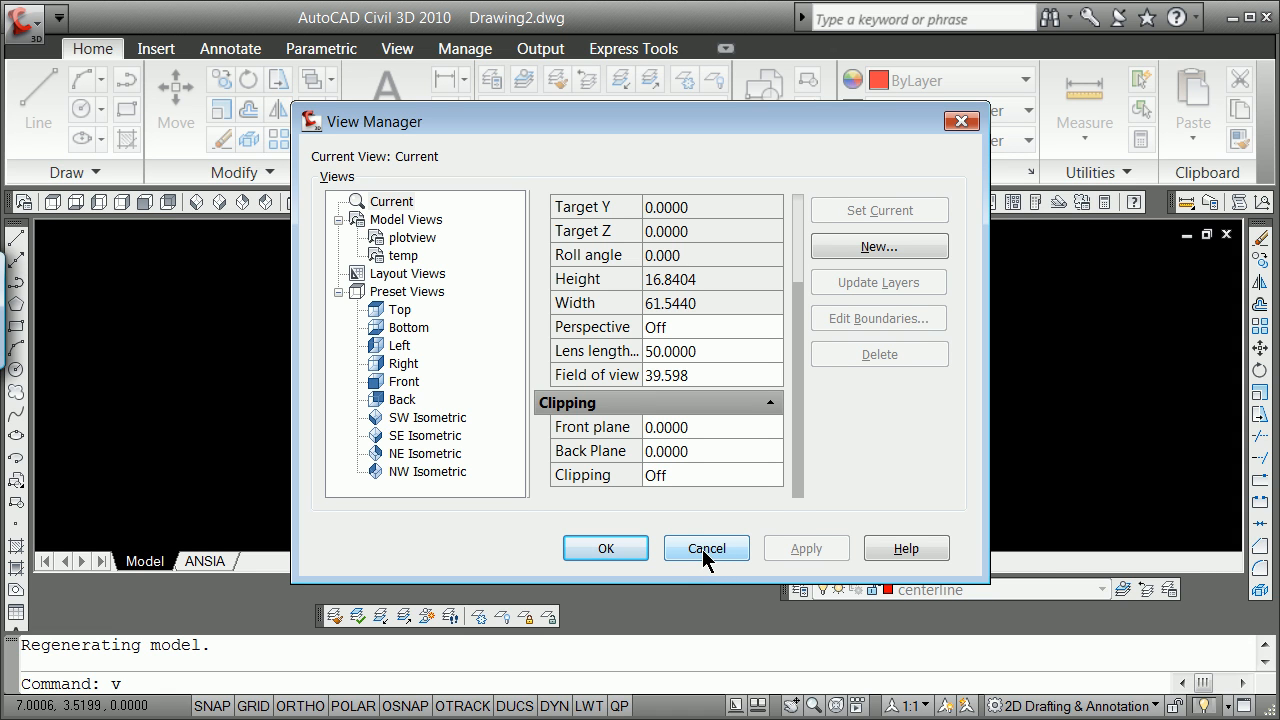
pyautogui.moveTo(705, 553)
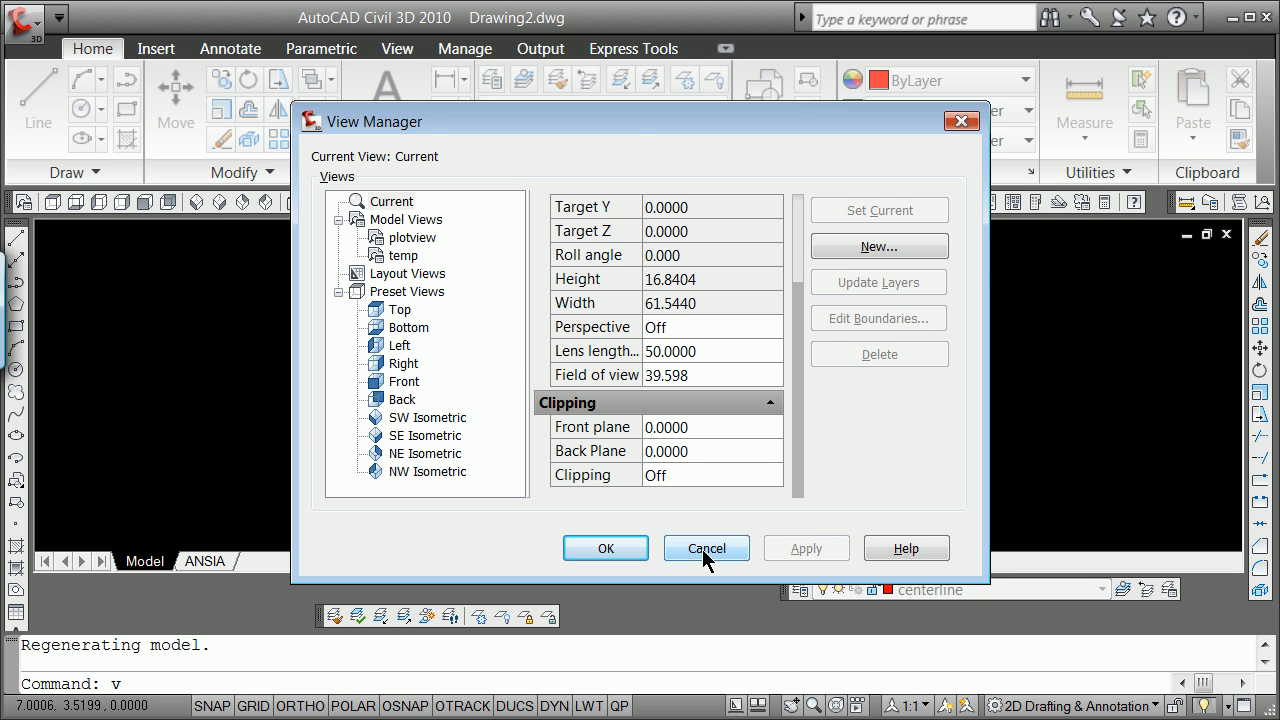
pyautogui.click(706, 548)
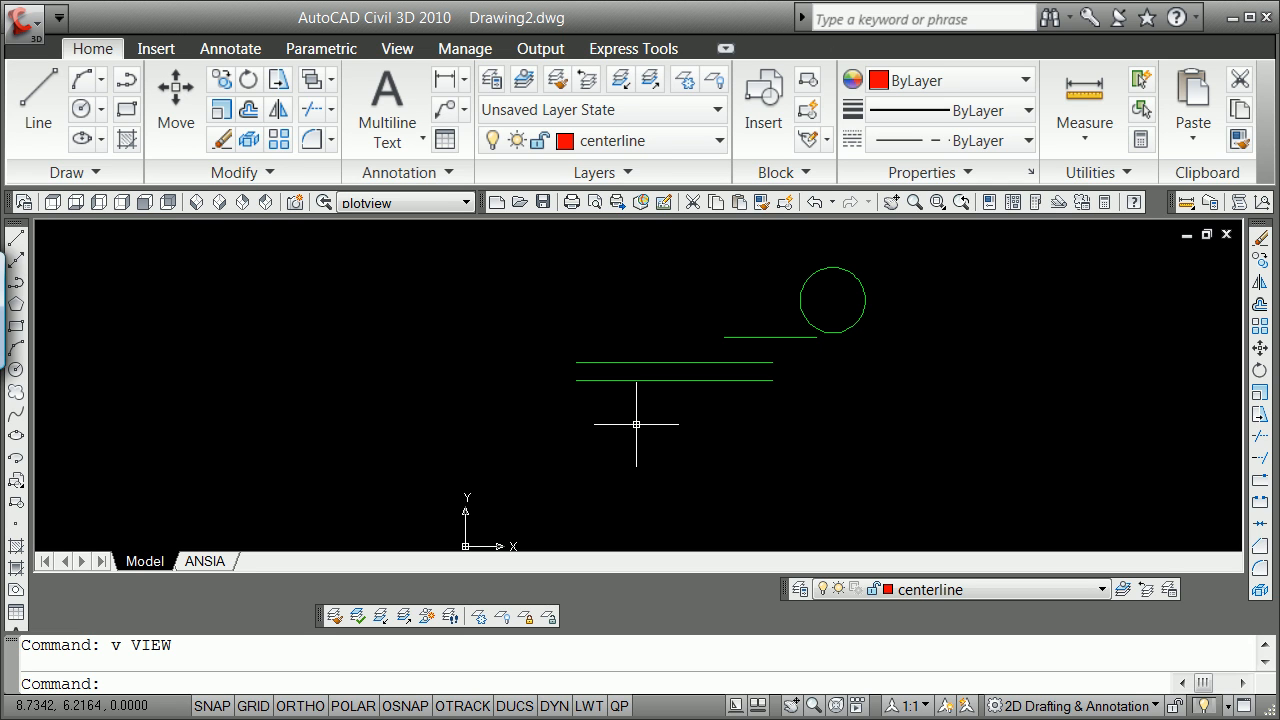
pyautogui.moveTo(377, 532)
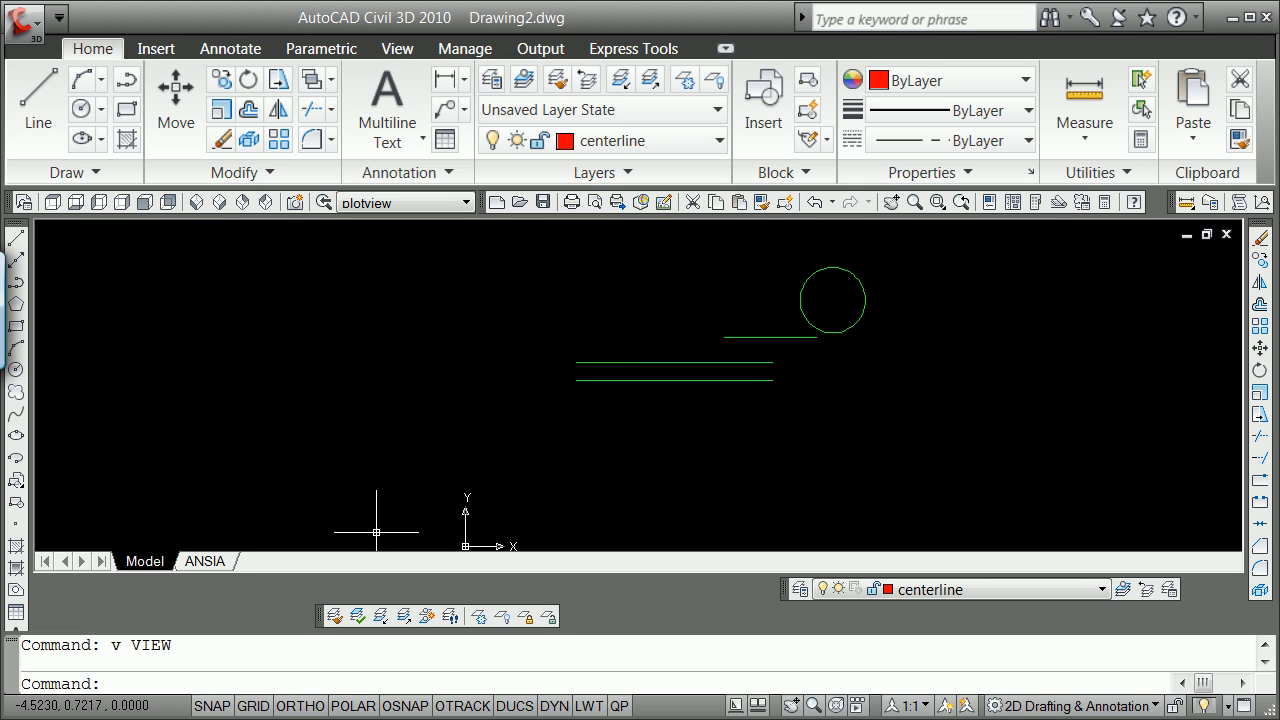